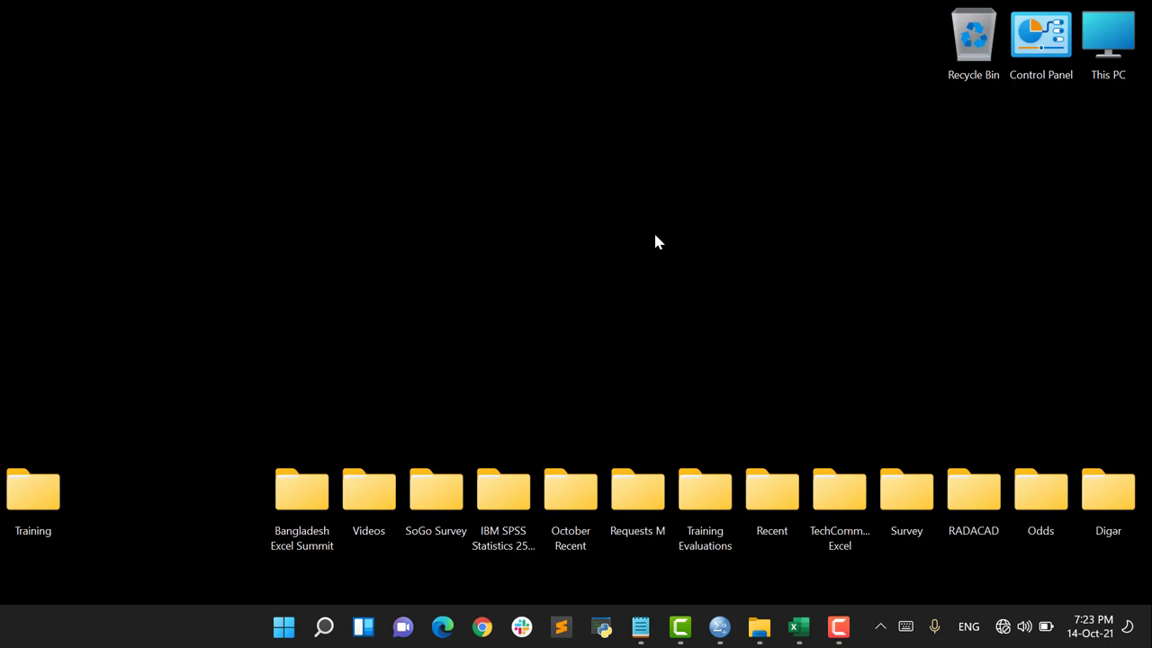
Open Bangladesh Excel Summit, then its PQ-Masterclass_Working_Files folder of practice workbooks
{"action": "left_click", "coordinate": [303, 490]}
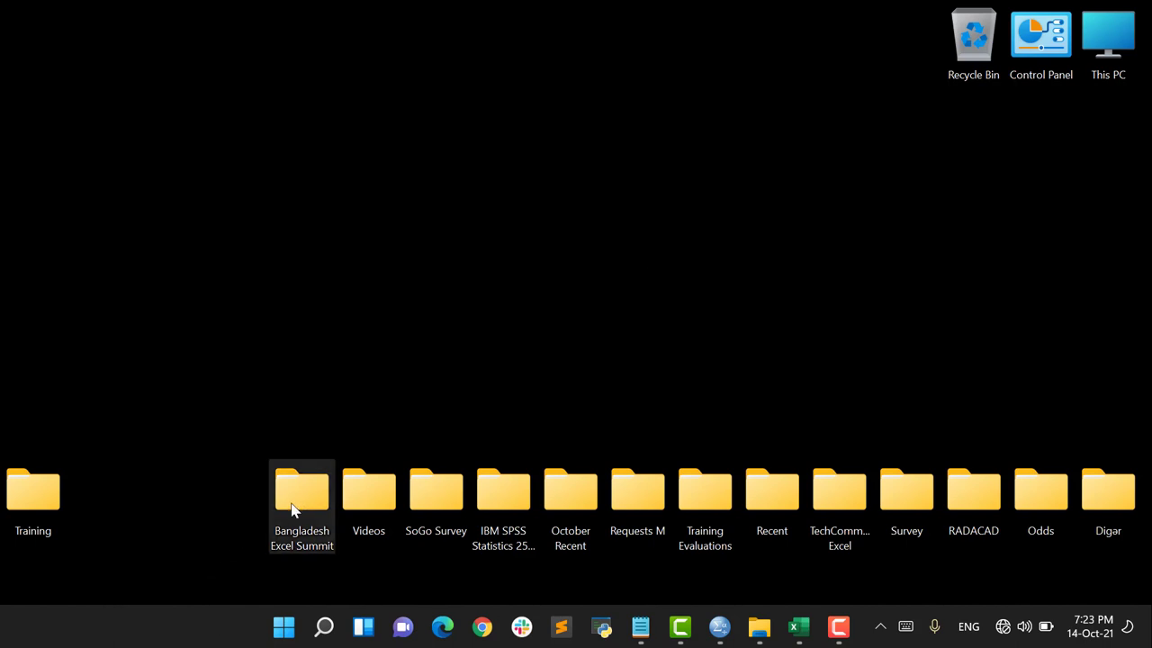
{"action": "mouse_move", "coordinate": [299, 500]}
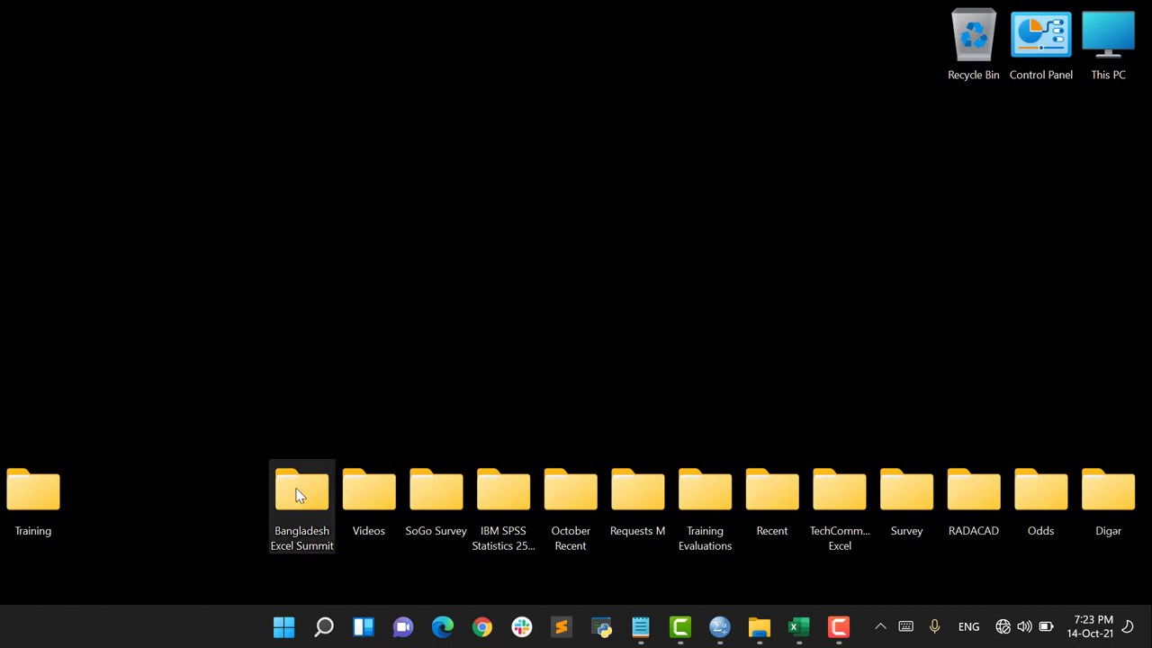
{"action": "double_click", "coordinate": [302, 489]}
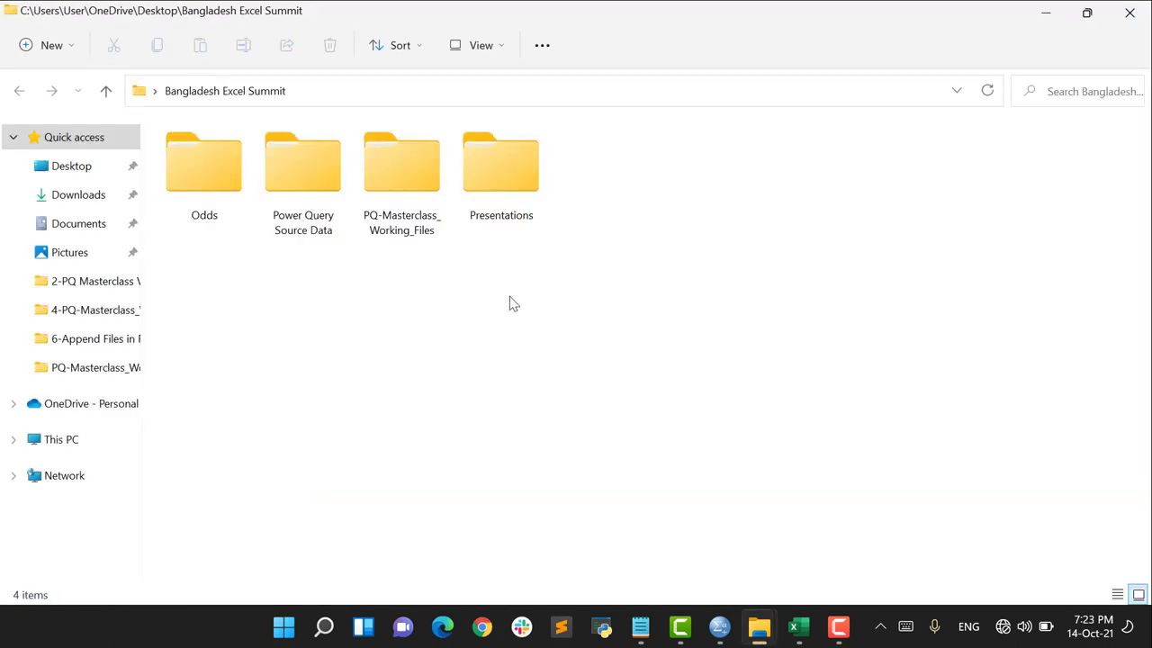
{"action": "left_click", "coordinate": [401, 162]}
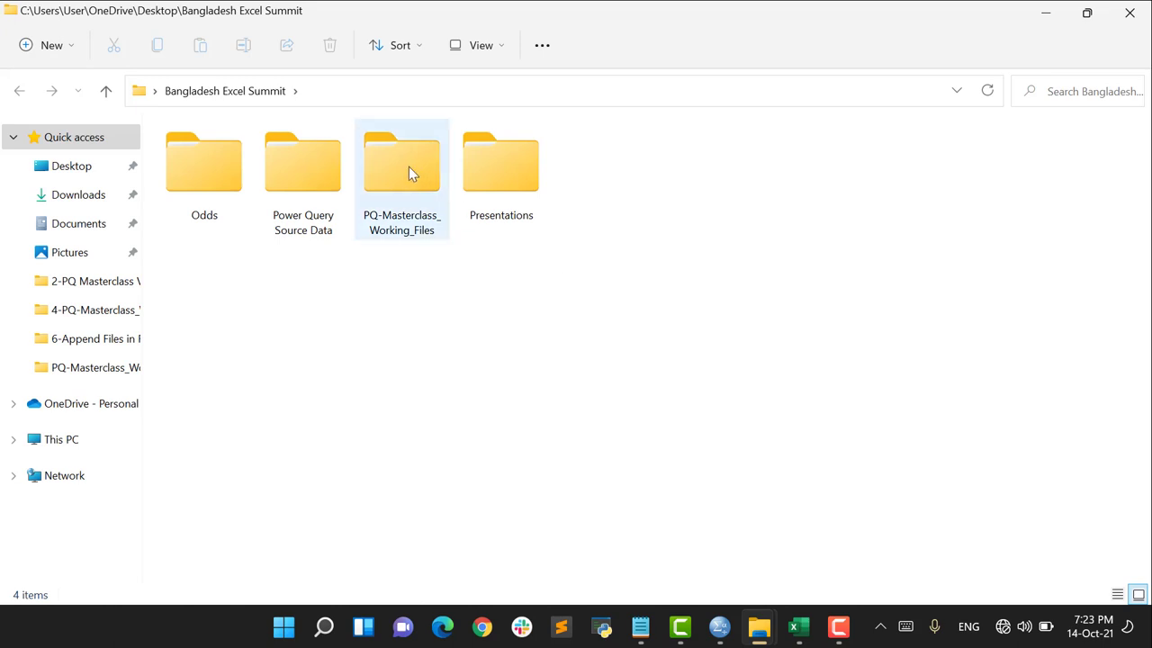
{"action": "left_click", "coordinate": [401, 162]}
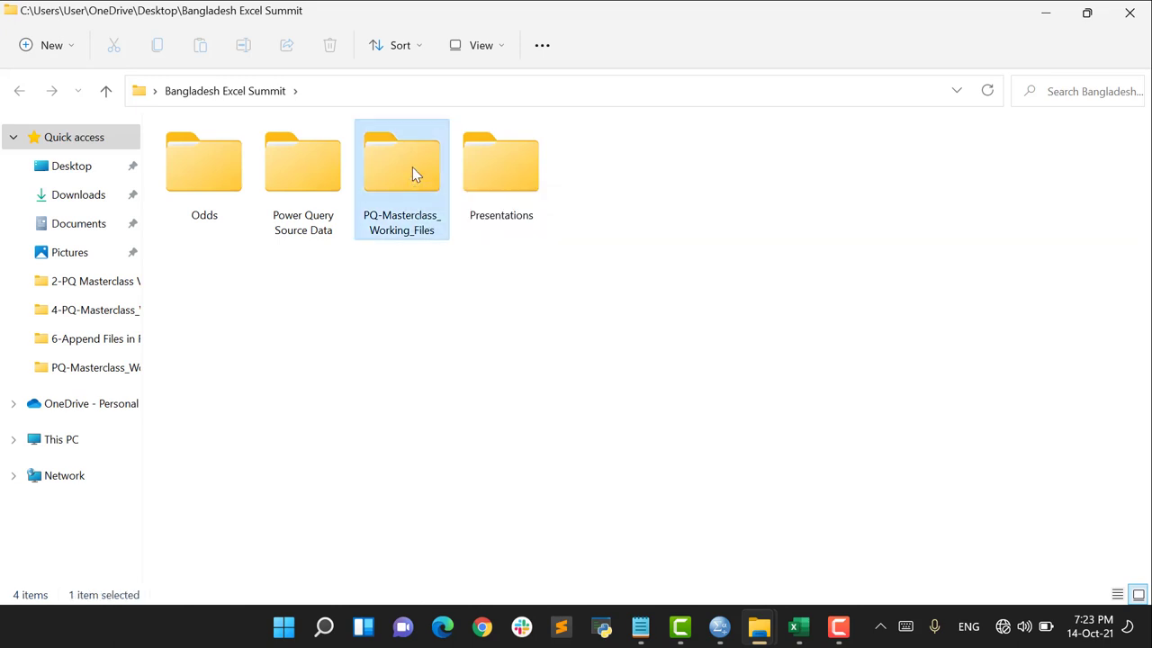
{"action": "double_click", "coordinate": [402, 162]}
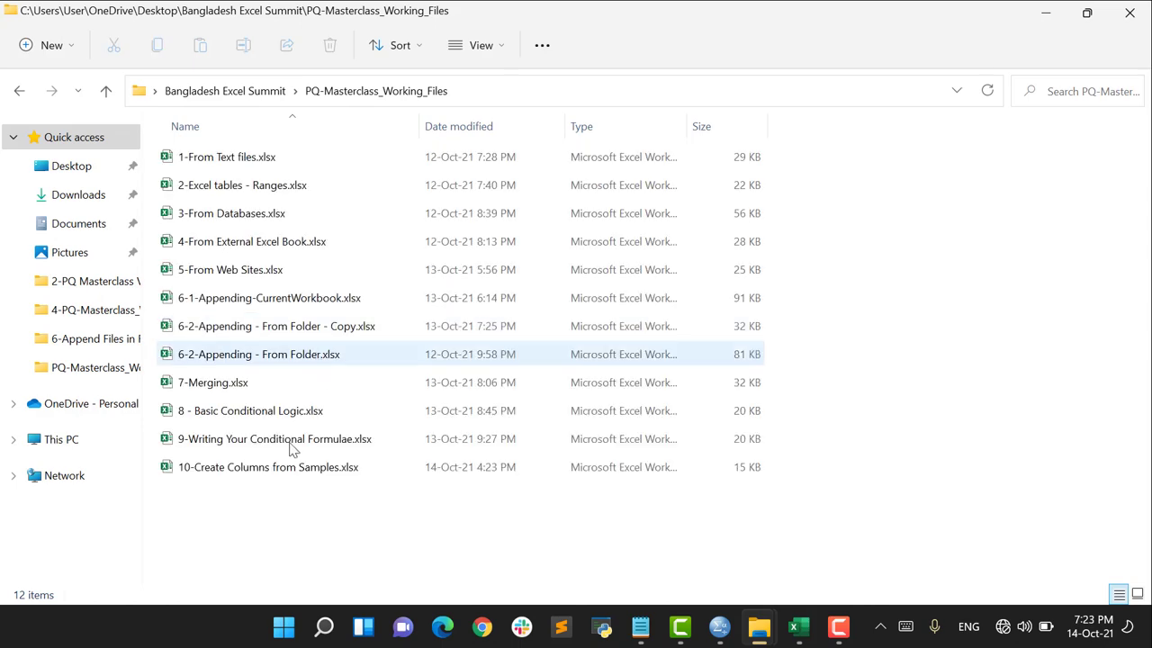
Open 10-Create Columns from Samples.xlsx and send its Samples table to Power Query via From Table/Range
{"action": "left_click", "coordinate": [267, 466]}
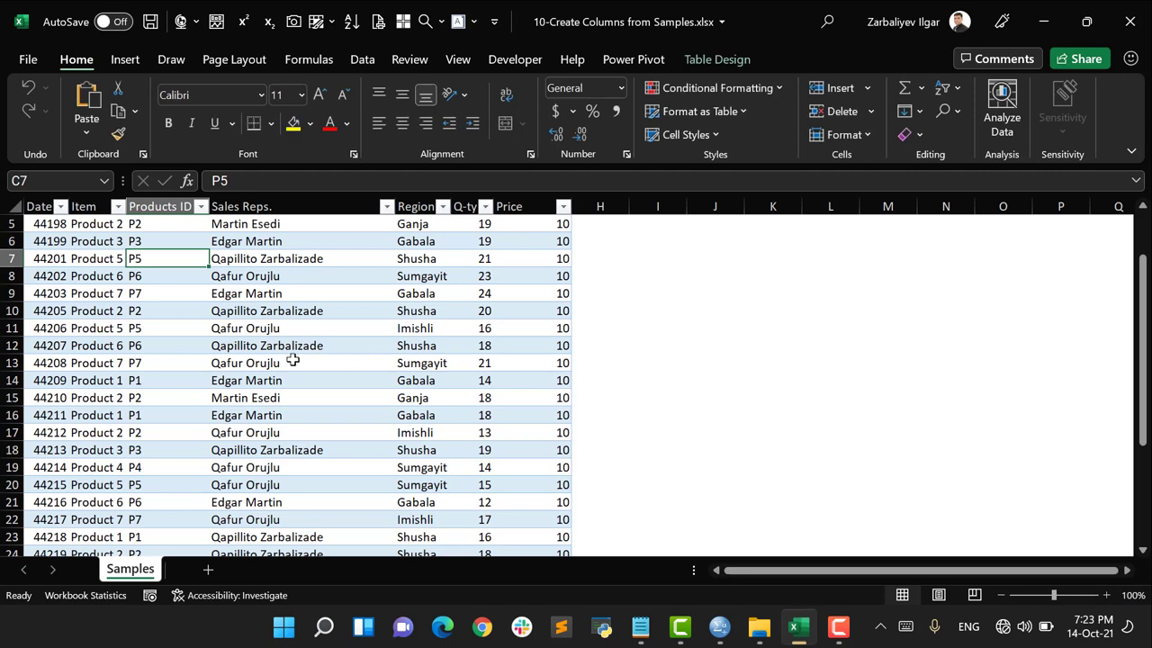
{"action": "left_click", "coordinate": [245, 363]}
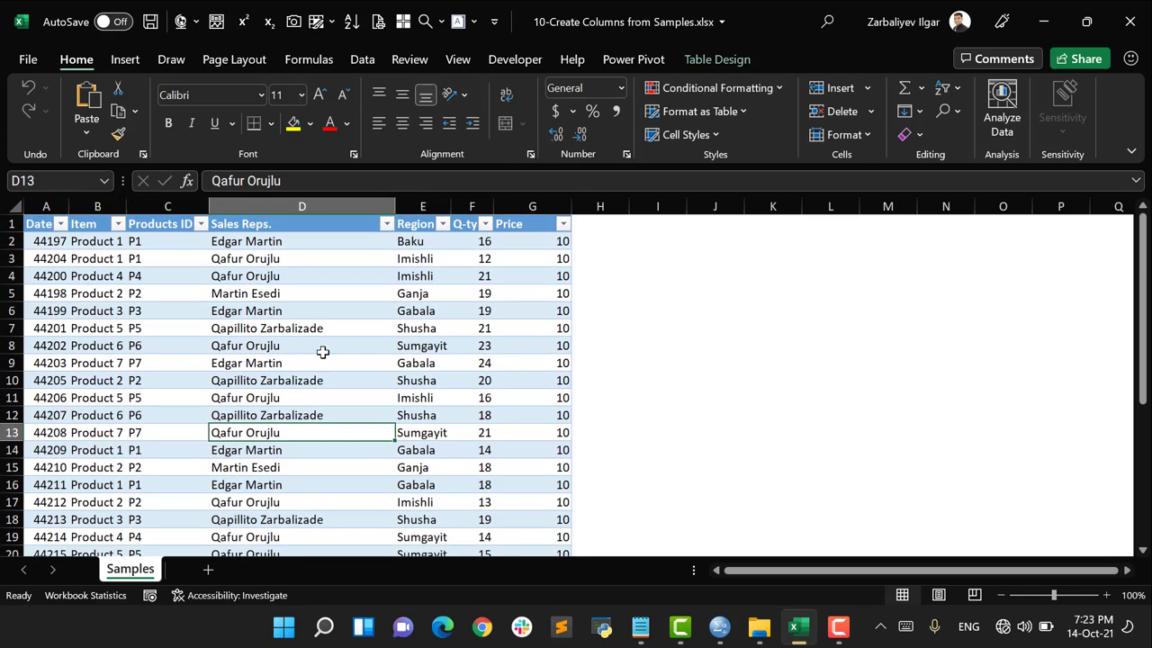
{"action": "left_click", "coordinate": [303, 345]}
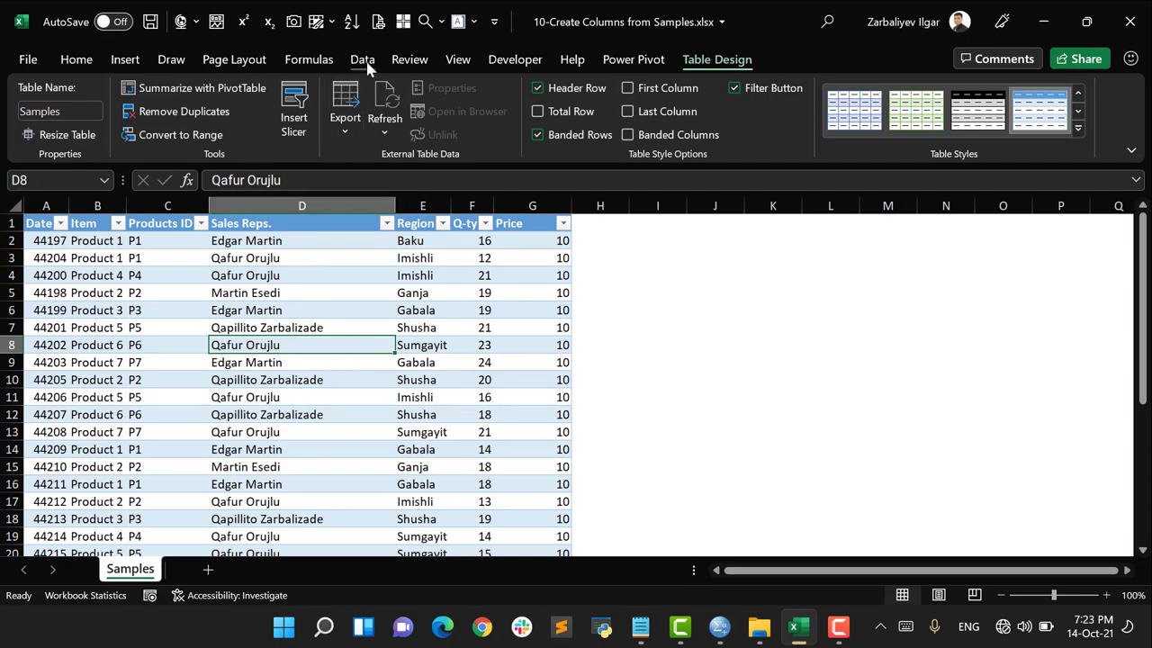
{"action": "left_click", "coordinate": [362, 58]}
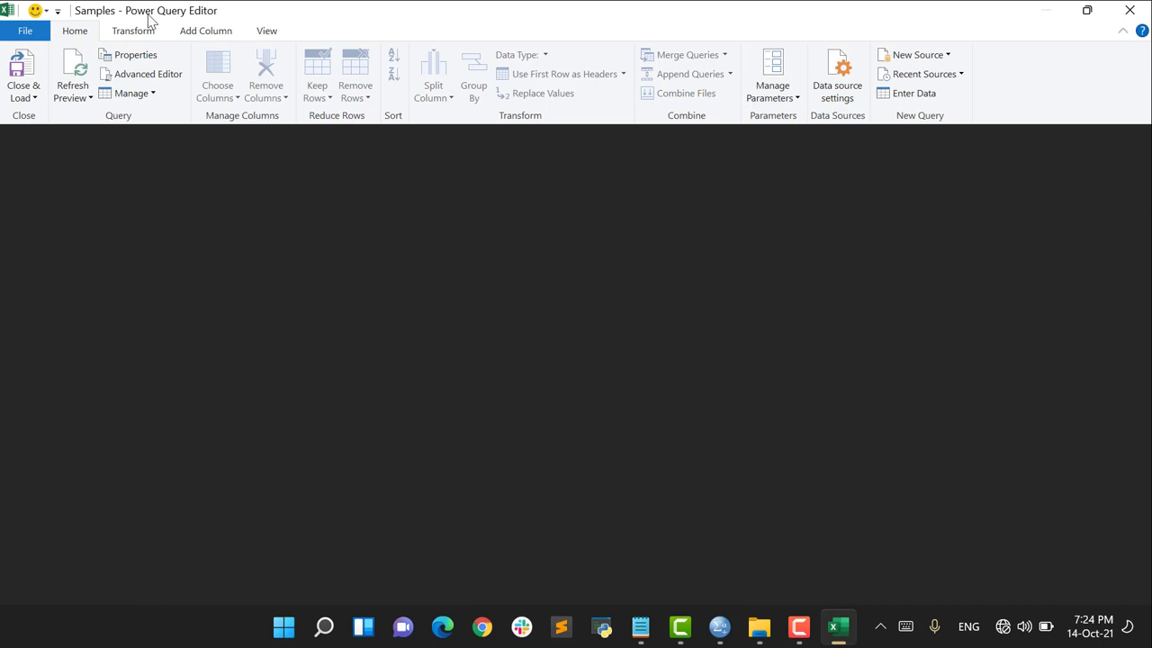
{"action": "mouse_move", "coordinate": [1015, 135]}
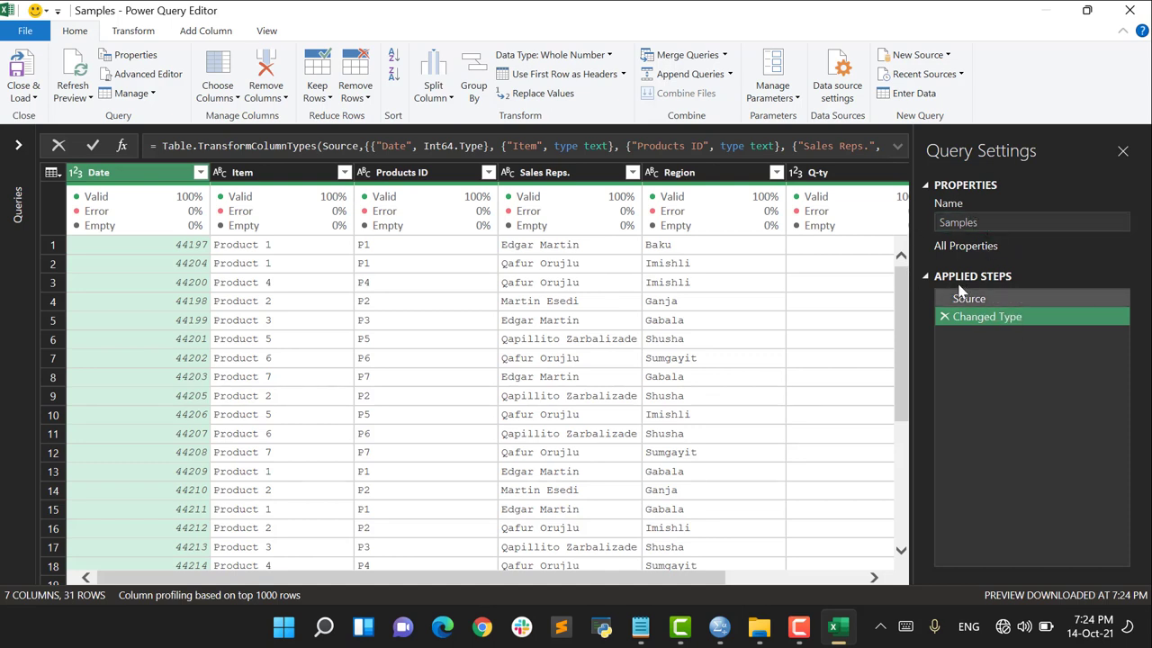
{"action": "mouse_move", "coordinate": [1040, 324]}
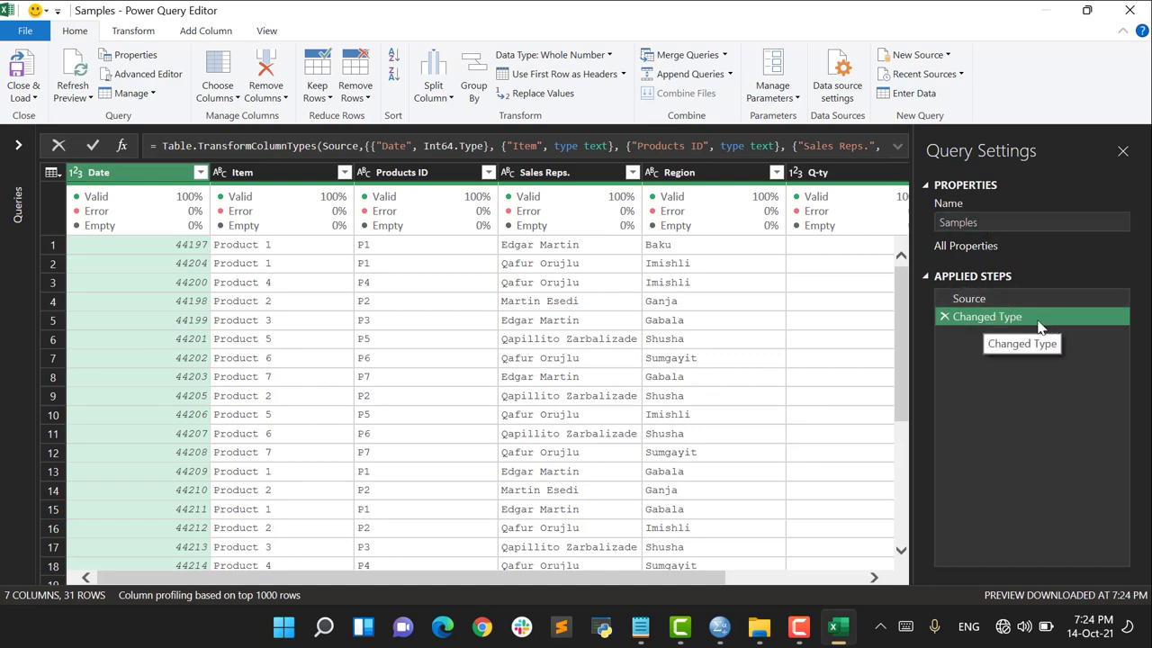
{"action": "mouse_move", "coordinate": [441, 252]}
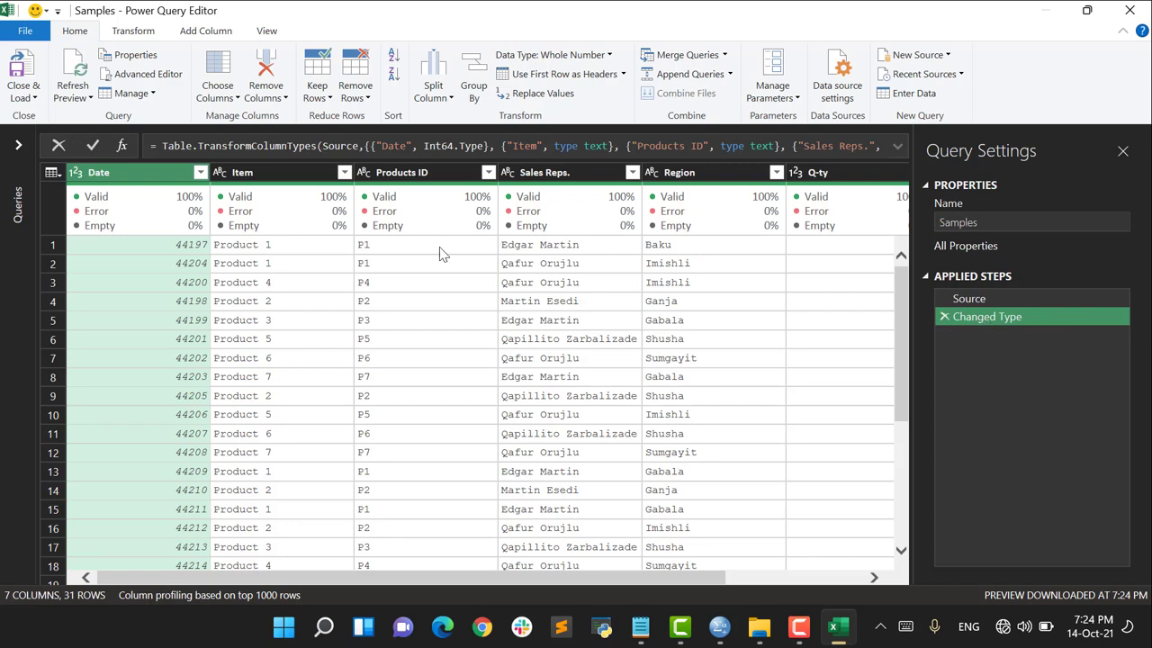
{"action": "mouse_move", "coordinate": [911, 306]}
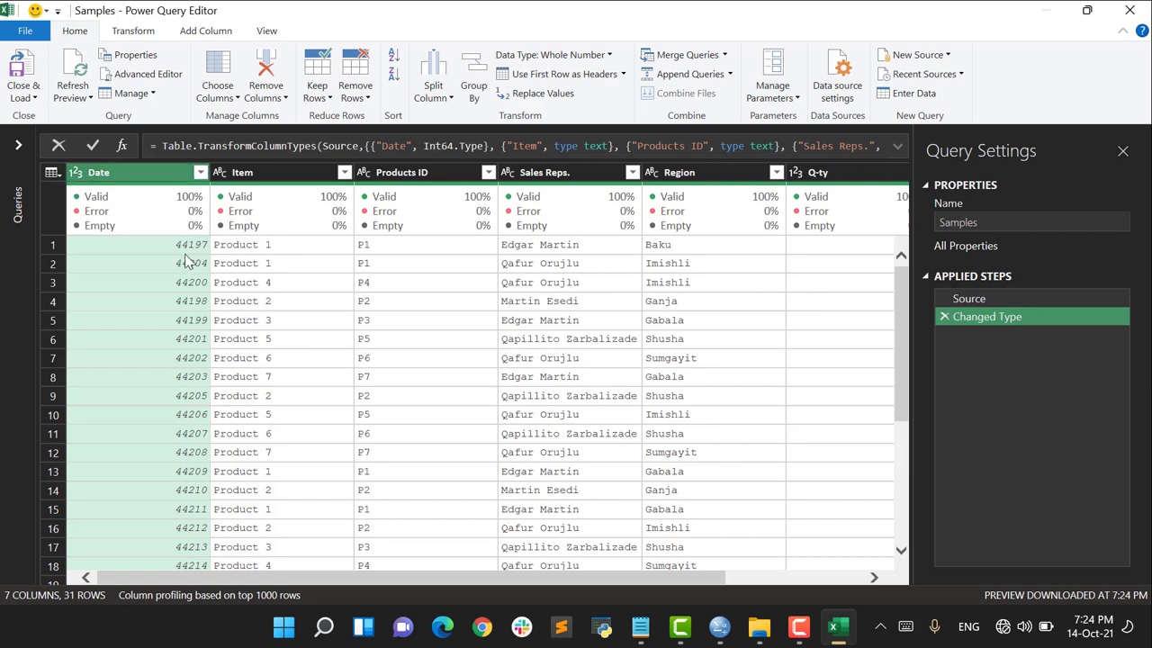
{"action": "mouse_move", "coordinate": [191, 263]}
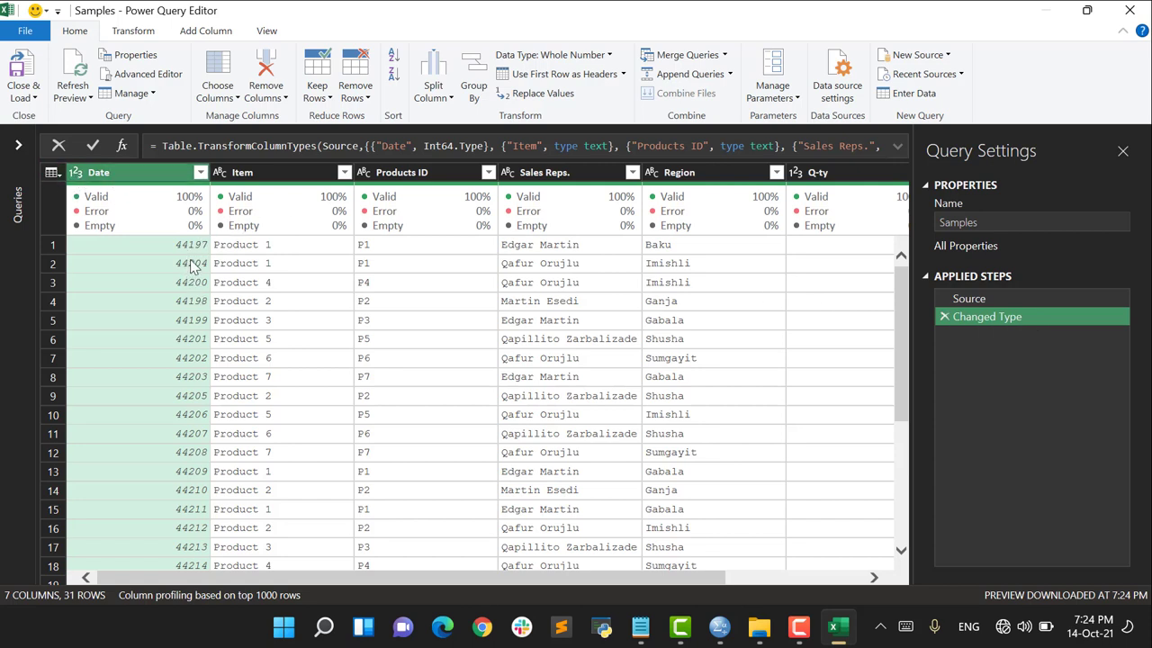
Type Date as Date (replacing the current conversion) and Price as Decimal Number
{"action": "left_click", "coordinate": [99, 173]}
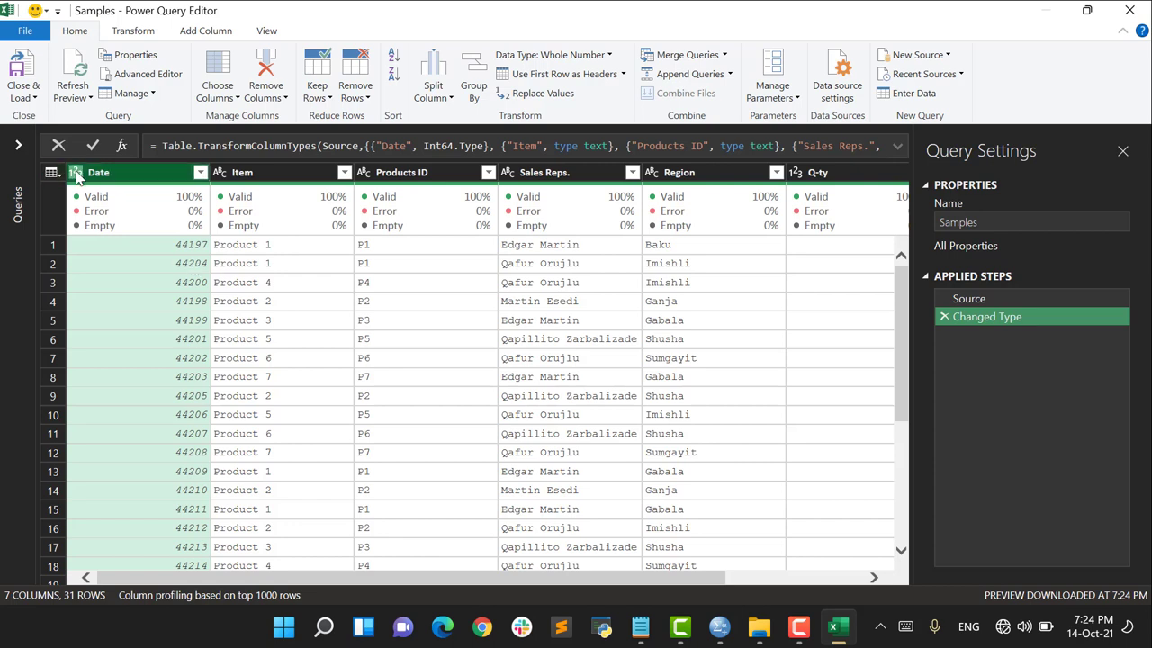
{"action": "left_click", "coordinate": [75, 173]}
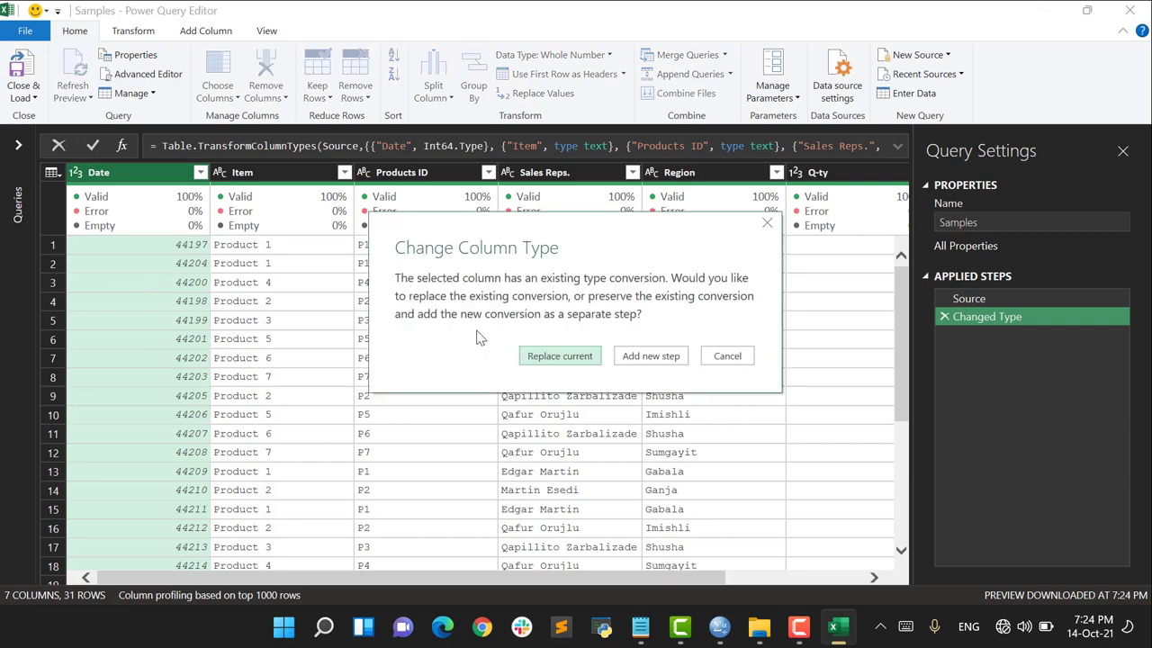
{"action": "left_click", "coordinate": [558, 356]}
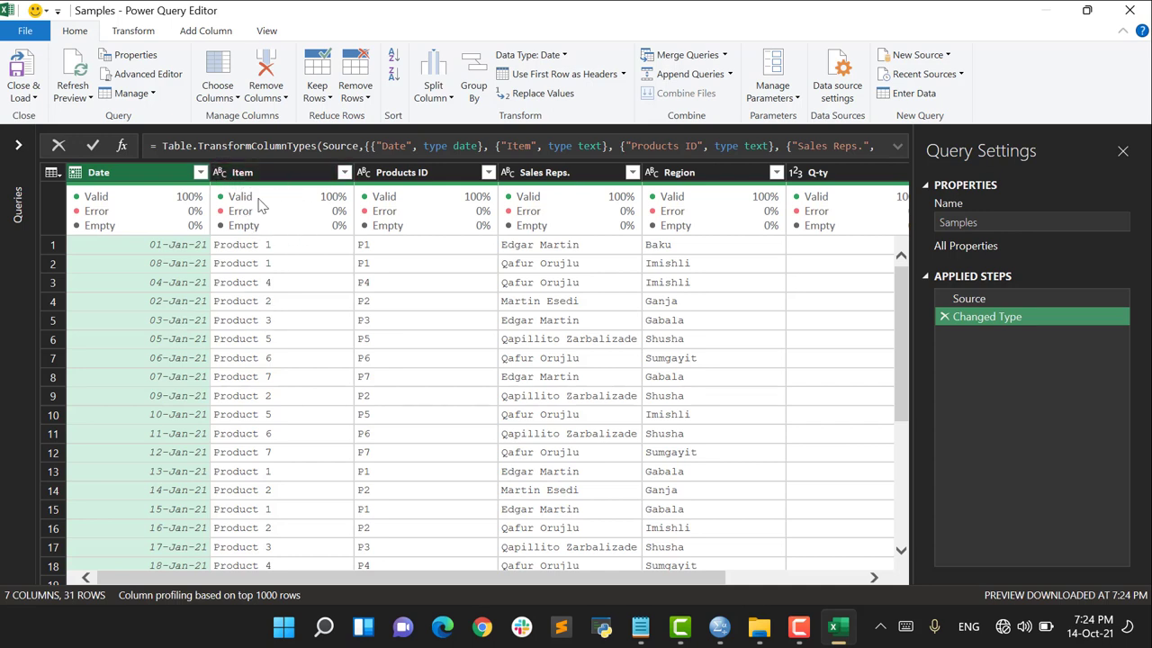
{"action": "left_click", "coordinate": [400, 173]}
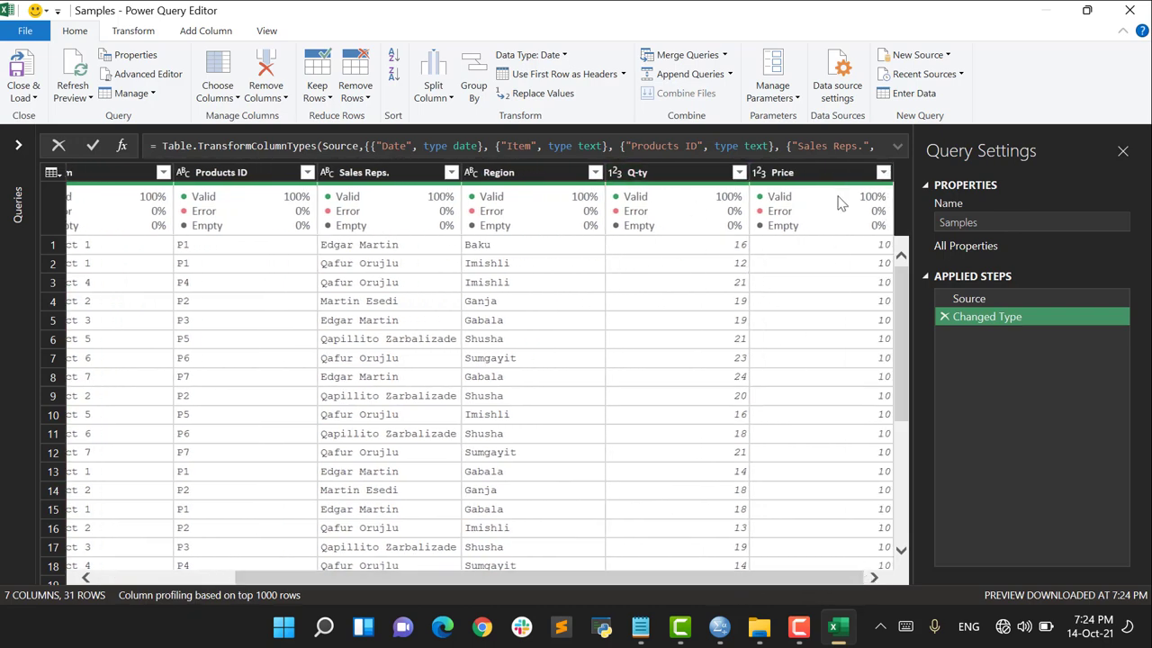
{"action": "mouse_move", "coordinate": [813, 220]}
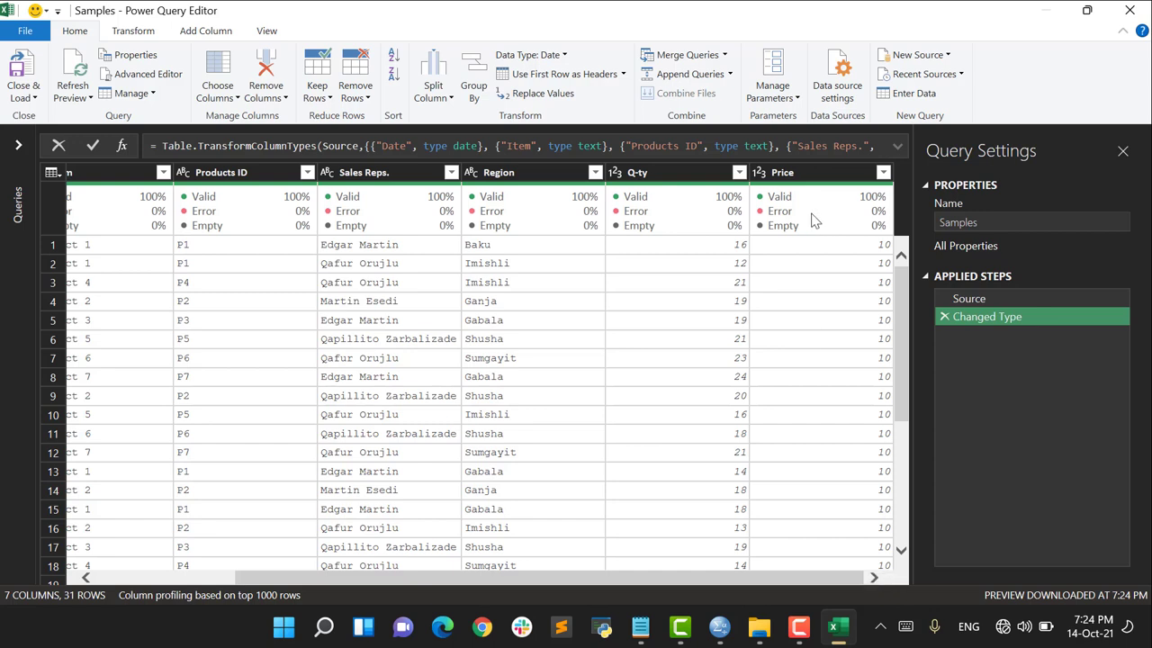
{"action": "left_click", "coordinate": [761, 173]}
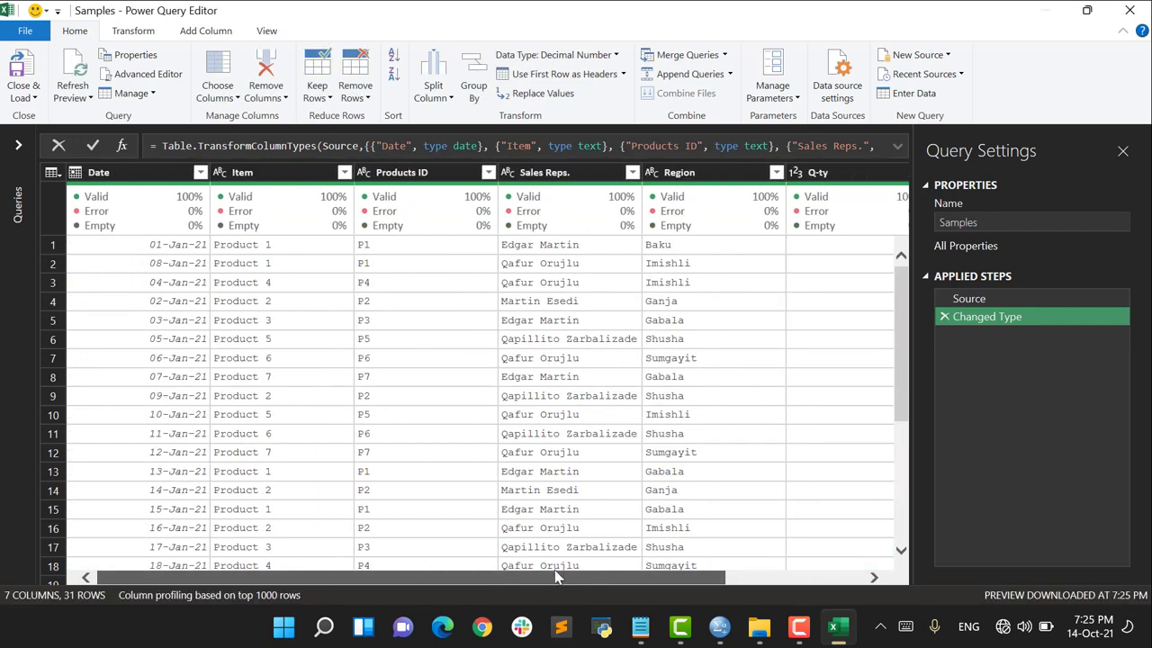
{"action": "mouse_move", "coordinate": [432, 571]}
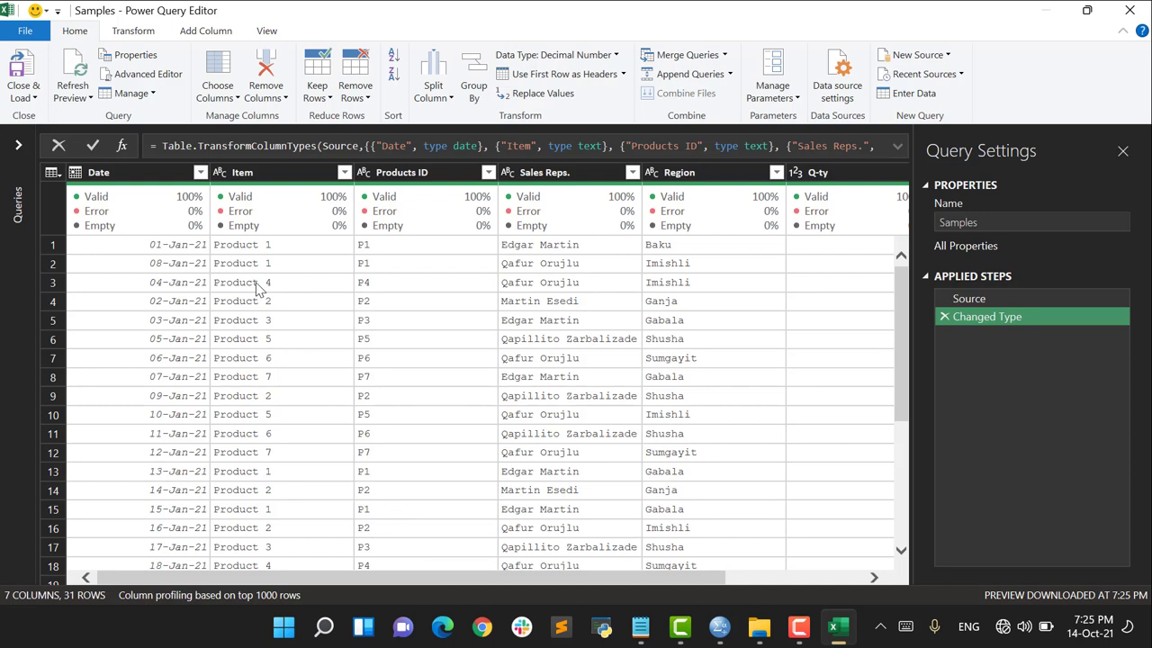
{"action": "mouse_move", "coordinate": [277, 288]}
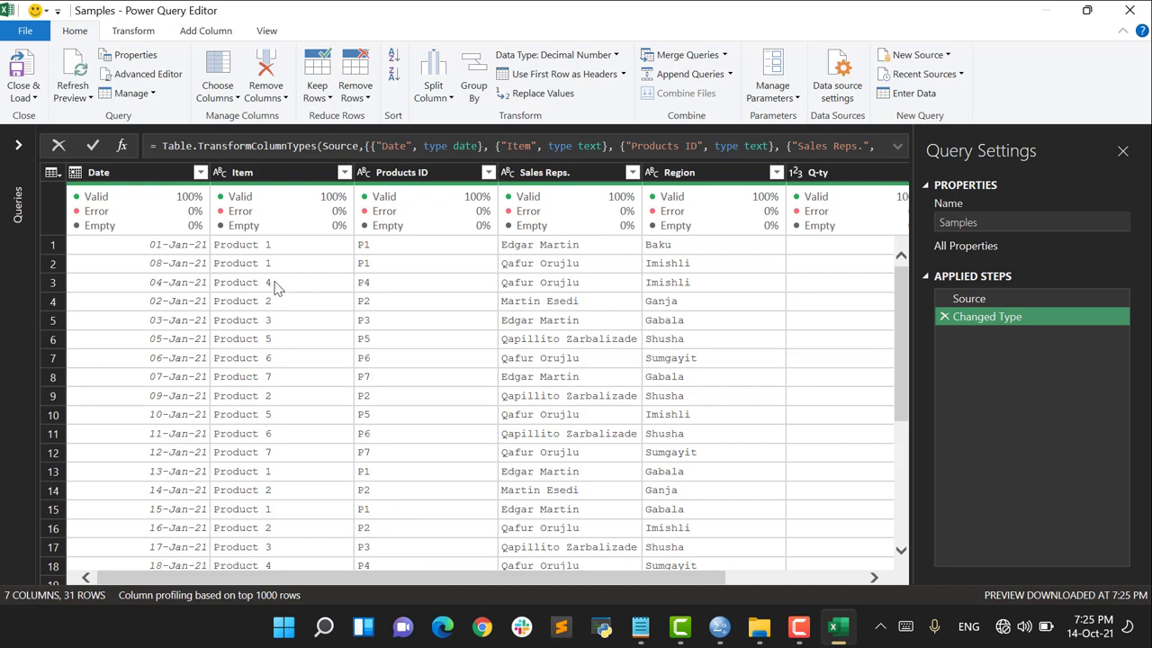
{"action": "mouse_move", "coordinate": [304, 252]}
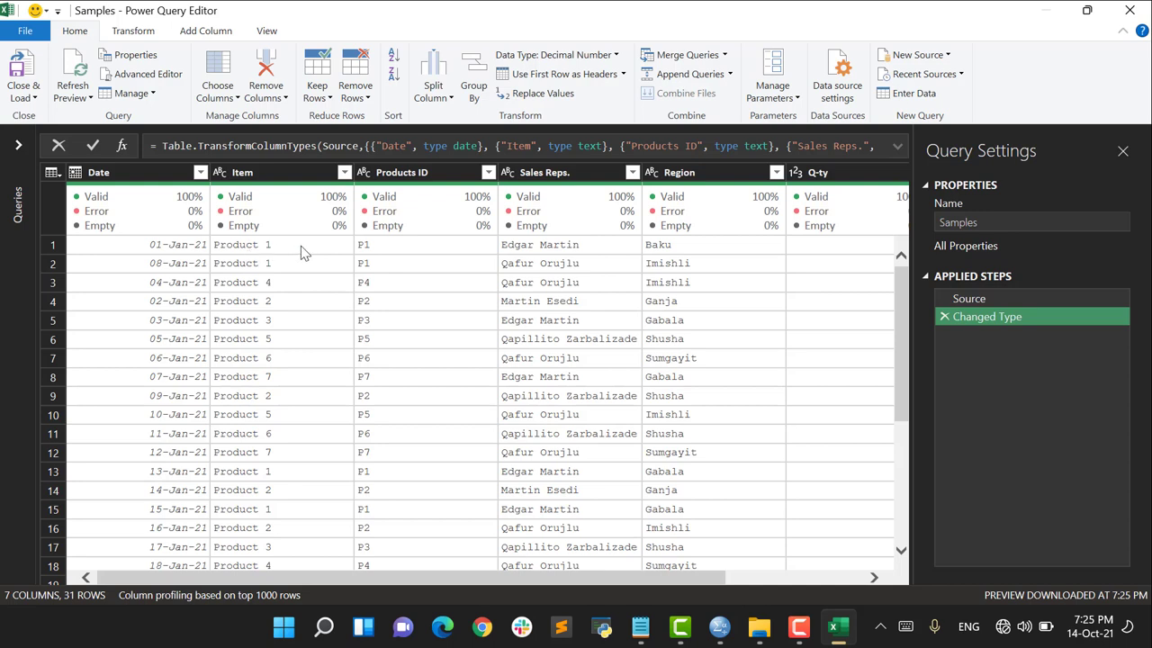
{"action": "mouse_move", "coordinate": [250, 304]}
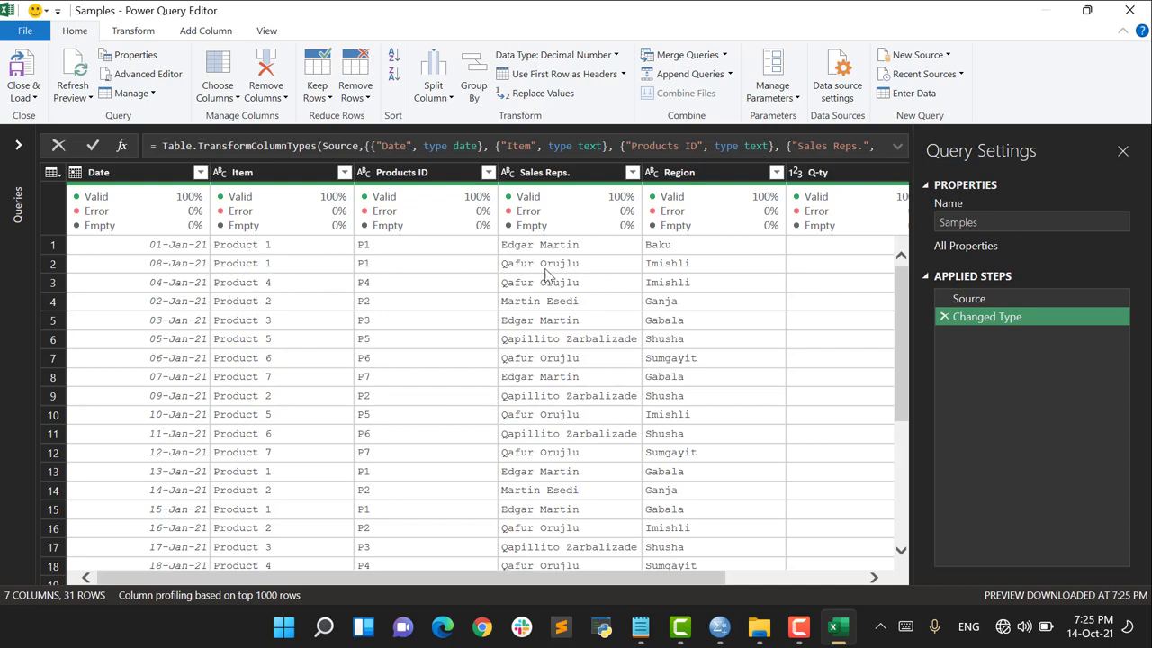
{"action": "mouse_move", "coordinate": [562, 298]}
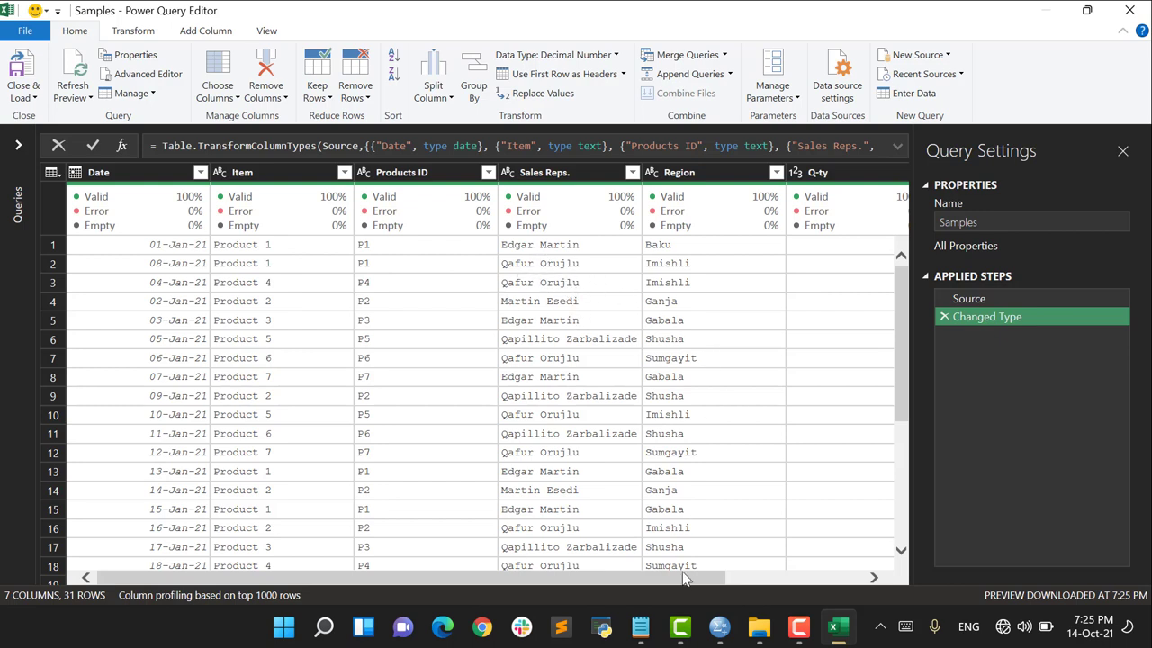
{"action": "scroll", "scroll_direction": "right", "scroll_amount": 3}
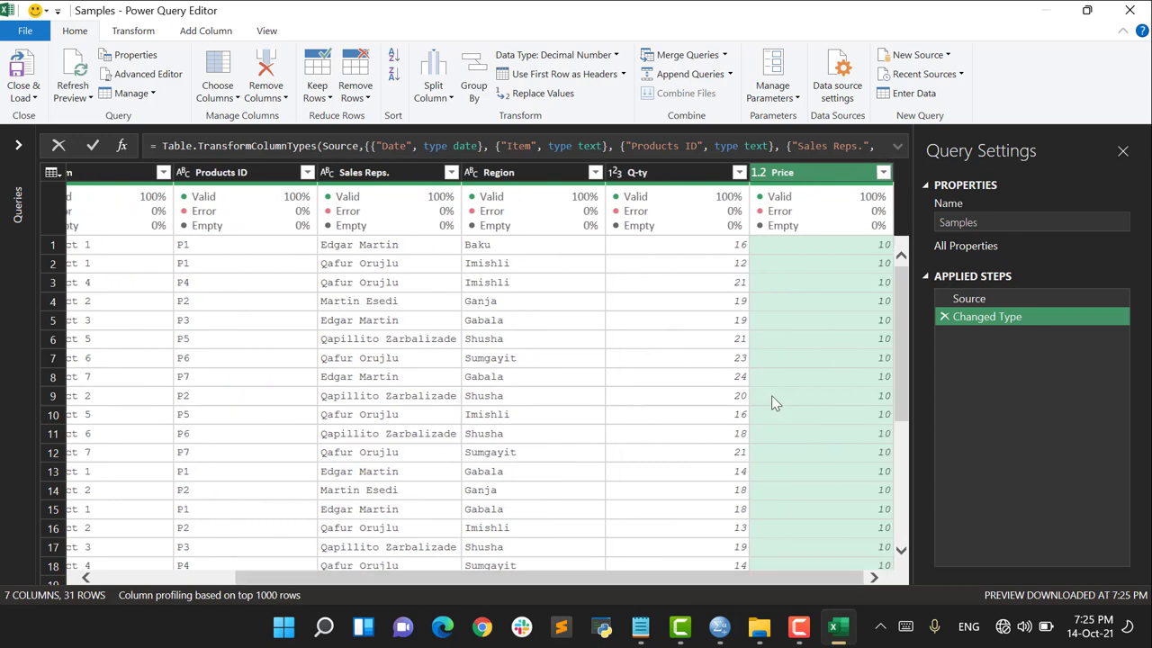
{"action": "mouse_move", "coordinate": [770, 403]}
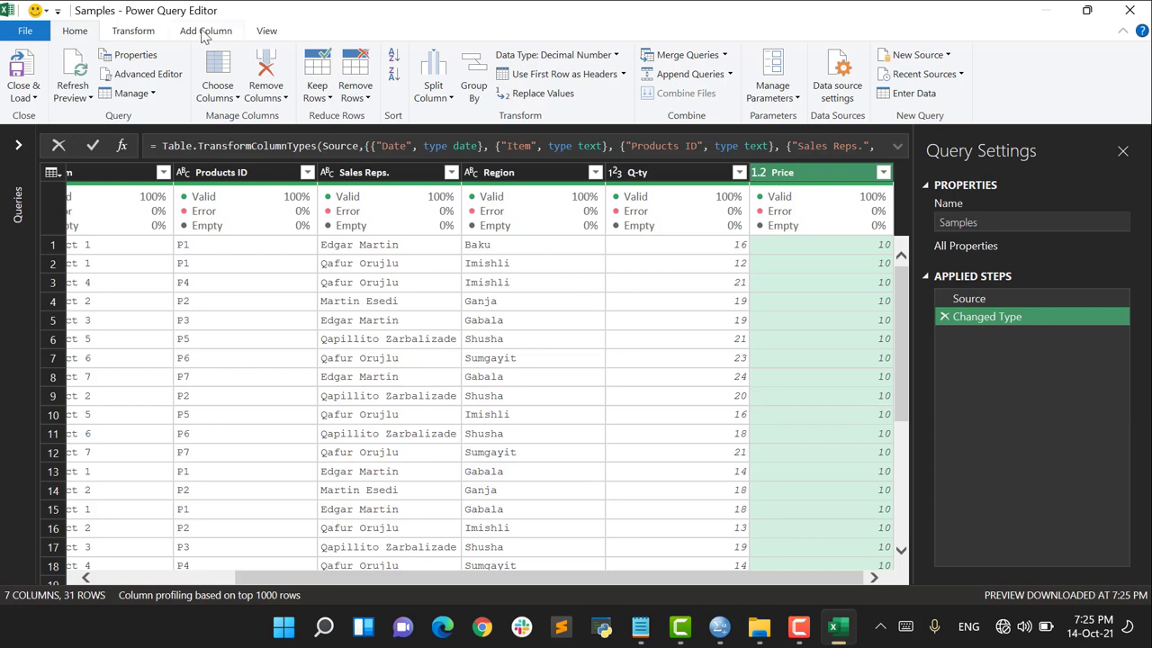
{"action": "left_click", "coordinate": [205, 29]}
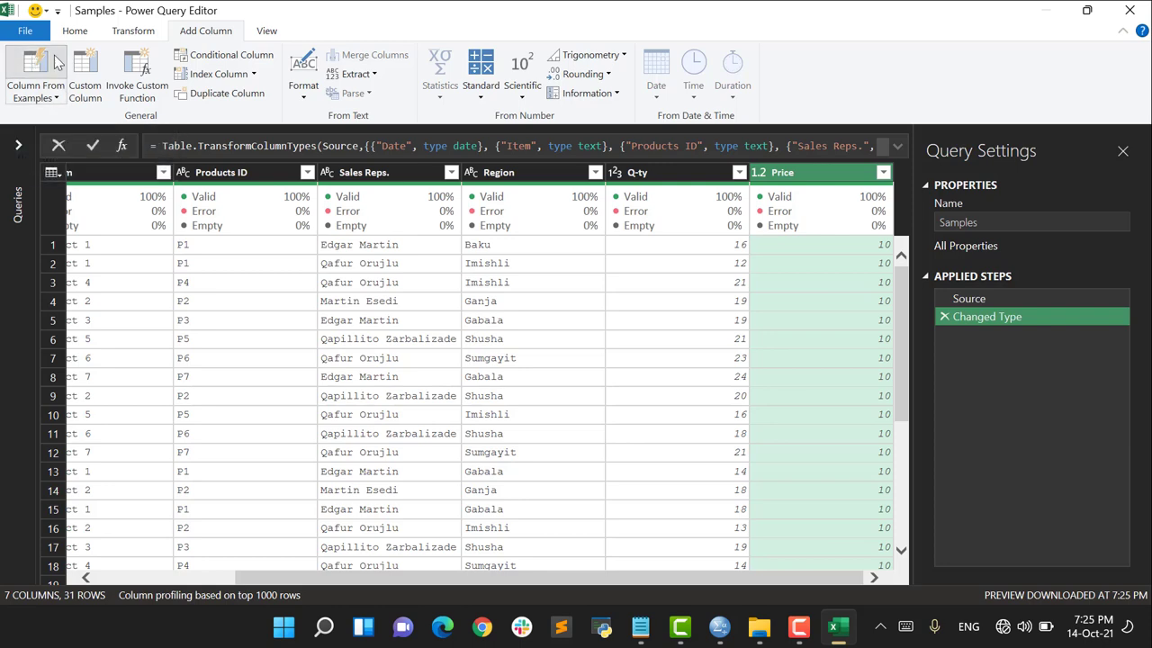
{"action": "left_click", "coordinate": [36, 74]}
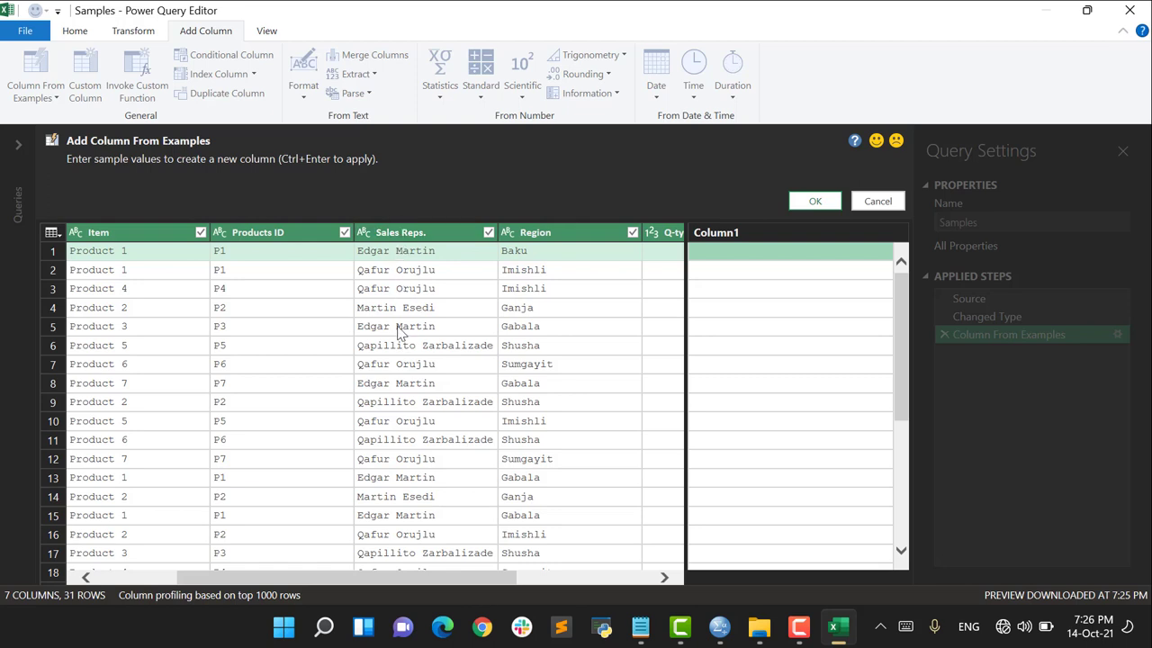
{"action": "mouse_move", "coordinate": [417, 273]}
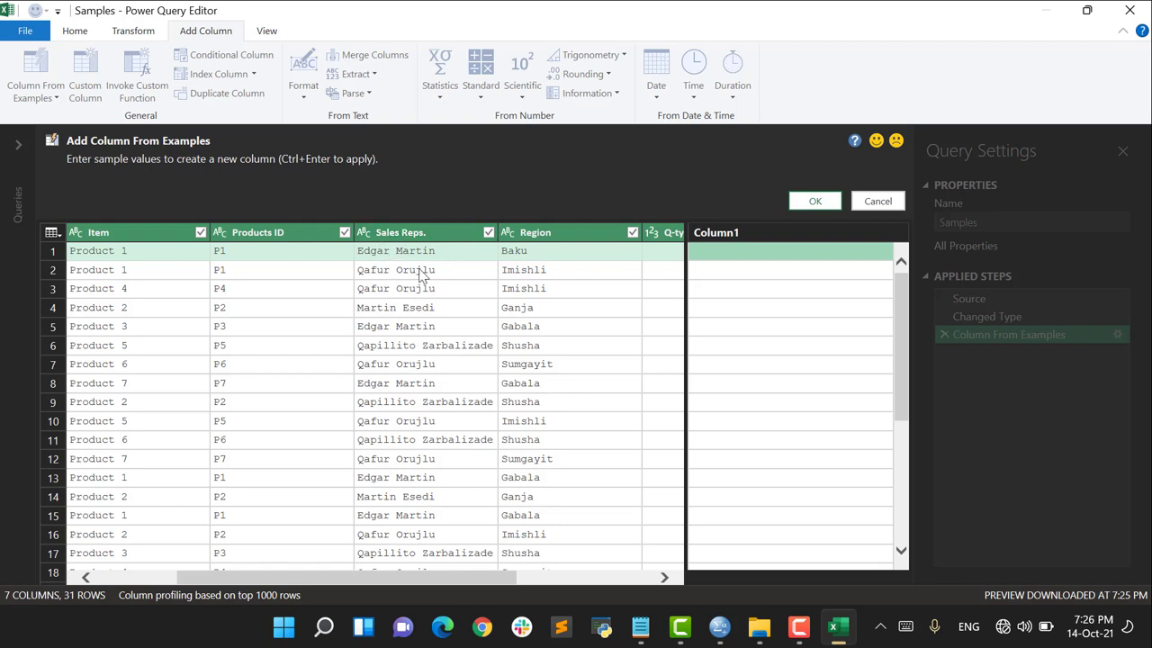
{"action": "mouse_move", "coordinate": [814, 274]}
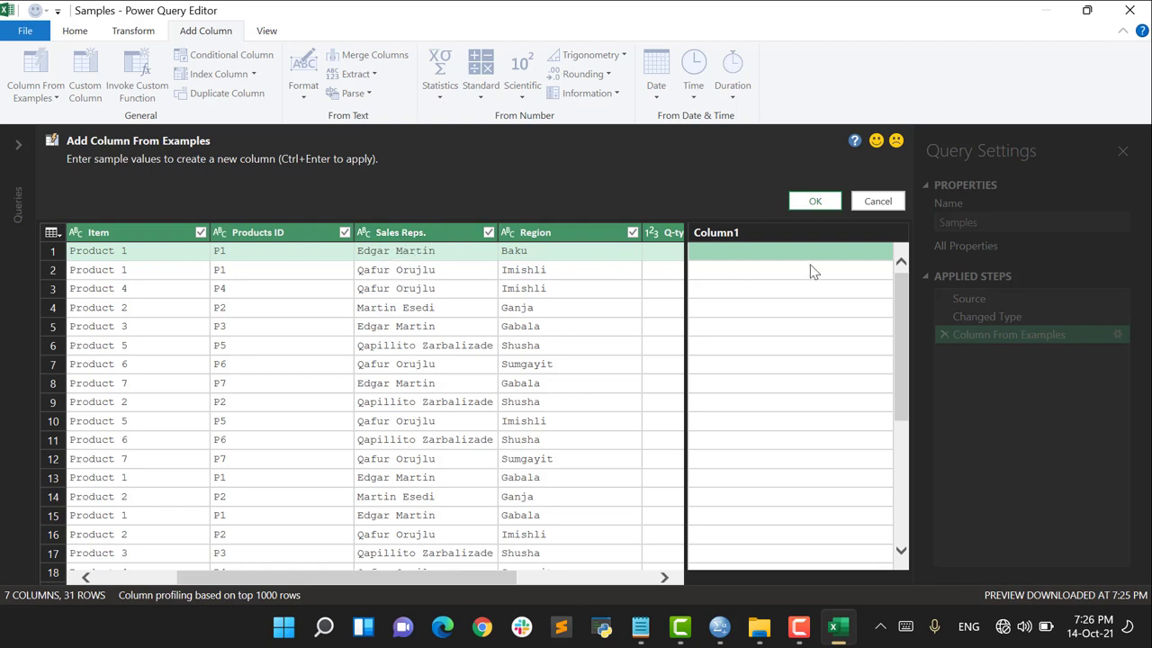
{"action": "mouse_move", "coordinate": [777, 263]}
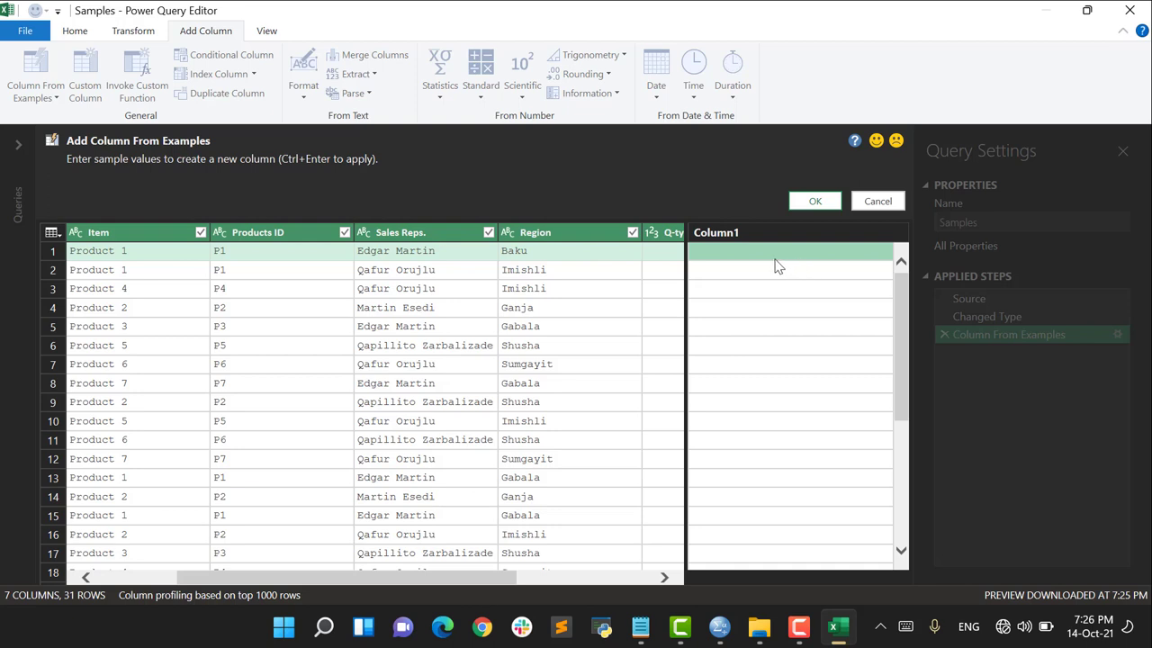
{"action": "mouse_move", "coordinate": [765, 255]}
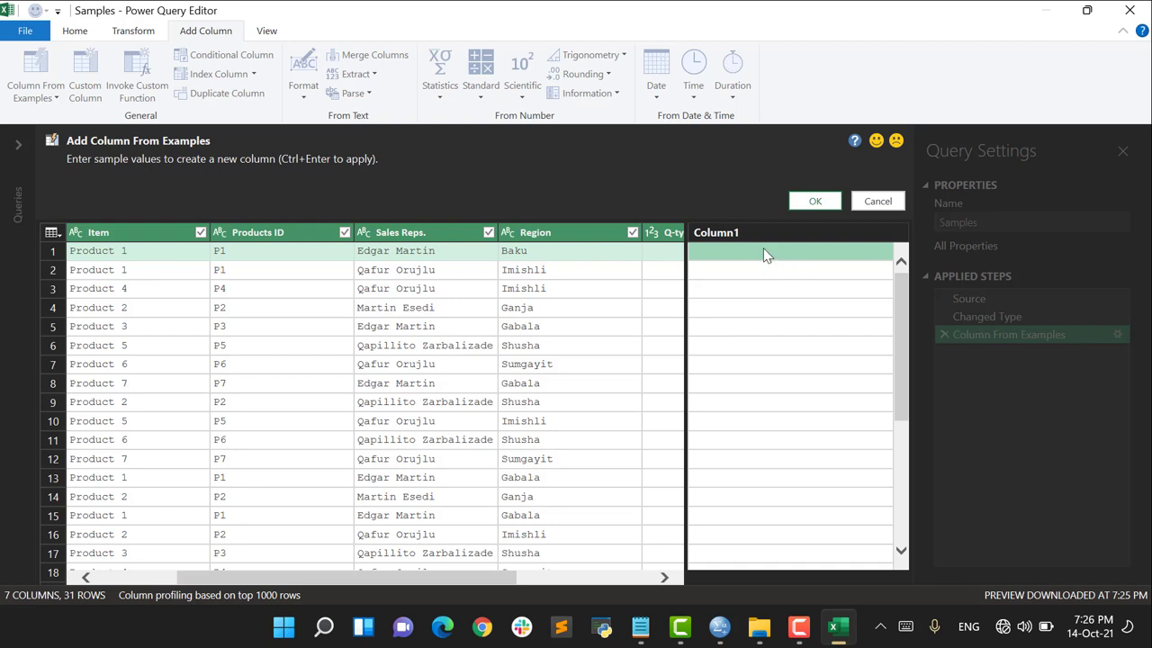
{"action": "mouse_move", "coordinate": [756, 261]}
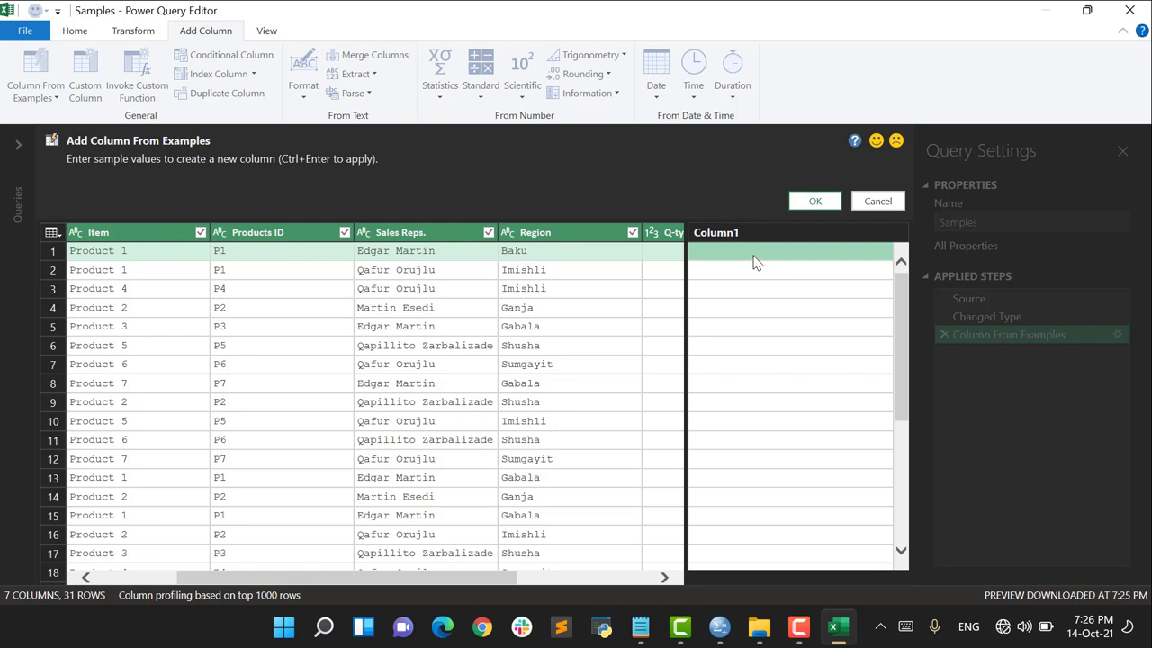
{"action": "mouse_move", "coordinate": [752, 266]}
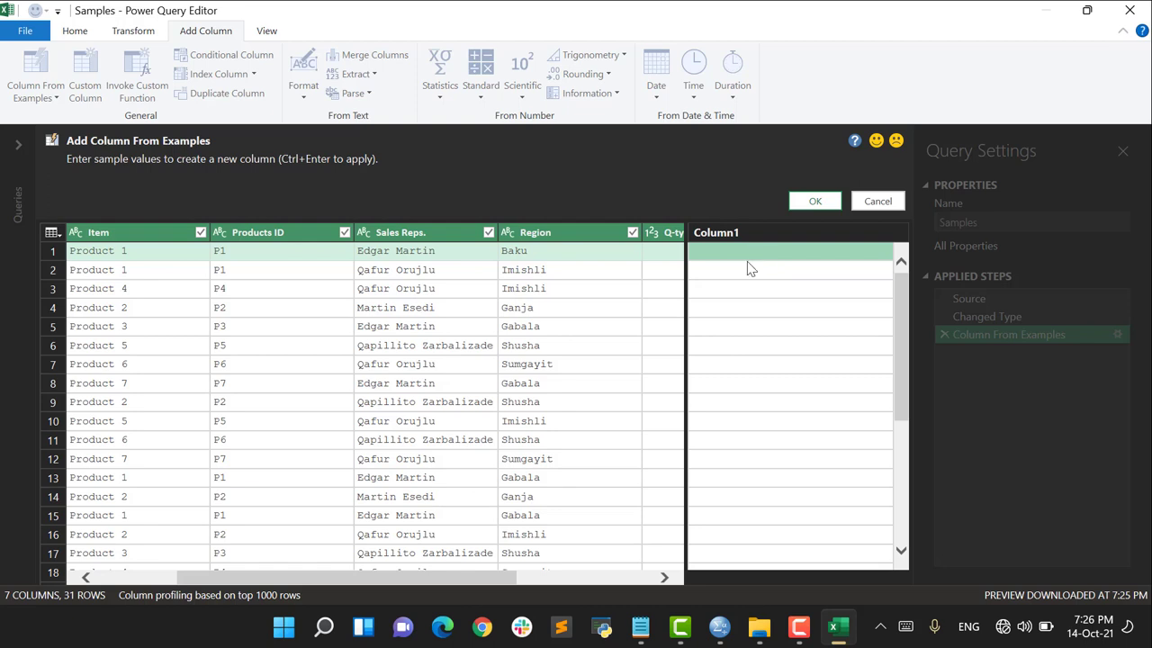
Give Edgar as the first example so a Text Before Delimiter first-name column is inferred from Sales Reps
{"action": "type", "text": "Edgar"}
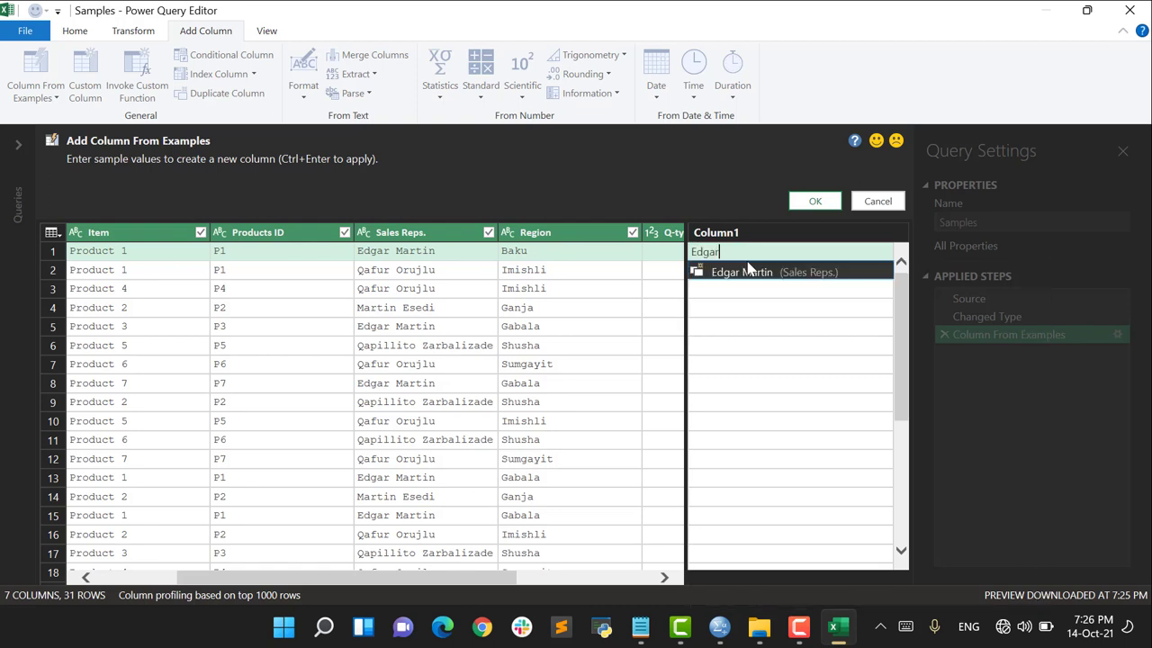
{"action": "left_click", "coordinate": [742, 272]}
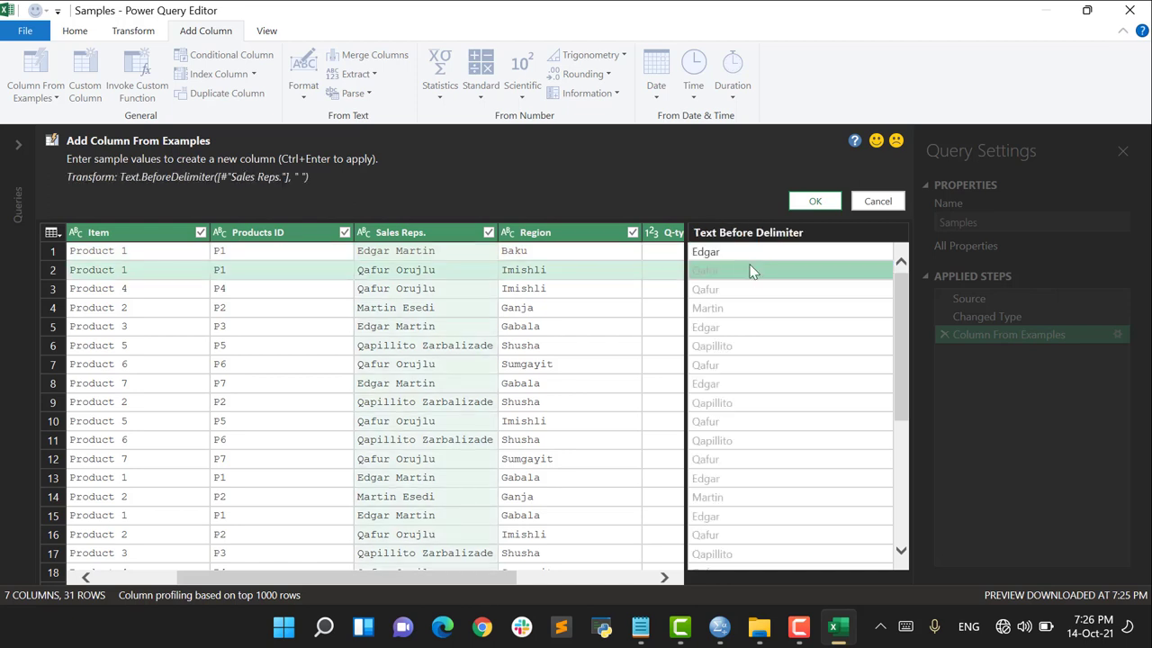
{"action": "mouse_move", "coordinate": [767, 259]}
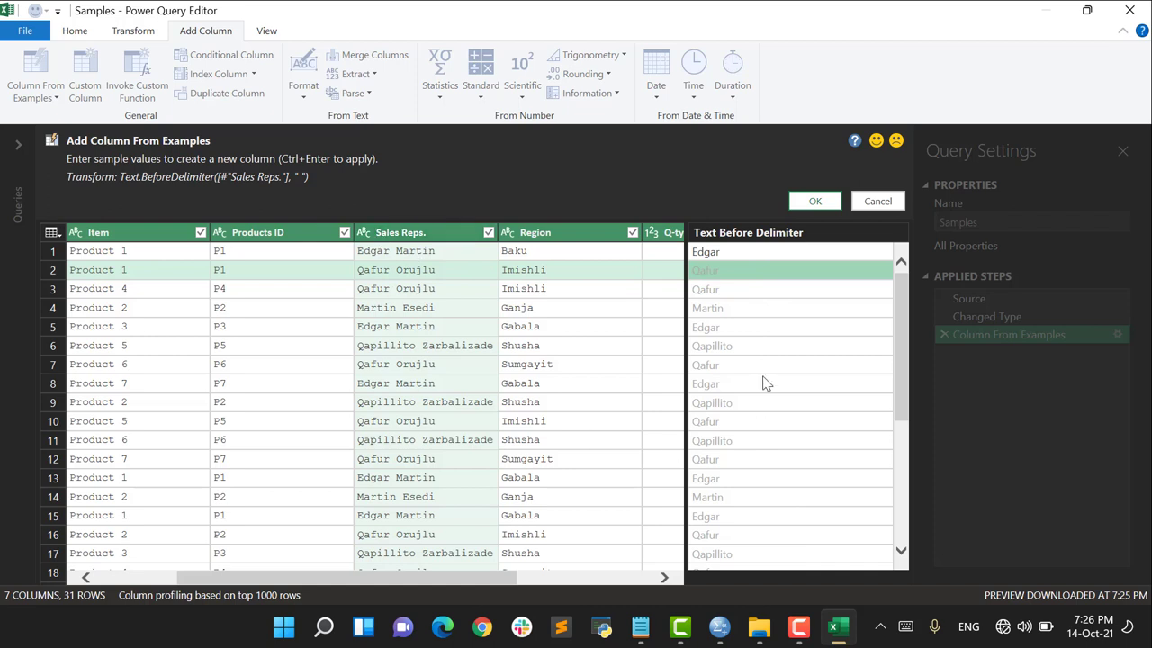
{"action": "mouse_move", "coordinate": [813, 201]}
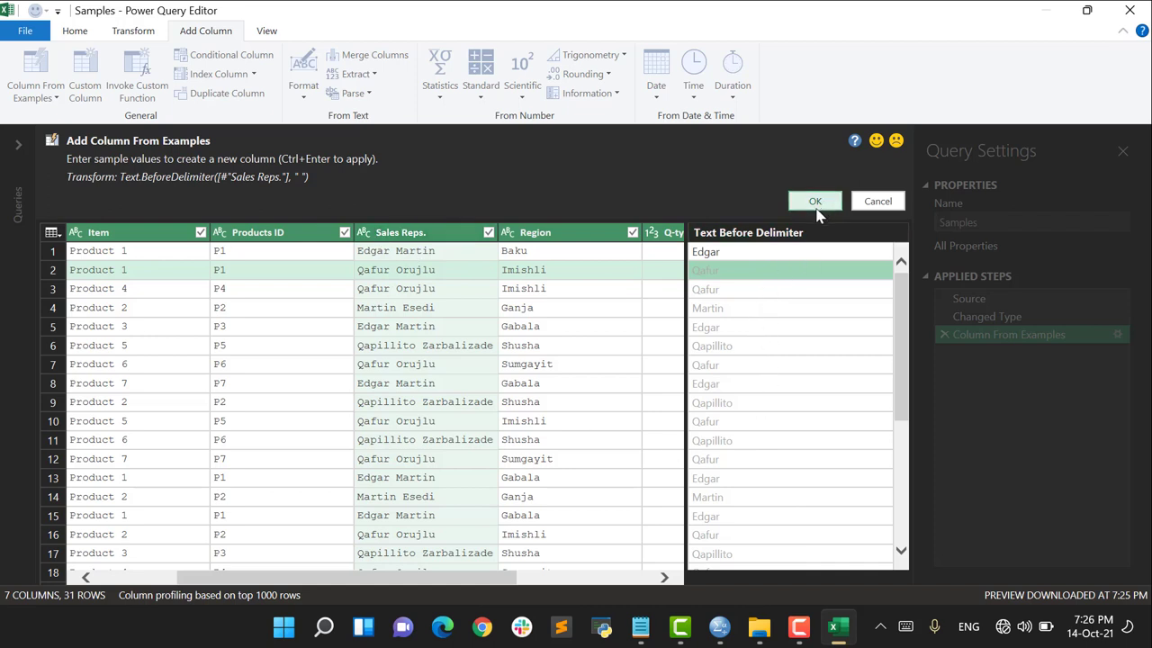
{"action": "mouse_move", "coordinate": [808, 336]}
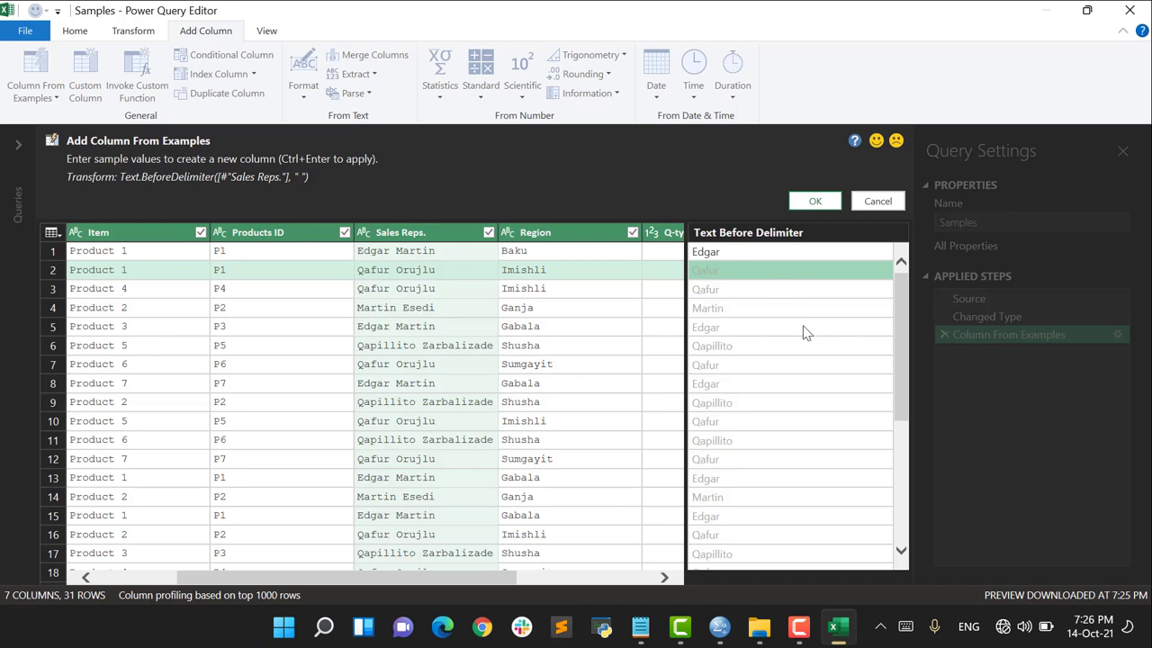
{"action": "mouse_move", "coordinate": [302, 232]}
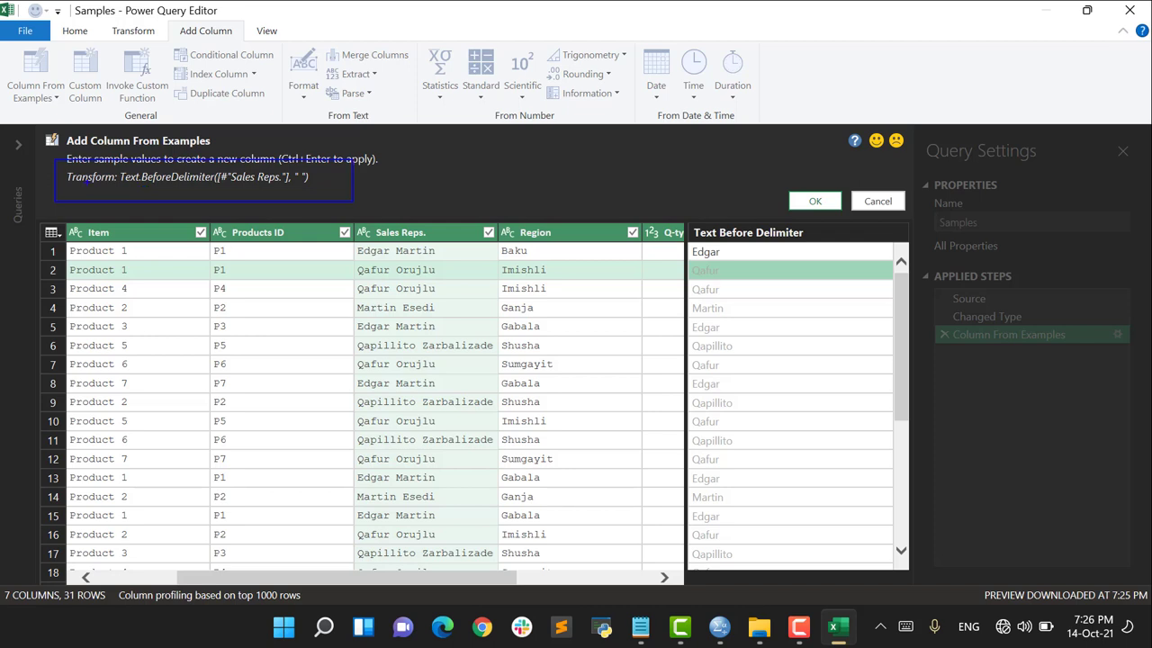
{"action": "left_click", "coordinate": [216, 177]}
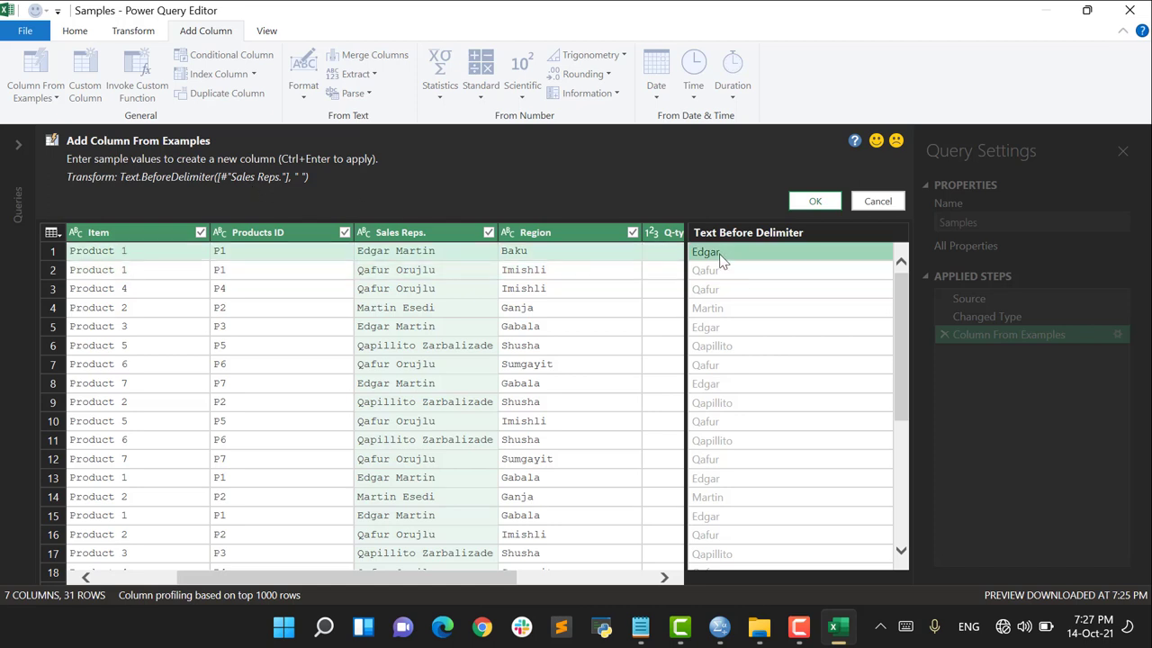
{"action": "mouse_move", "coordinate": [763, 274]}
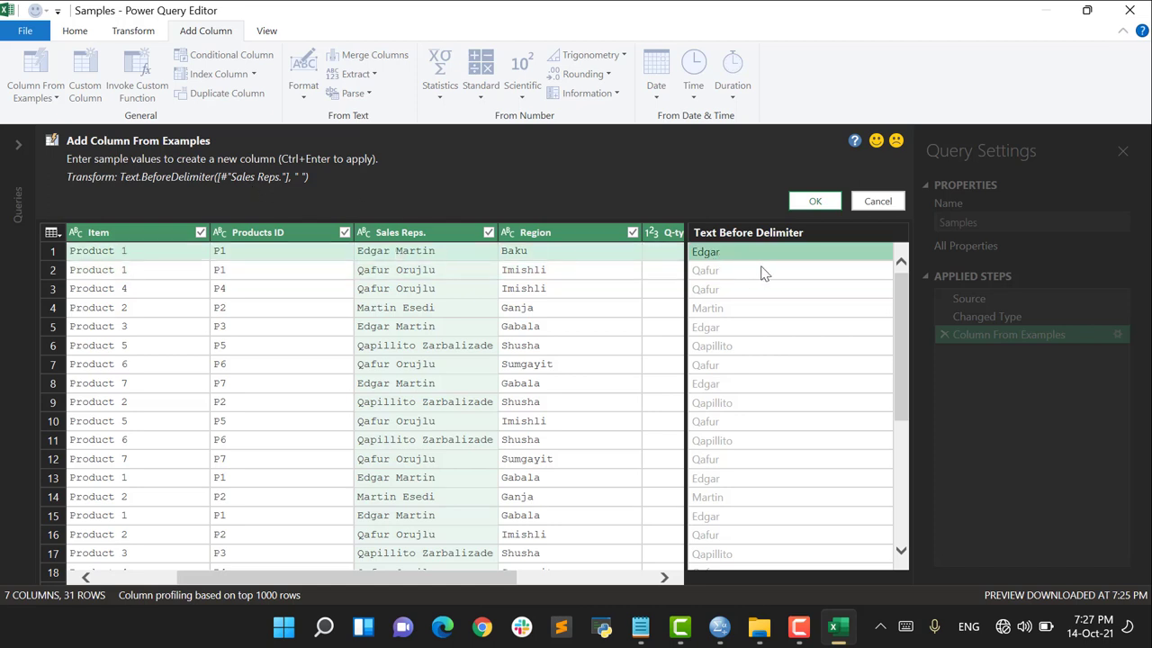
Change the first example to Martin so a Text After Delimiter surname column is inferred
{"action": "type", "text": "Martin"}
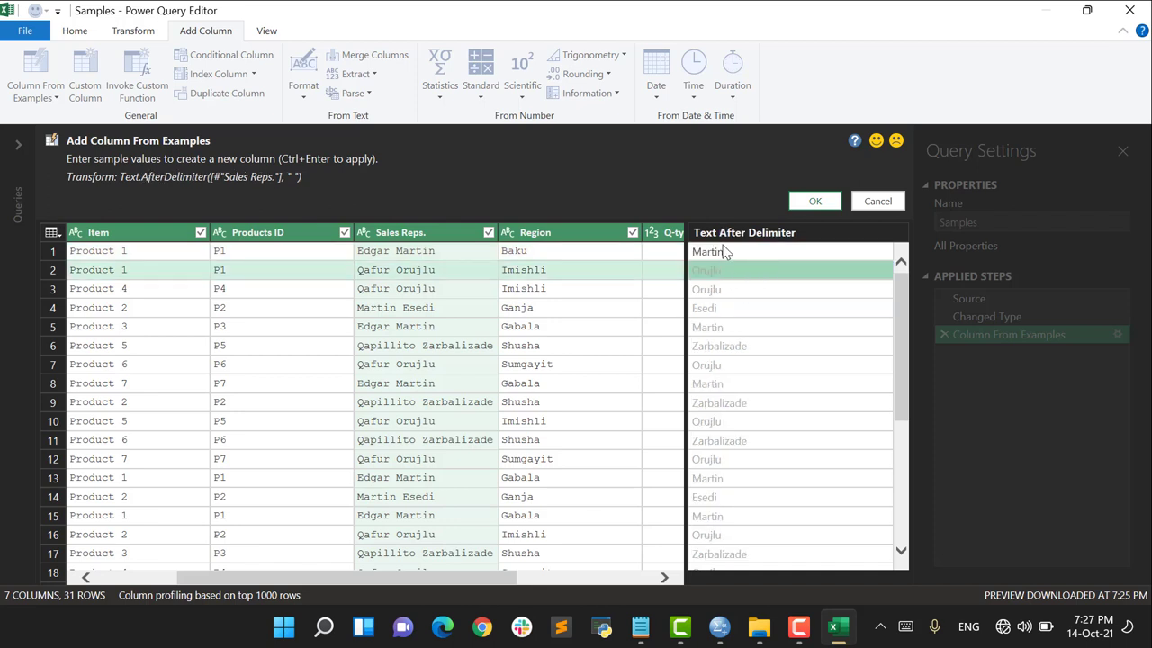
{"action": "mouse_move", "coordinate": [734, 267]}
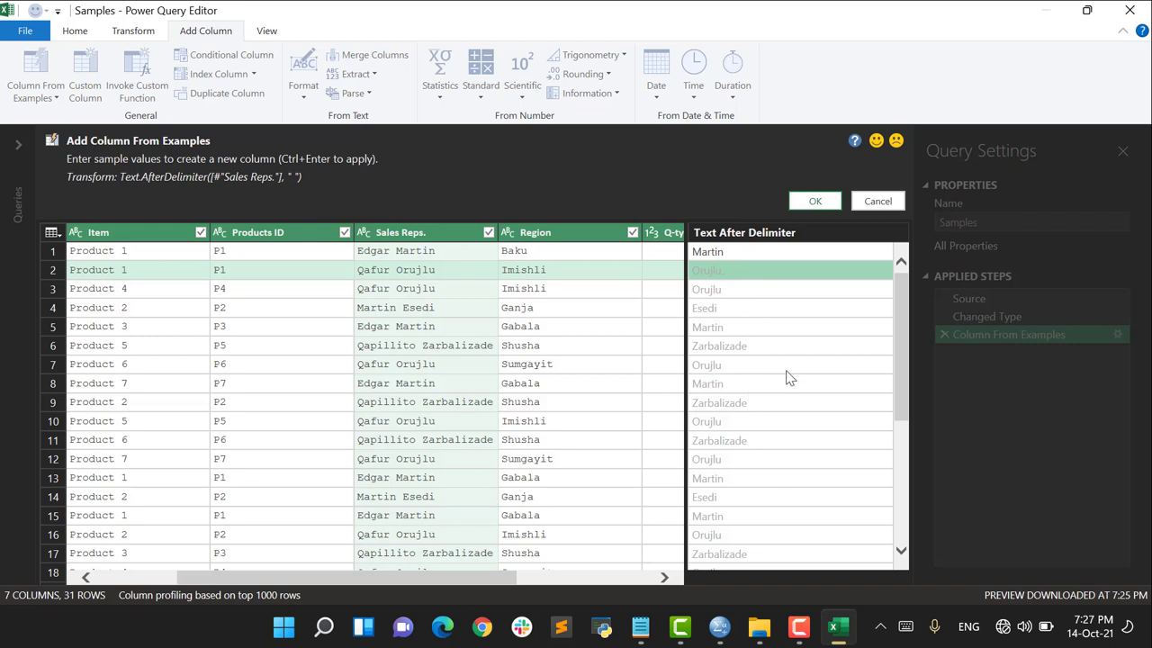
{"action": "mouse_move", "coordinate": [737, 371]}
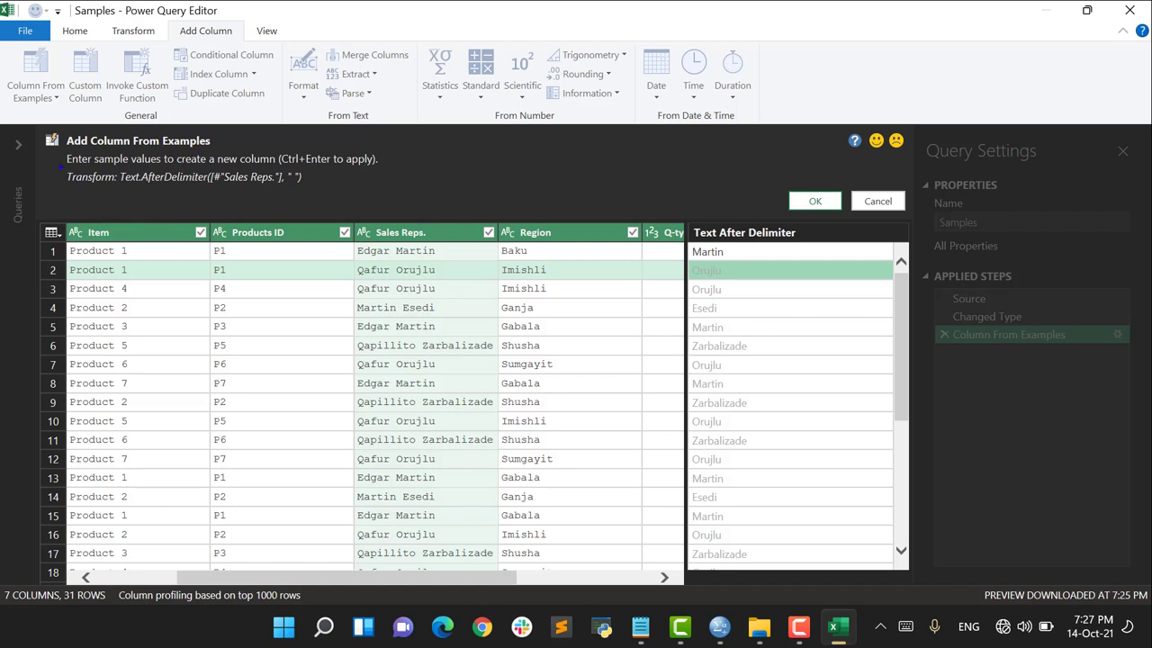
{"action": "left_click", "coordinate": [195, 177]}
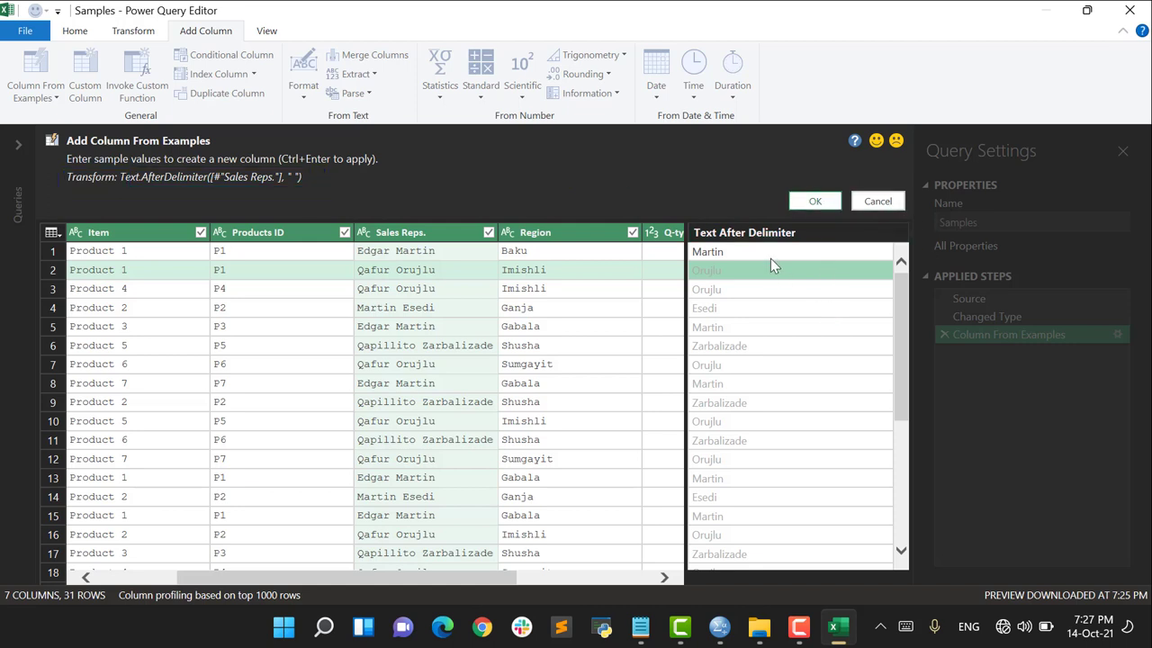
{"action": "mouse_move", "coordinate": [824, 243]}
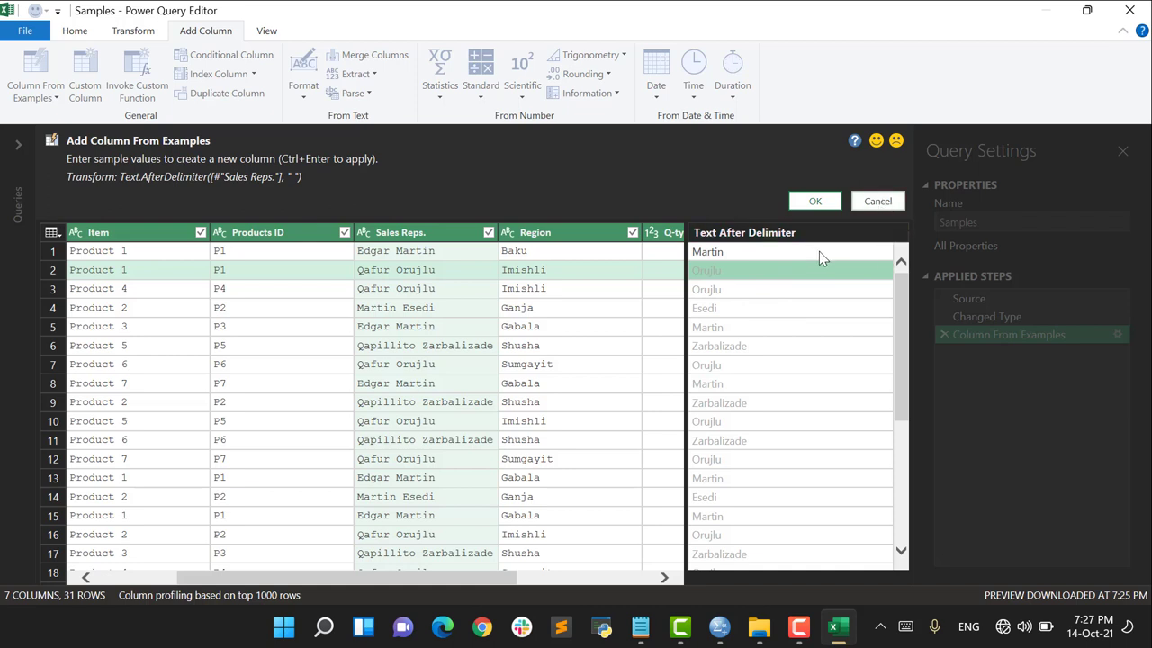
{"action": "mouse_move", "coordinate": [791, 178]}
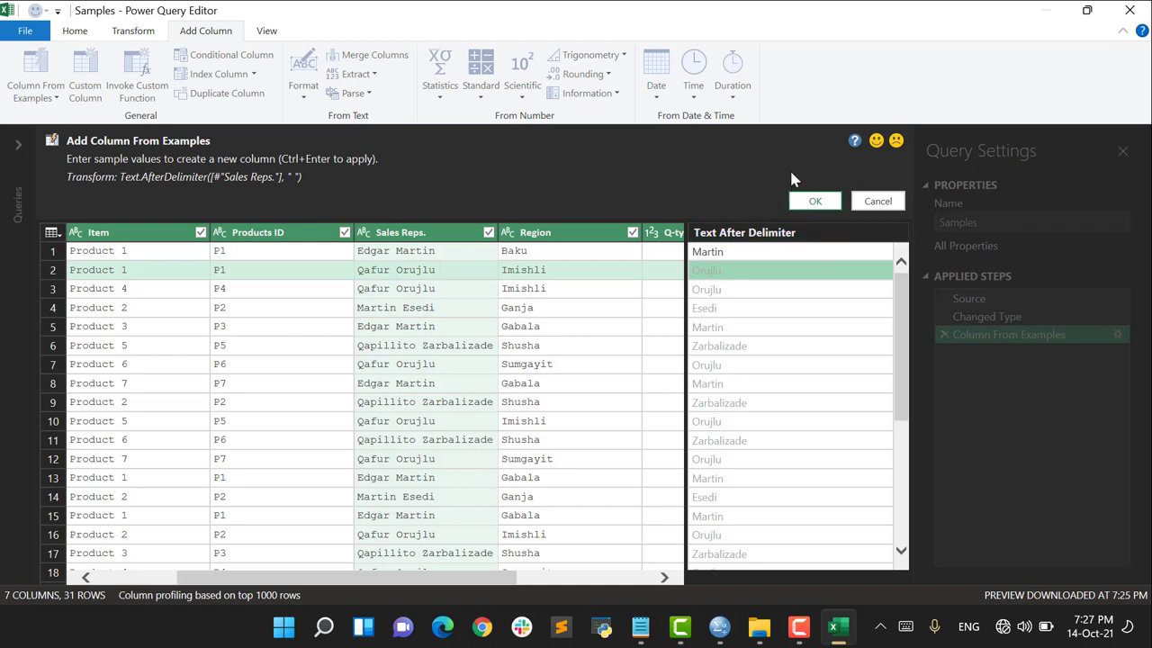
{"action": "mouse_move", "coordinate": [814, 202]}
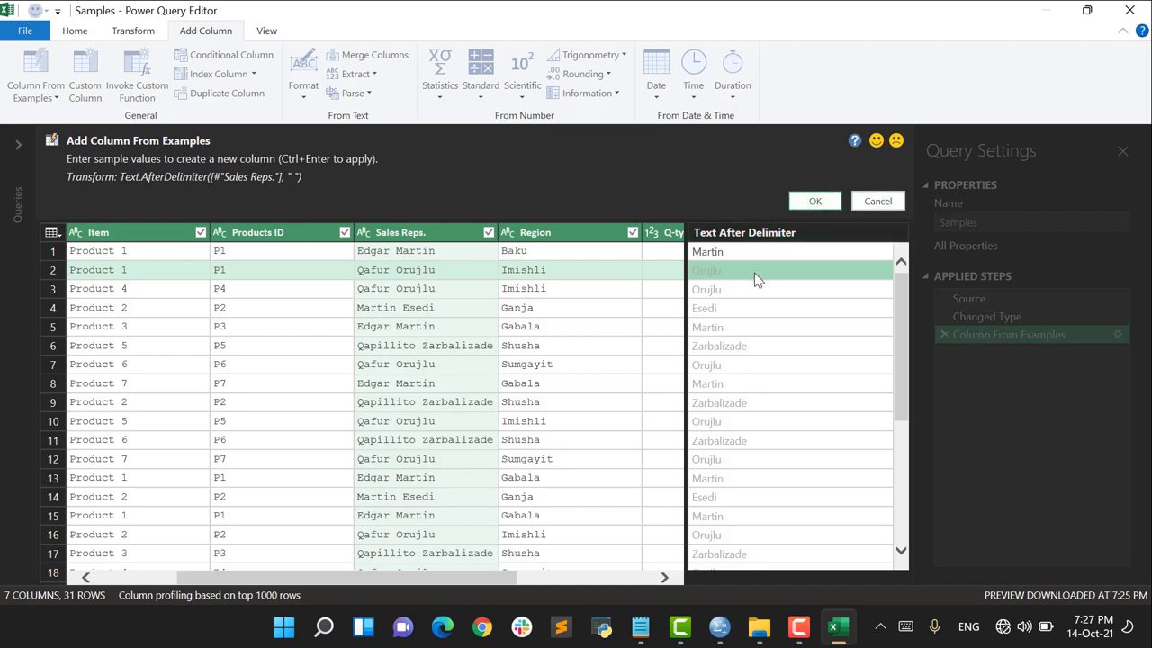
{"action": "mouse_move", "coordinate": [518, 605]}
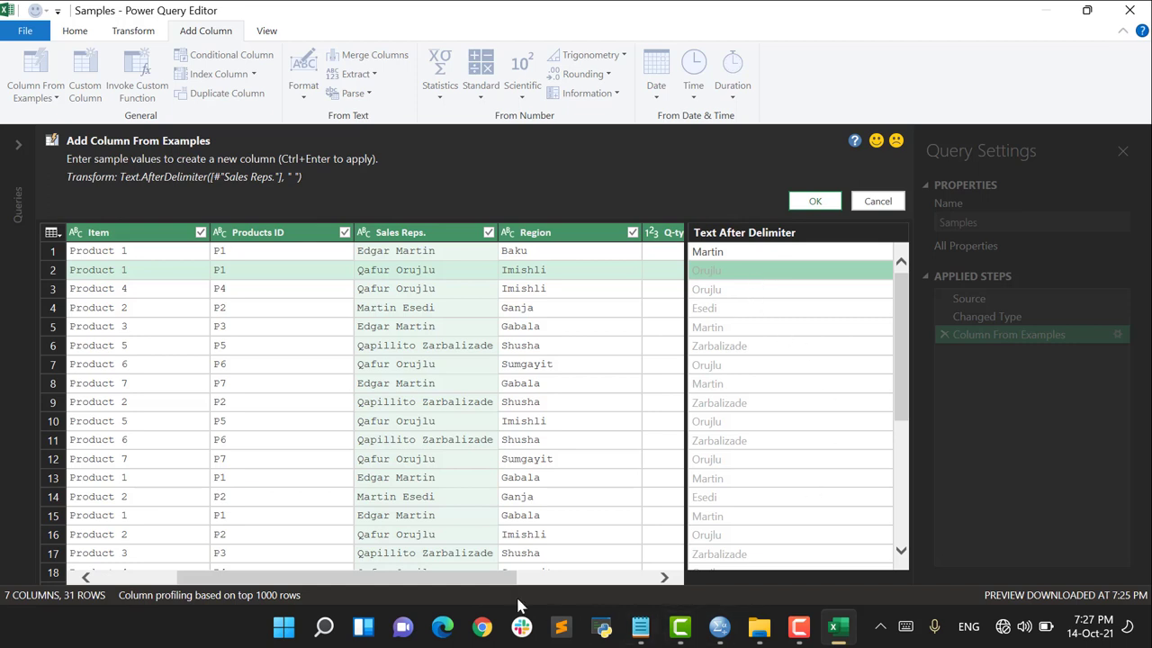
Change the first example to Product so the column takes the prefix of each Item value
{"action": "scroll", "scroll_direction": "left", "scroll_amount": 3}
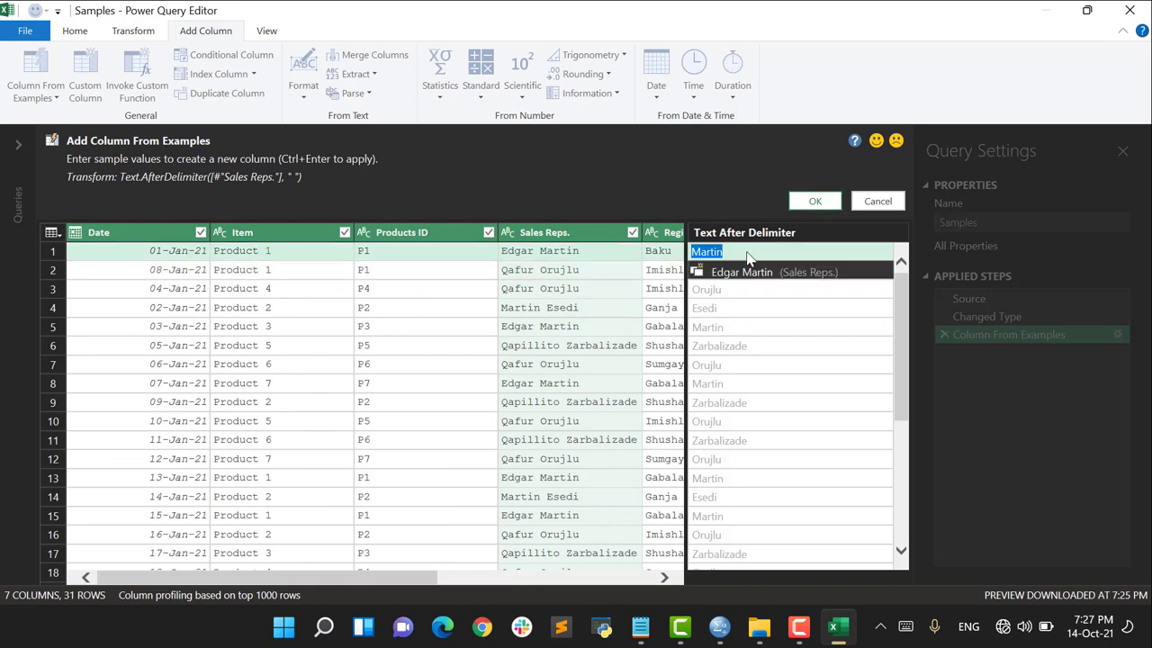
{"action": "type", "text": "Product"}
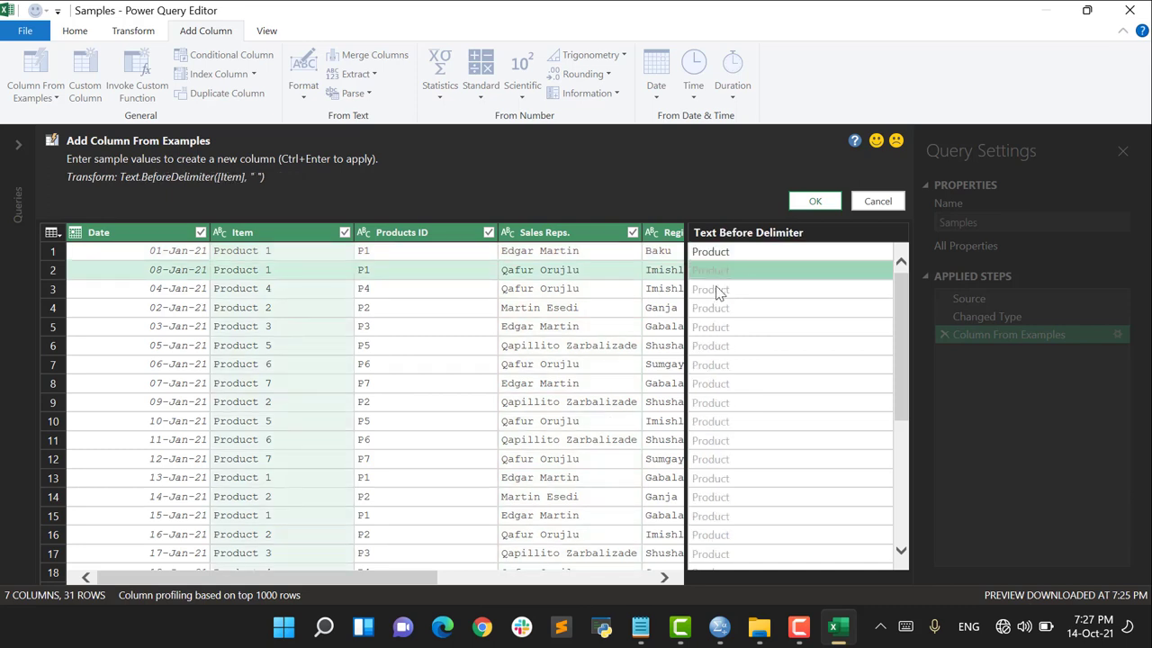
{"action": "mouse_move", "coordinate": [755, 627]}
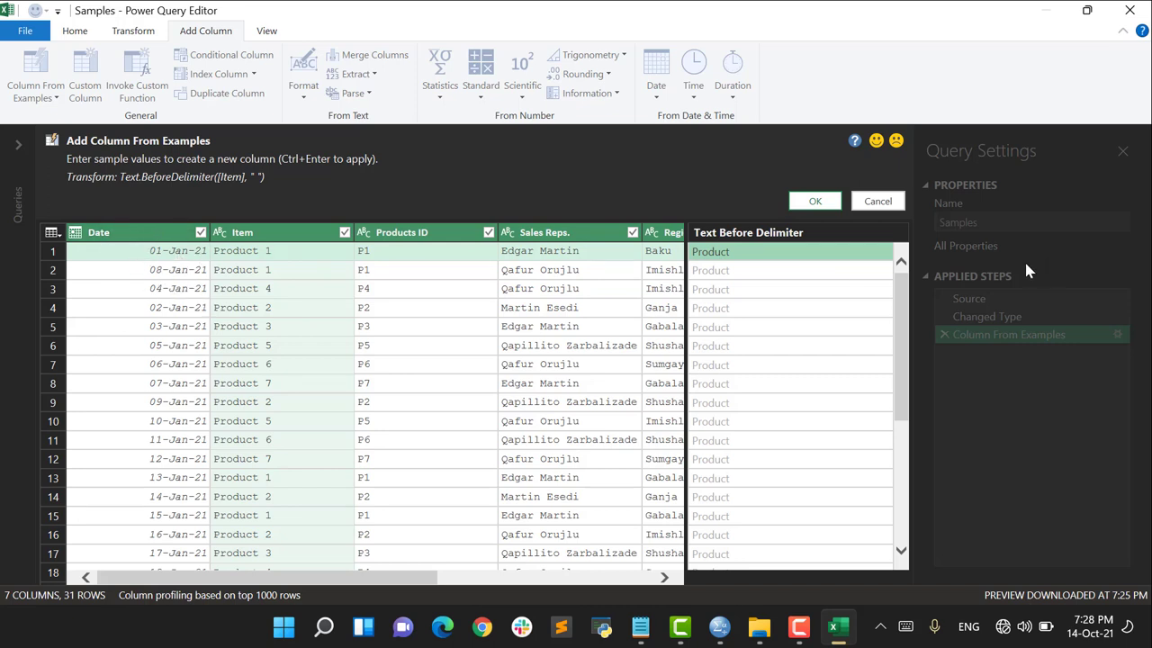
{"action": "mouse_move", "coordinate": [184, 259]}
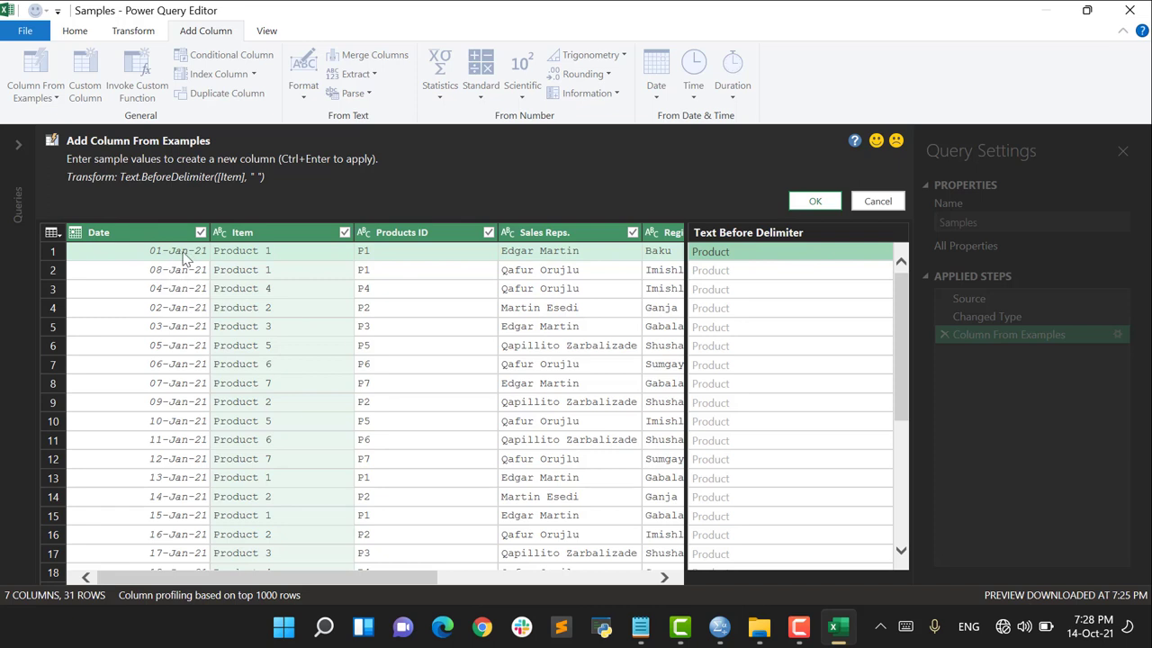
Change the first example to January so a Month Name column is derived from Date
{"action": "left_click", "coordinate": [790, 251]}
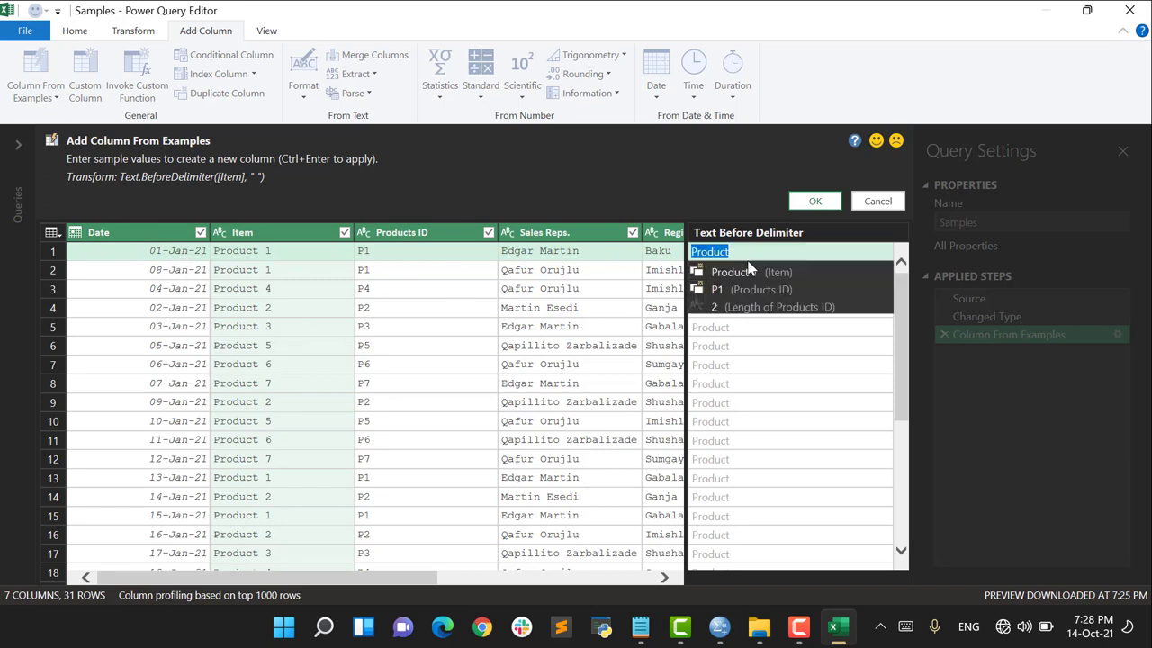
{"action": "type", "text": "January"}
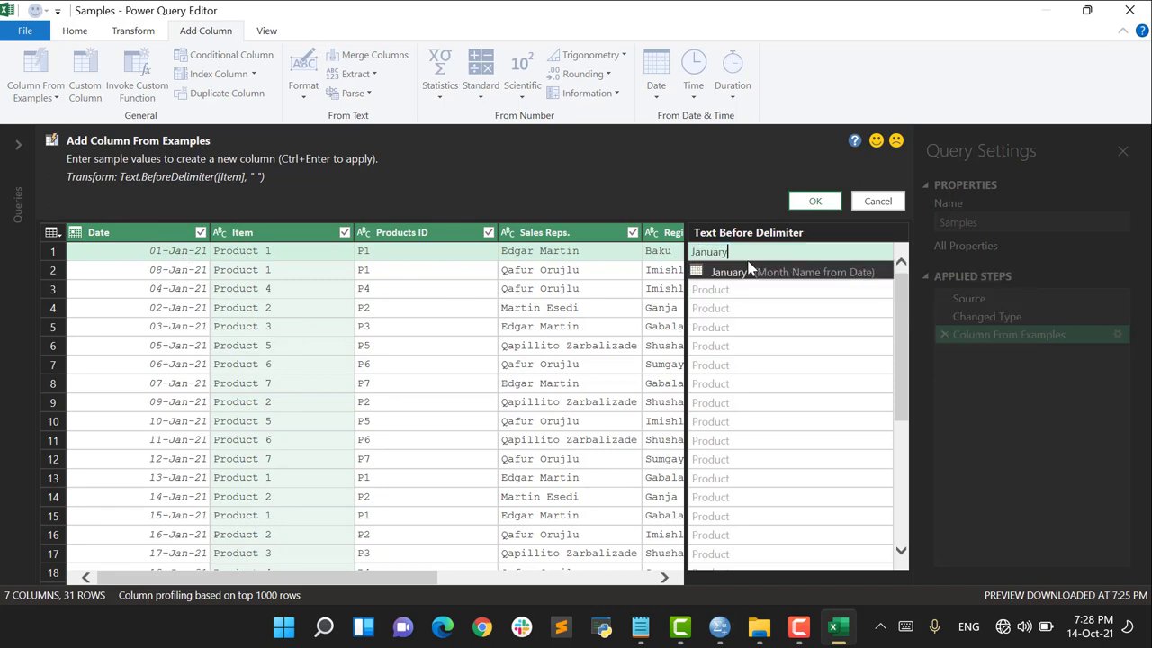
{"action": "left_click", "coordinate": [791, 272]}
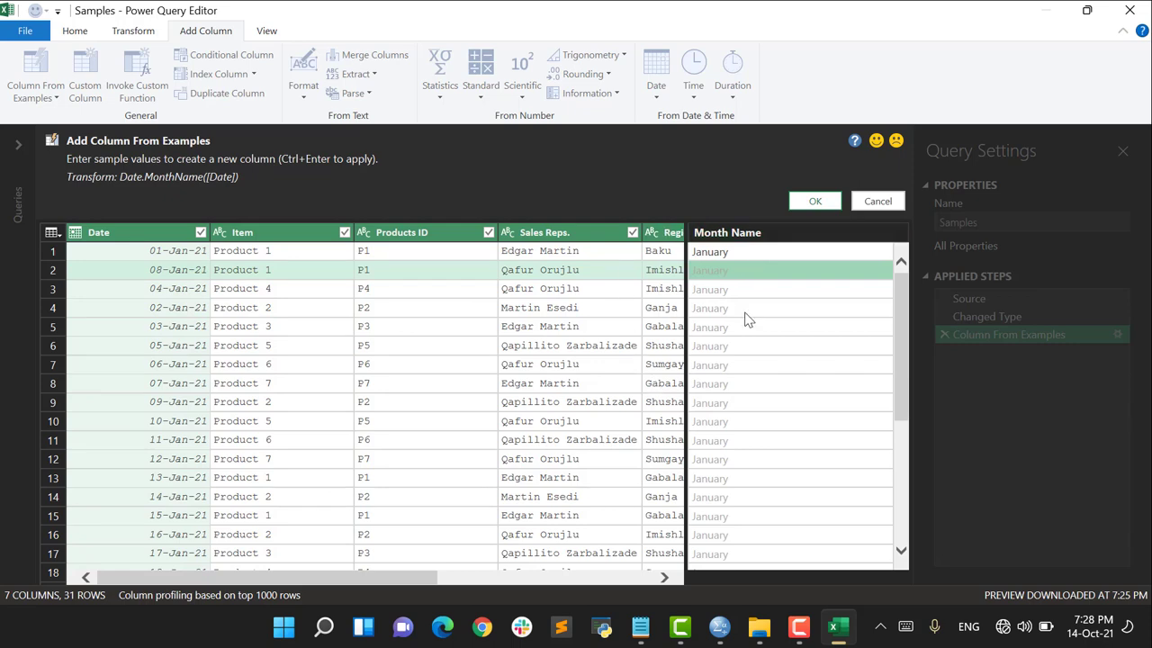
{"action": "scroll", "scroll_direction": "down", "scroll_amount": 3}
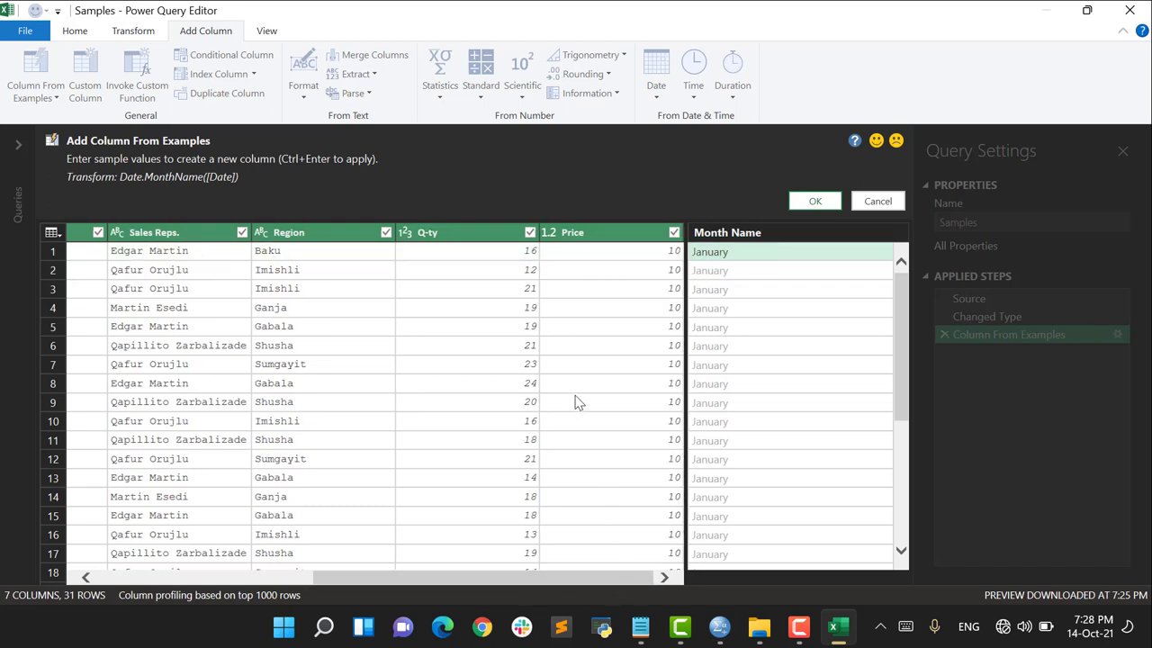
{"action": "mouse_move", "coordinate": [464, 245]}
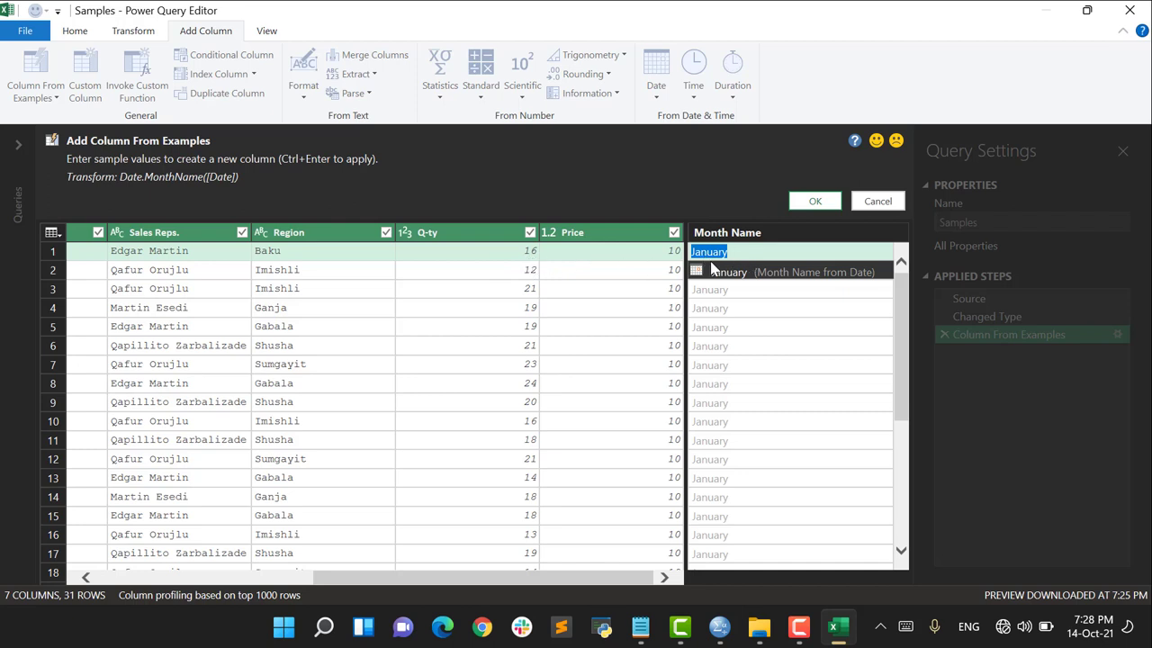
{"action": "mouse_move", "coordinate": [896, 333]}
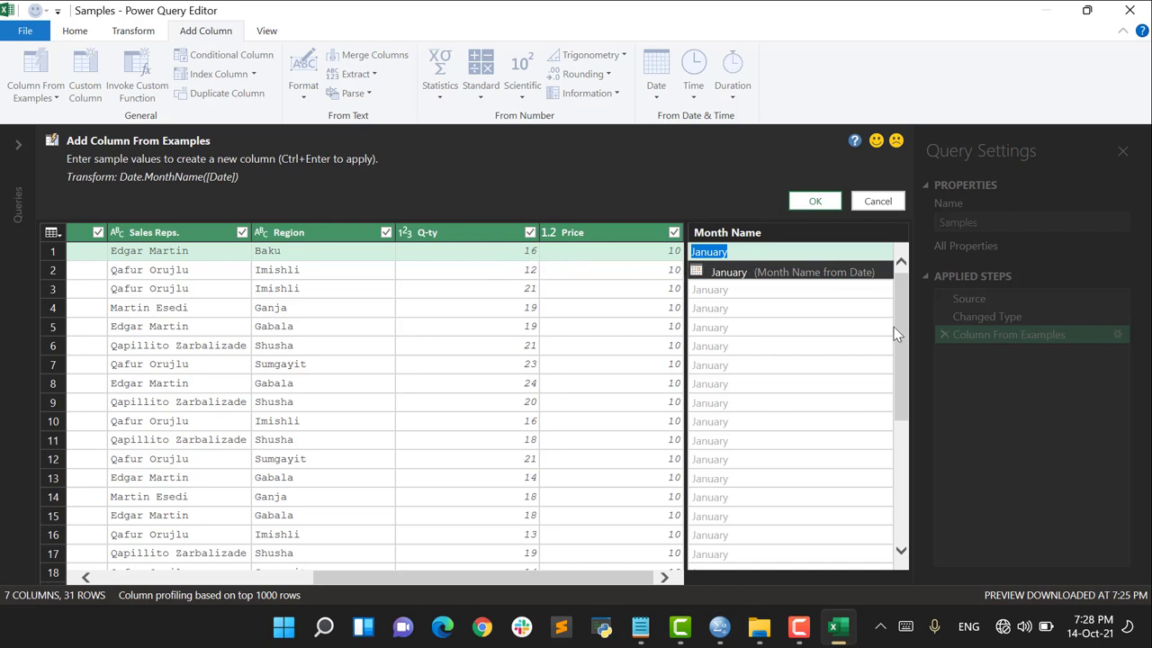
Enter 160 in row 1 and 120 in row 2 as examples of quantity times price
{"action": "type", "text": "60"}
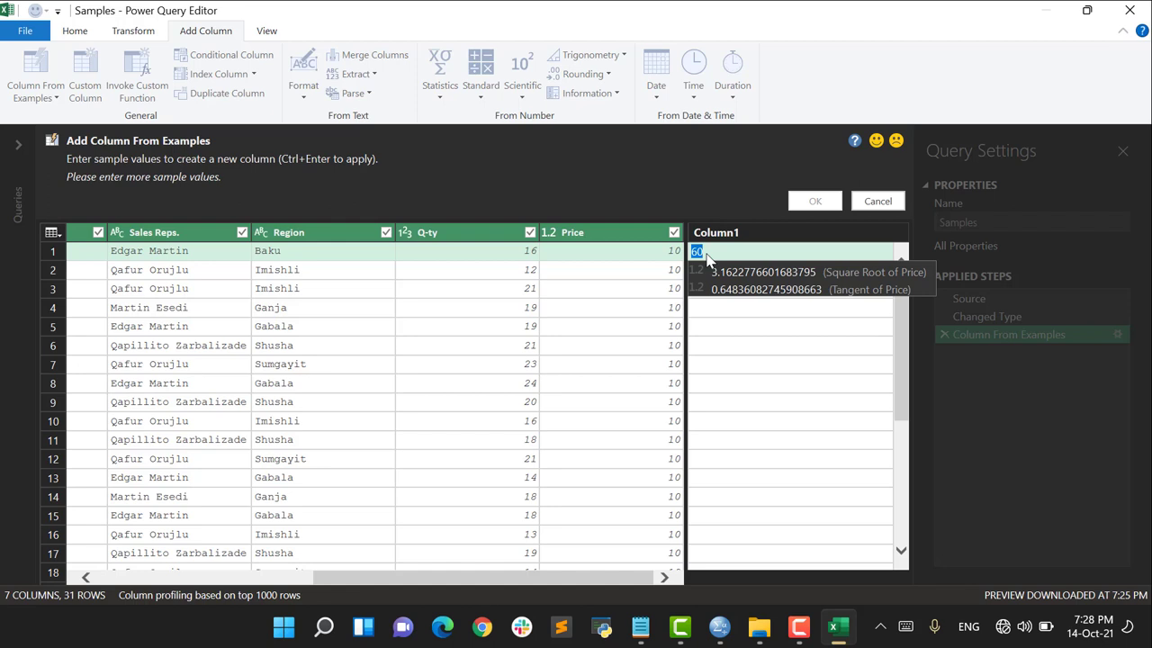
{"action": "type", "text": "16"}
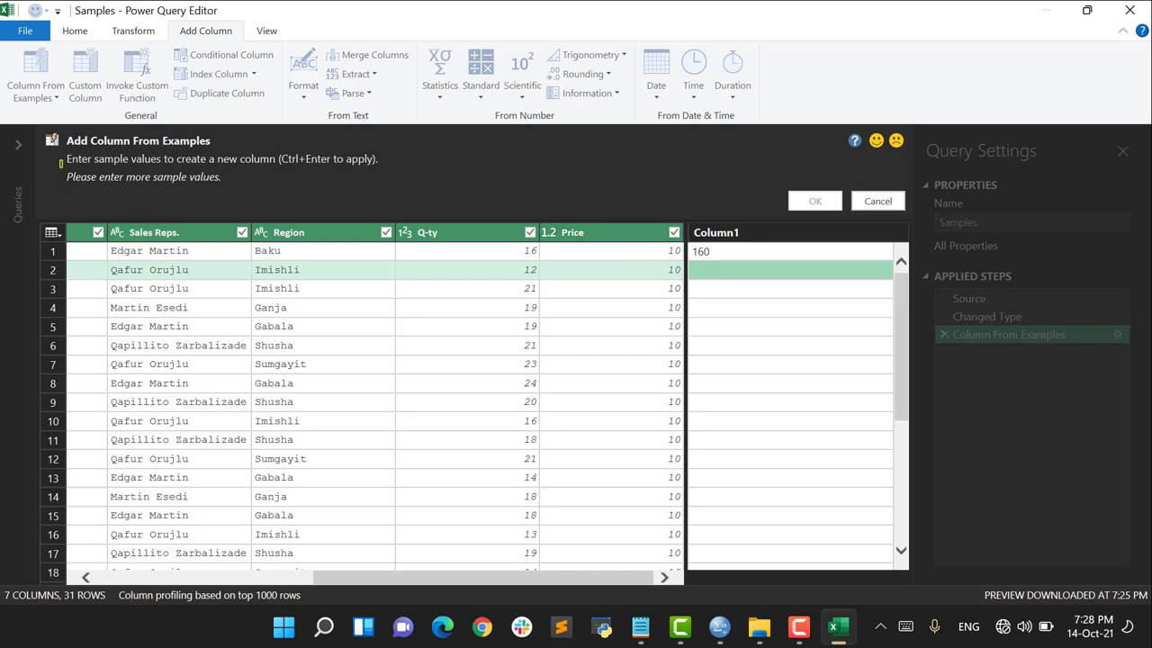
{"action": "left_click", "coordinate": [165, 176]}
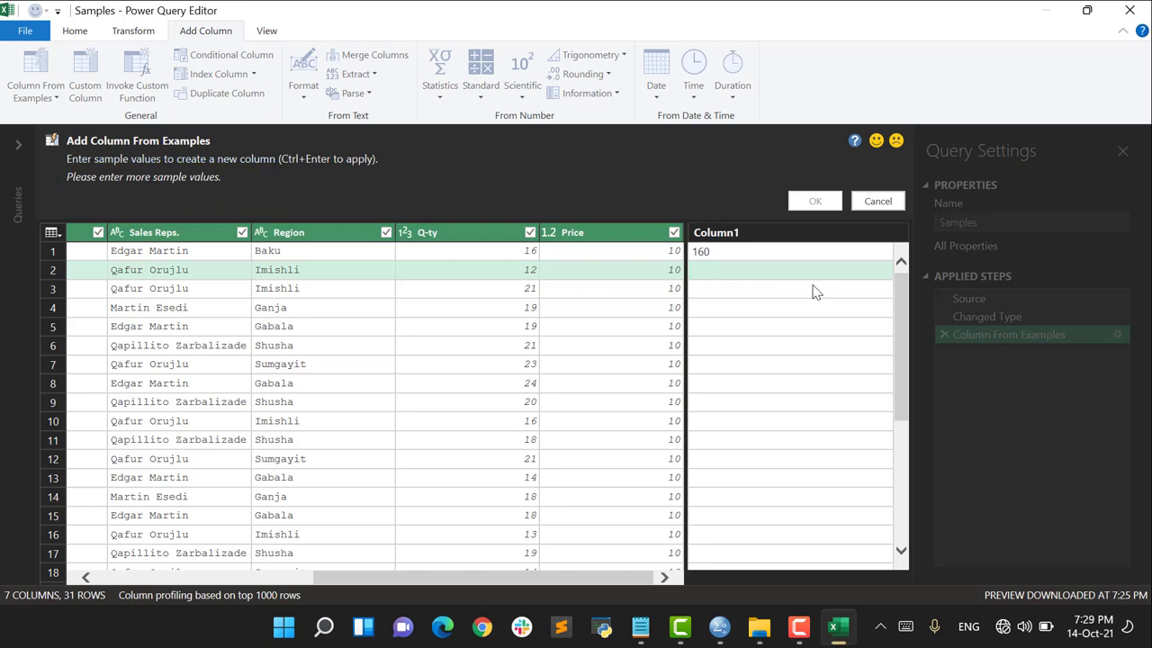
{"action": "type", "text": "120"}
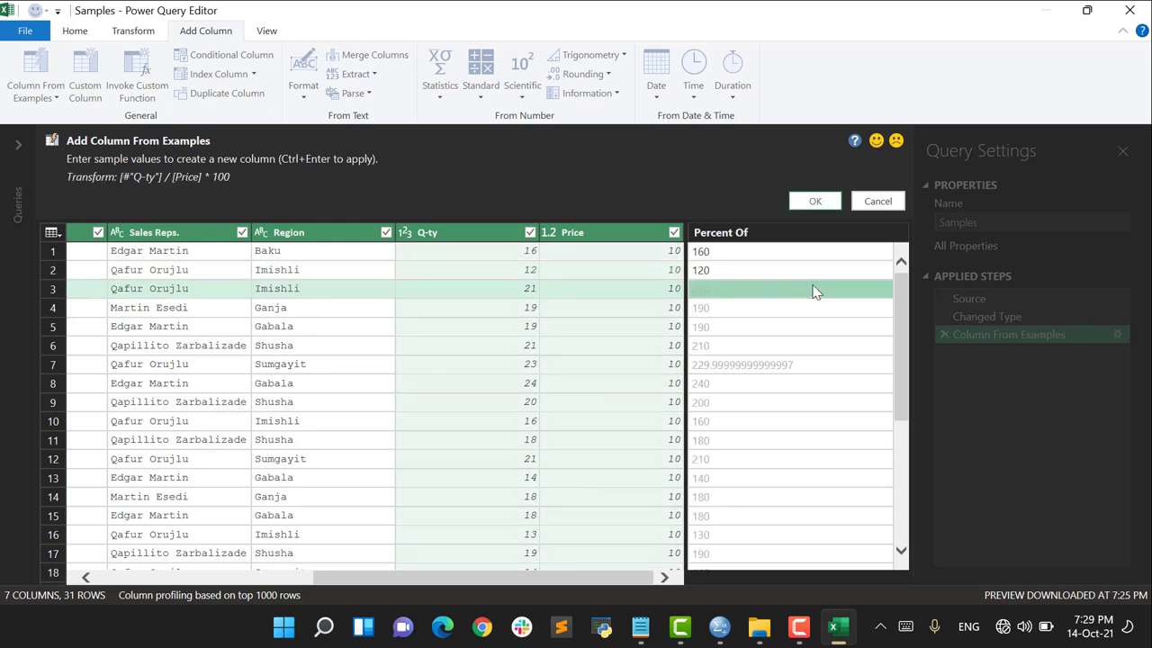
{"action": "mouse_move", "coordinate": [731, 277]}
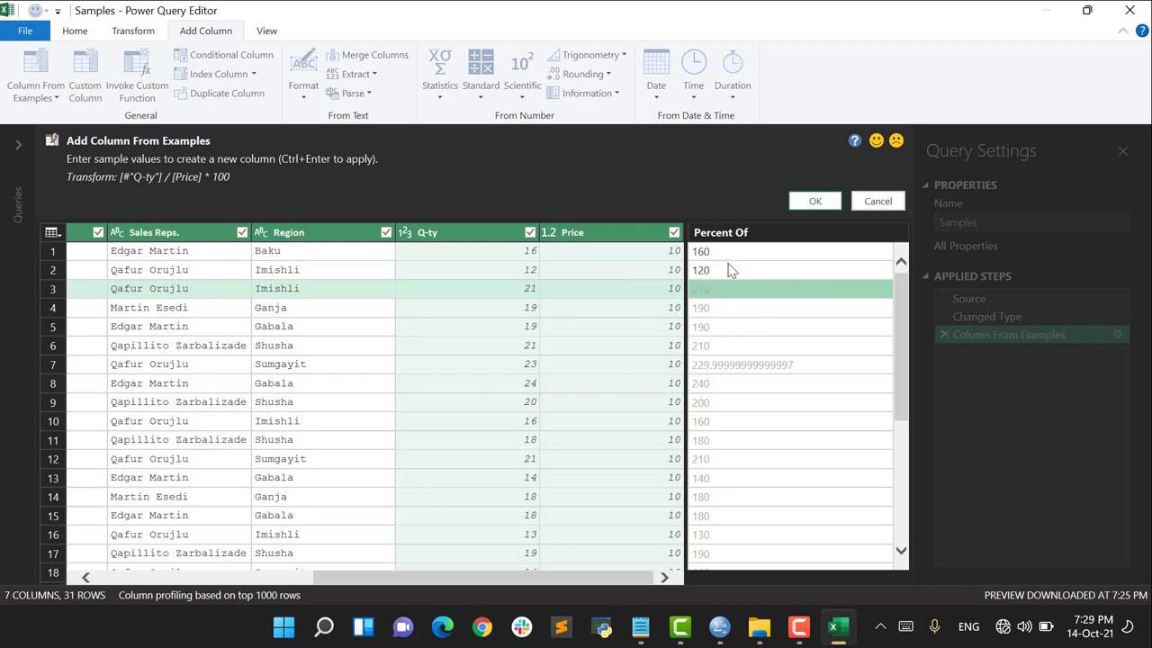
{"action": "mouse_move", "coordinate": [556, 266]}
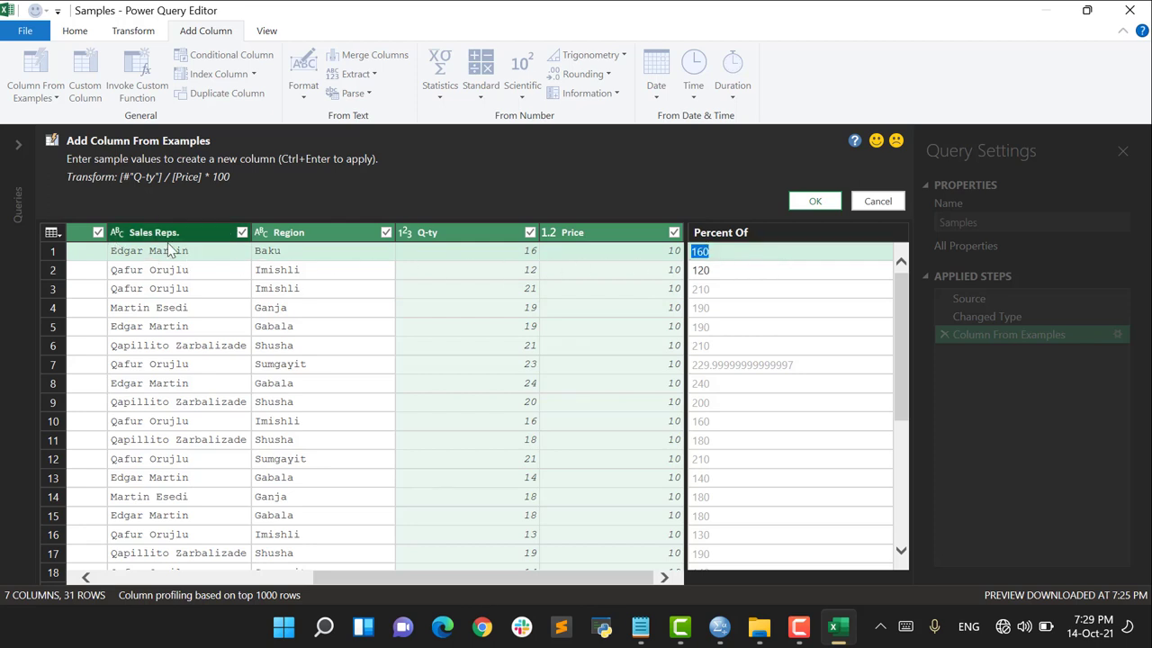
{"action": "mouse_move", "coordinate": [339, 262]}
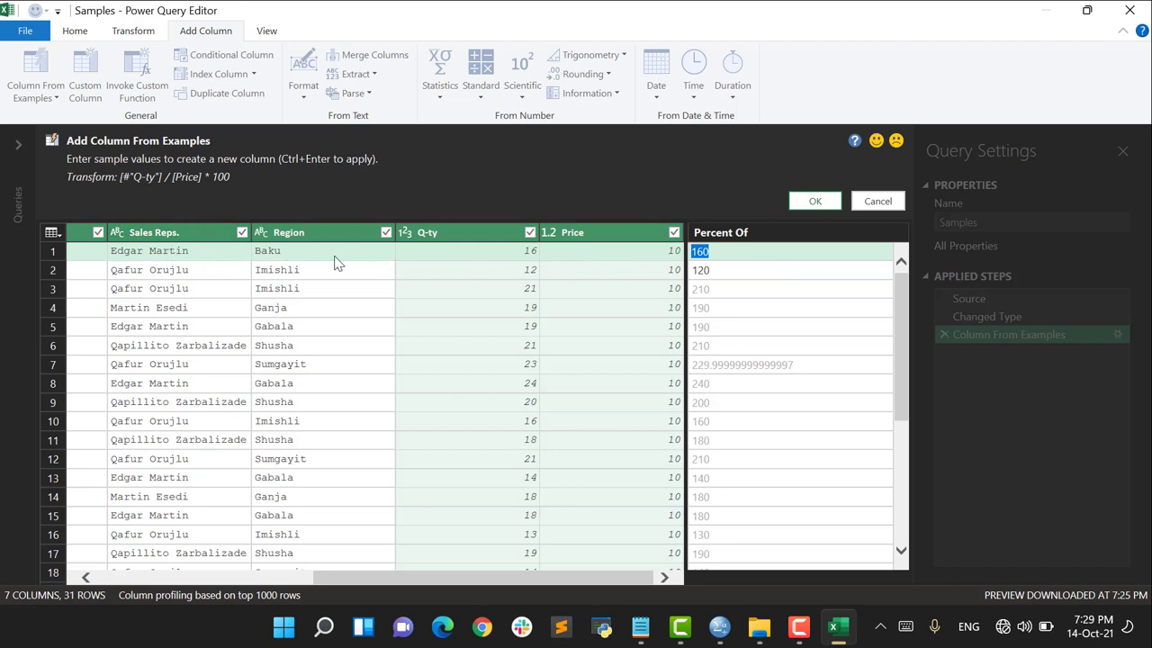
{"action": "mouse_move", "coordinate": [309, 261]}
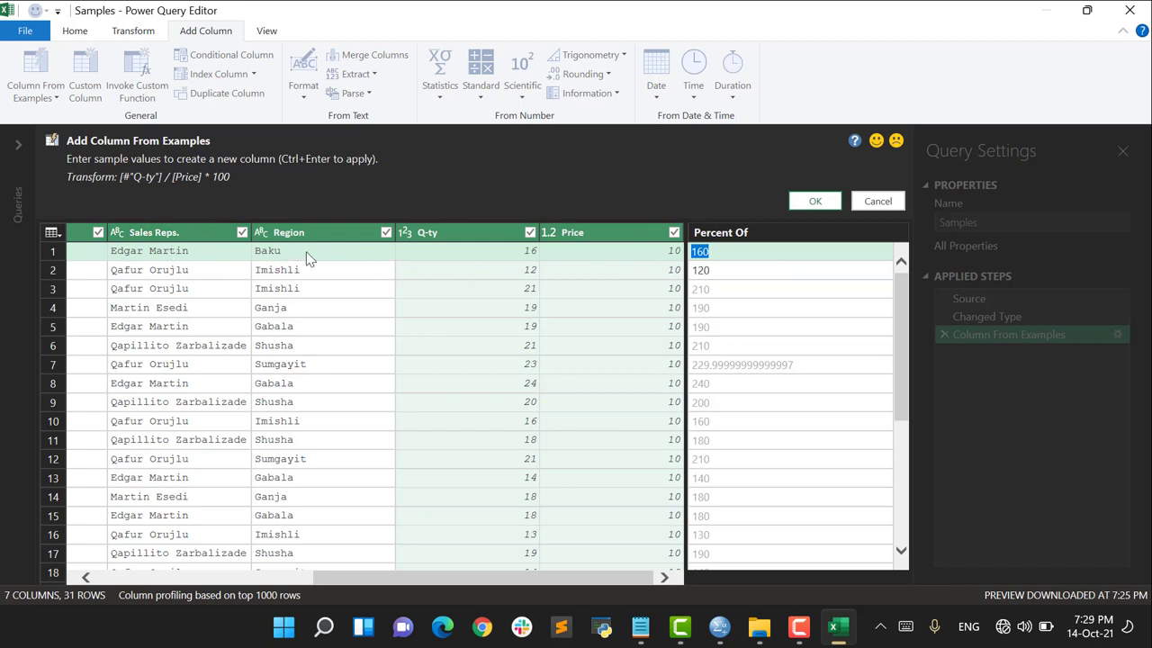
{"action": "mouse_move", "coordinate": [459, 255]}
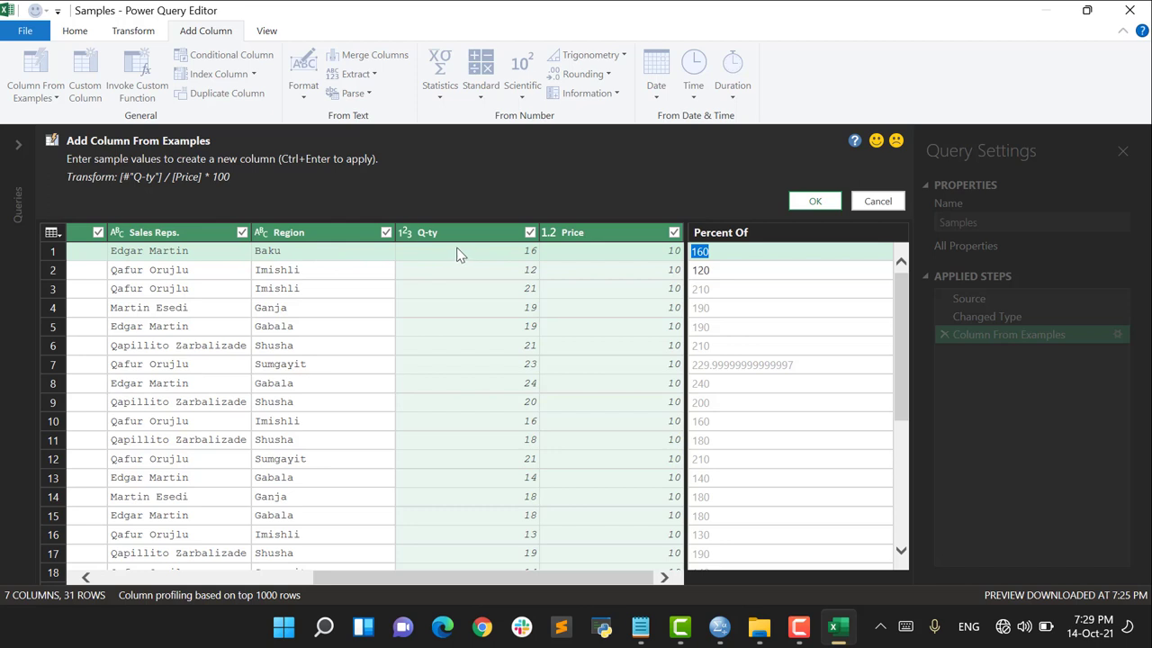
{"action": "mouse_move", "coordinate": [968, 398]}
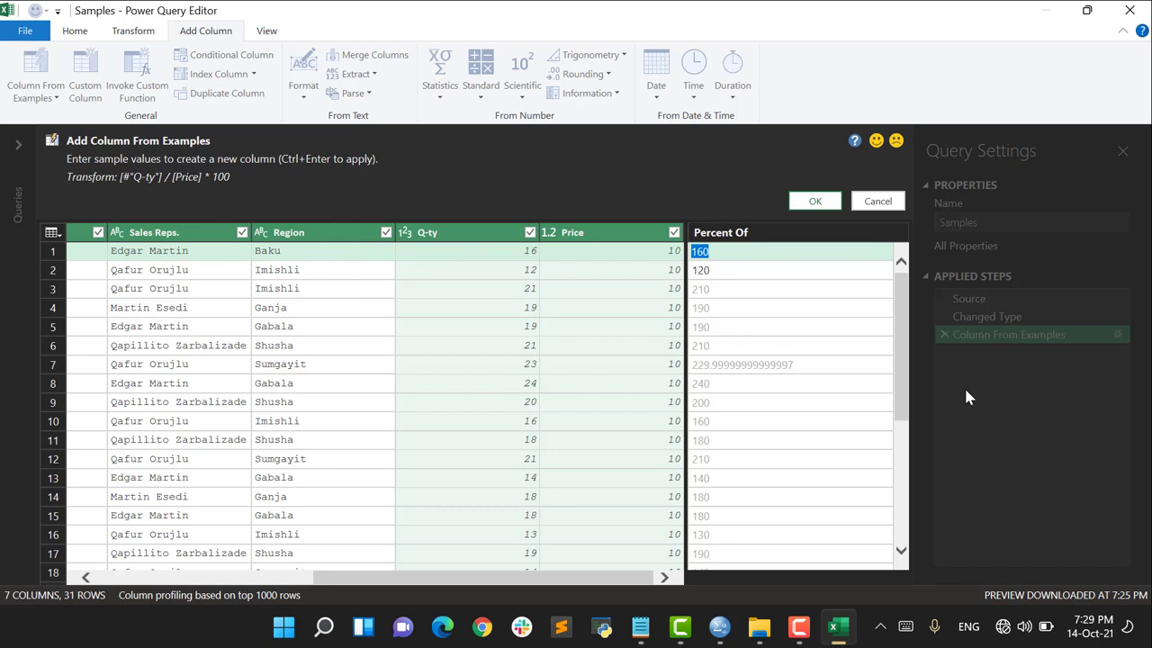
{"action": "mouse_move", "coordinate": [964, 396]}
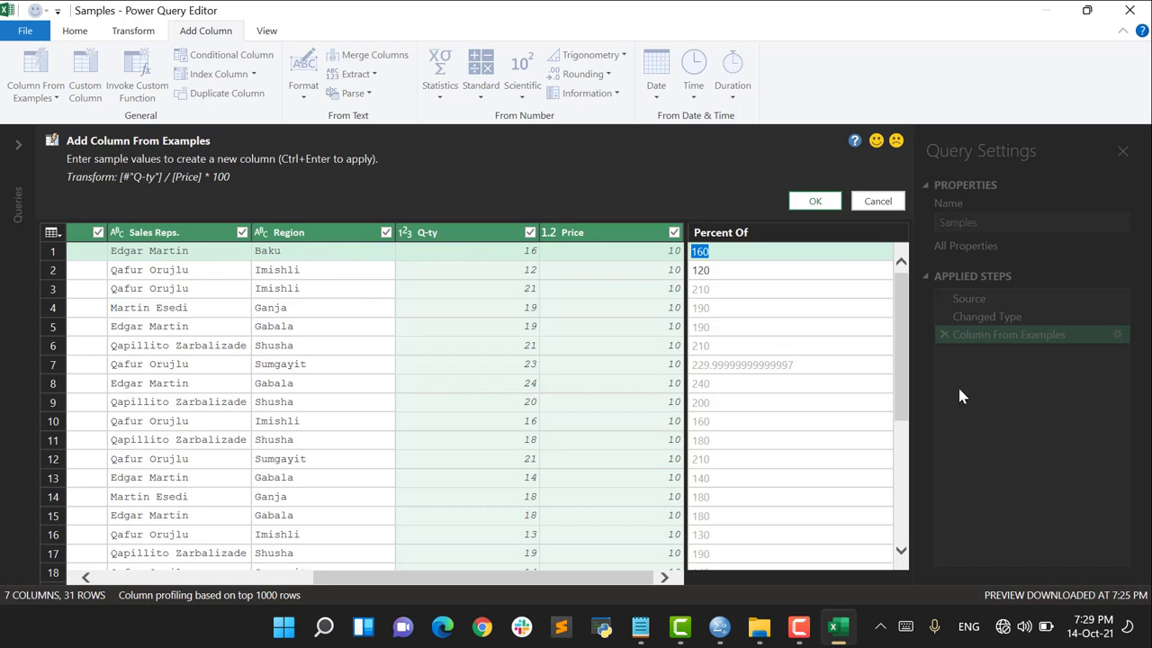
Enter 'Edgar Martin in Baku sold 16 Product 1' as the first example sentence
{"action": "type", "text": "dgar Martin"}
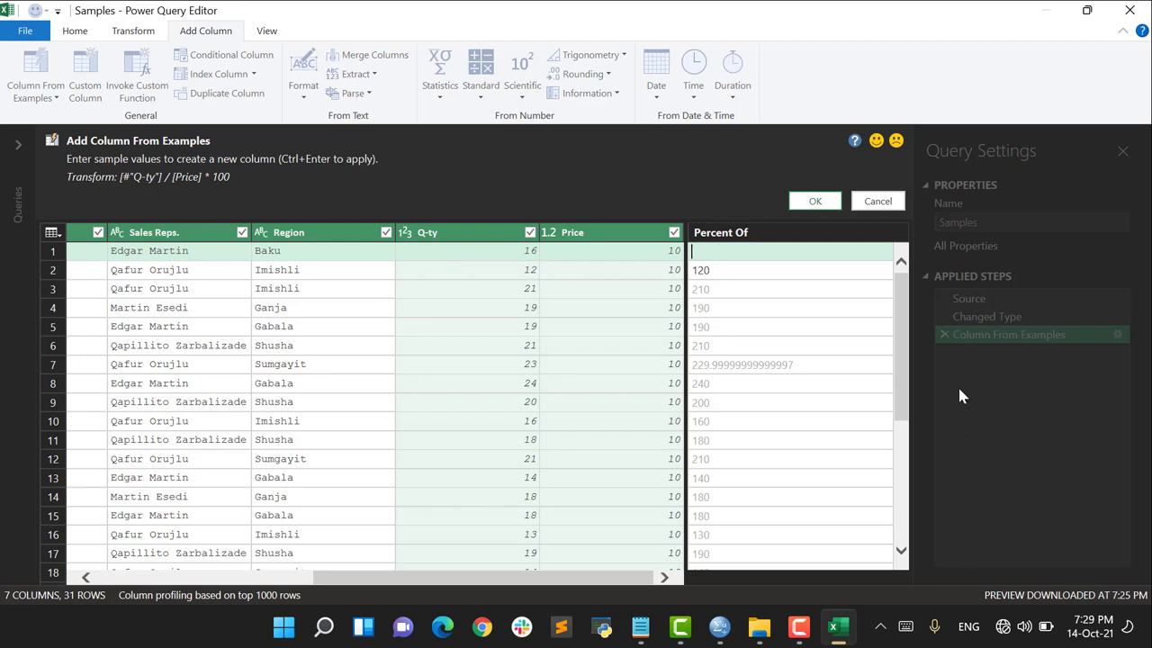
{"action": "type", "text": "Edgar"}
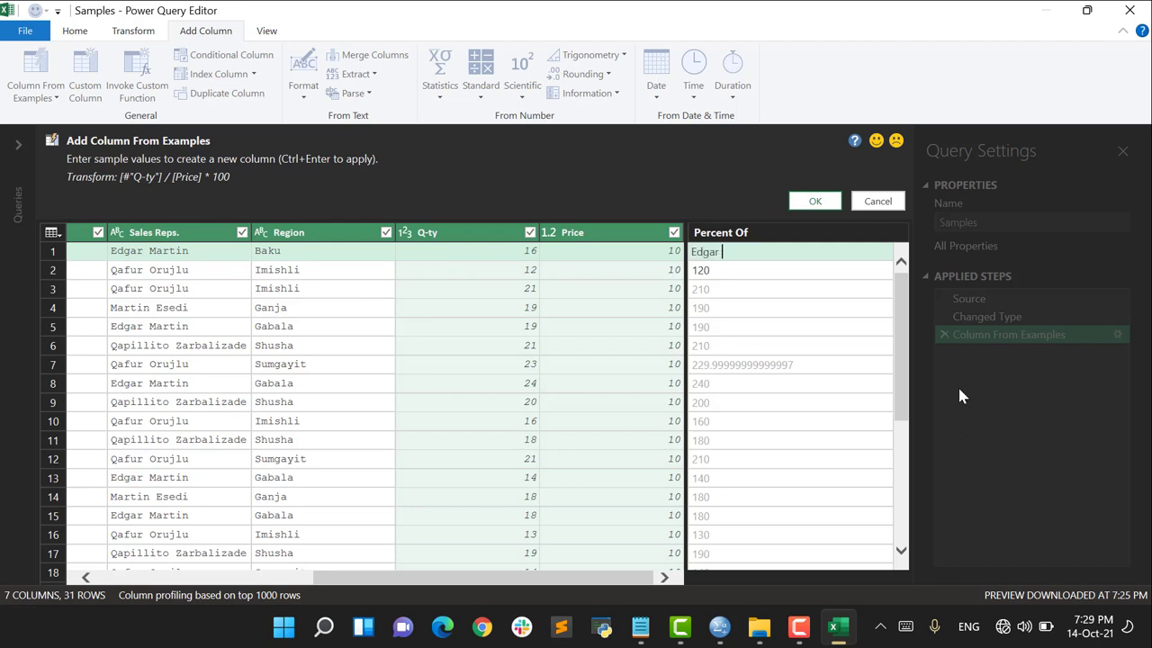
{"action": "type", "text": "Martin in"}
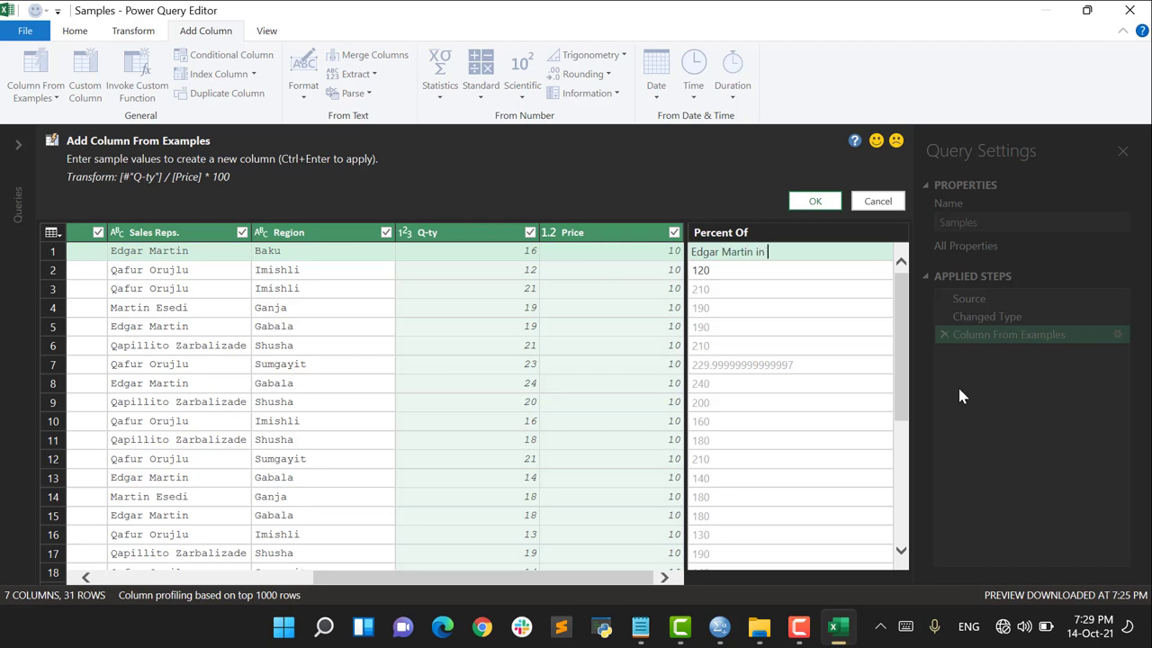
{"action": "type", "text": "Baku"}
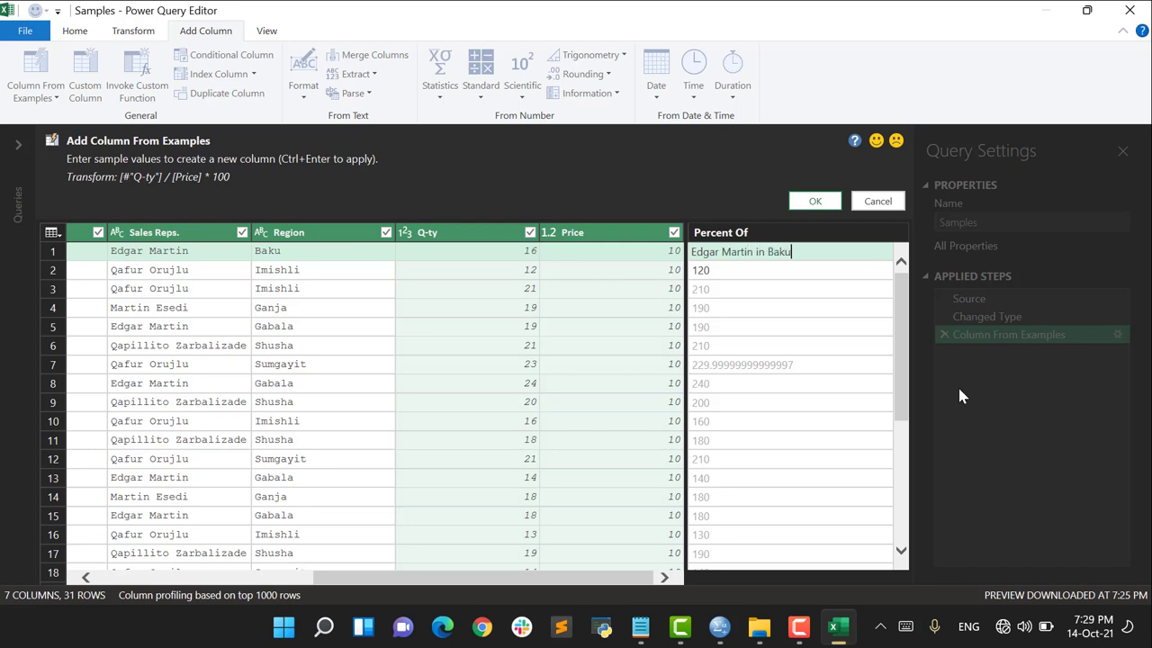
{"action": "type", "text": "sold"}
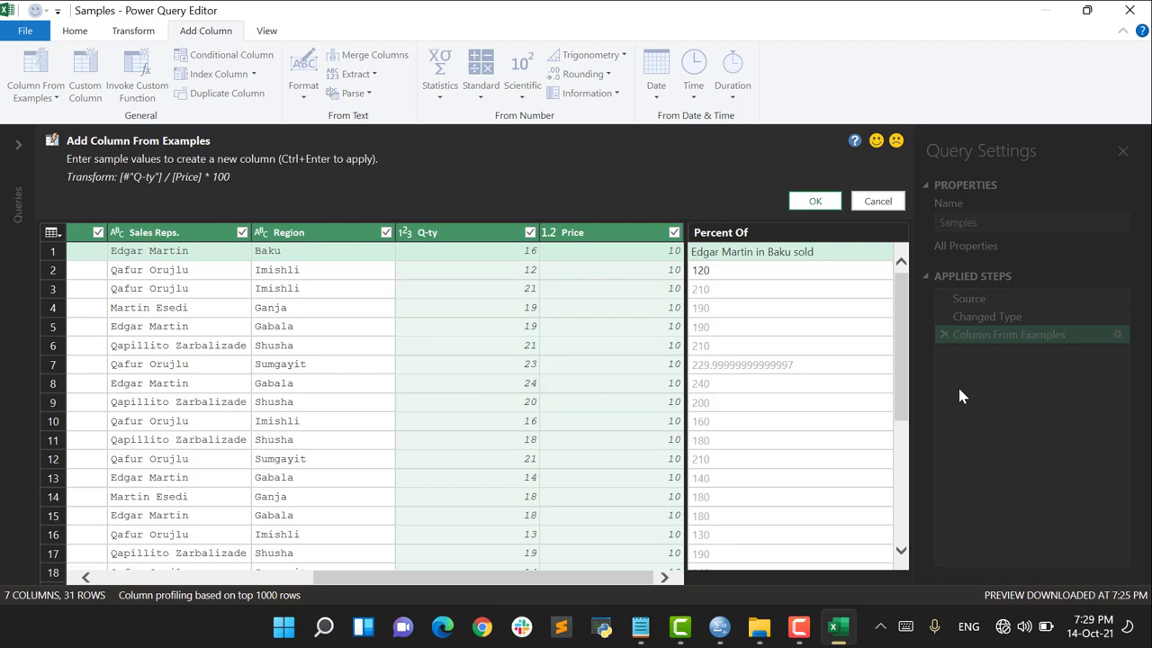
{"action": "type", "text": "16"}
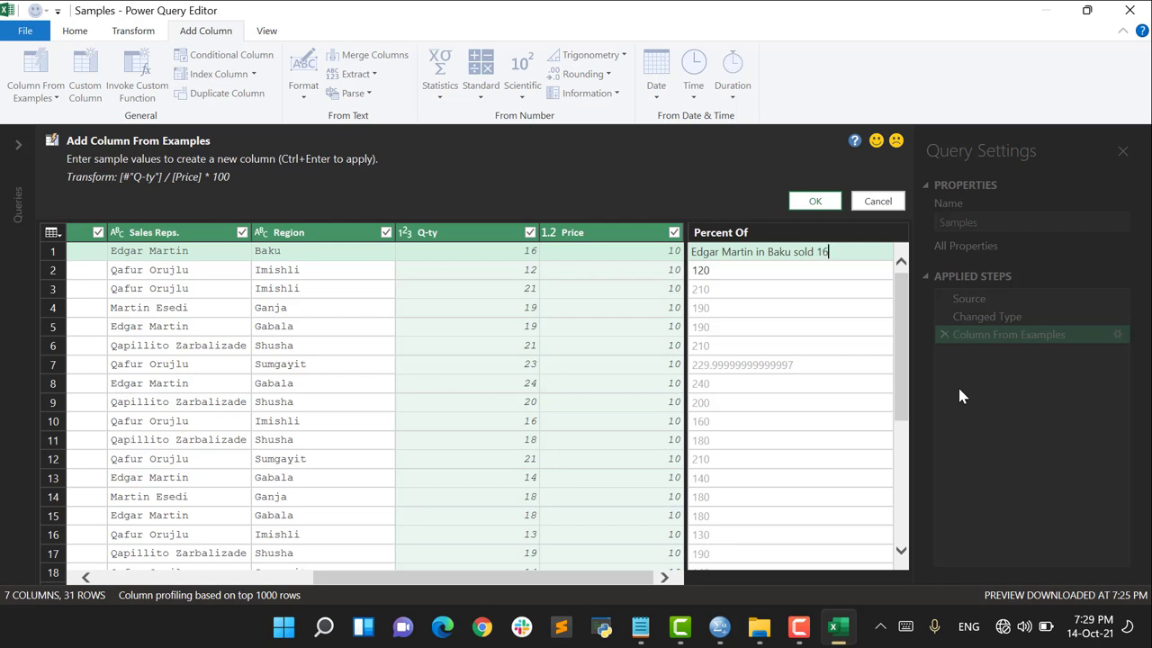
{"action": "mouse_move", "coordinate": [364, 572]}
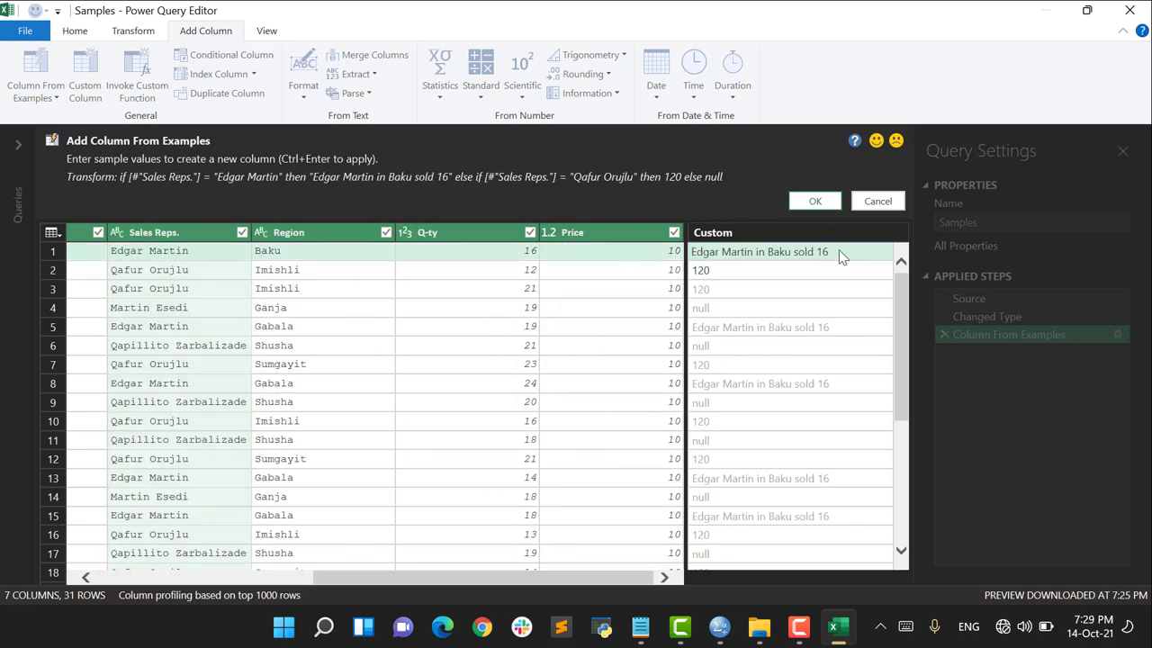
{"action": "type", "text": "Product"}
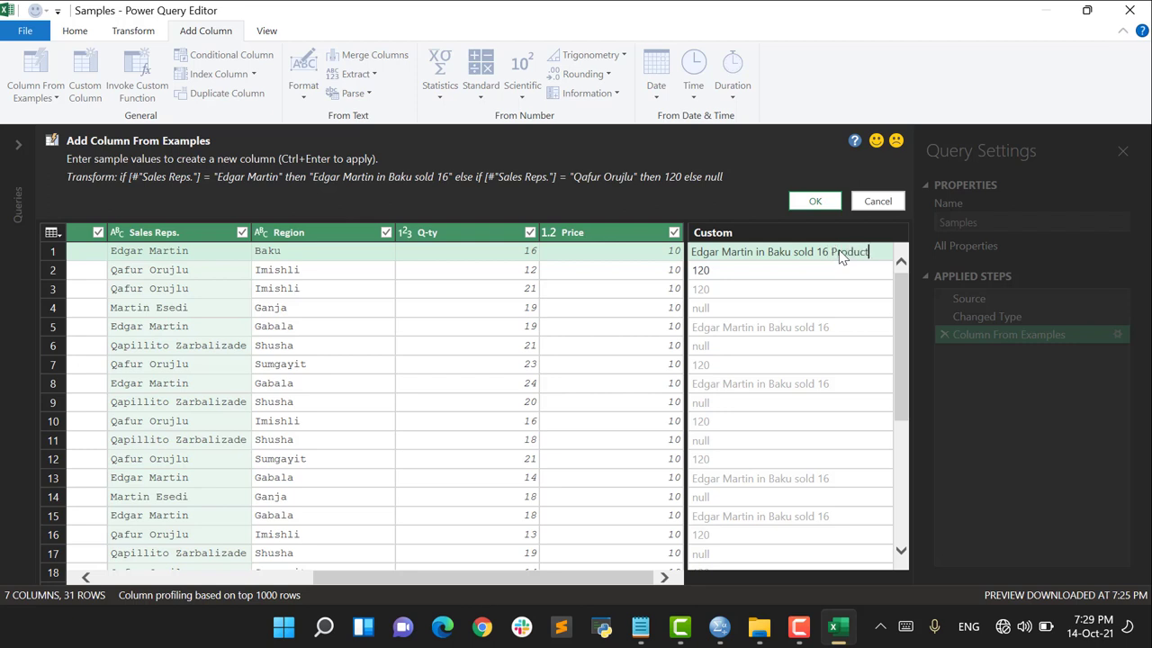
{"action": "type", "text": "1"}
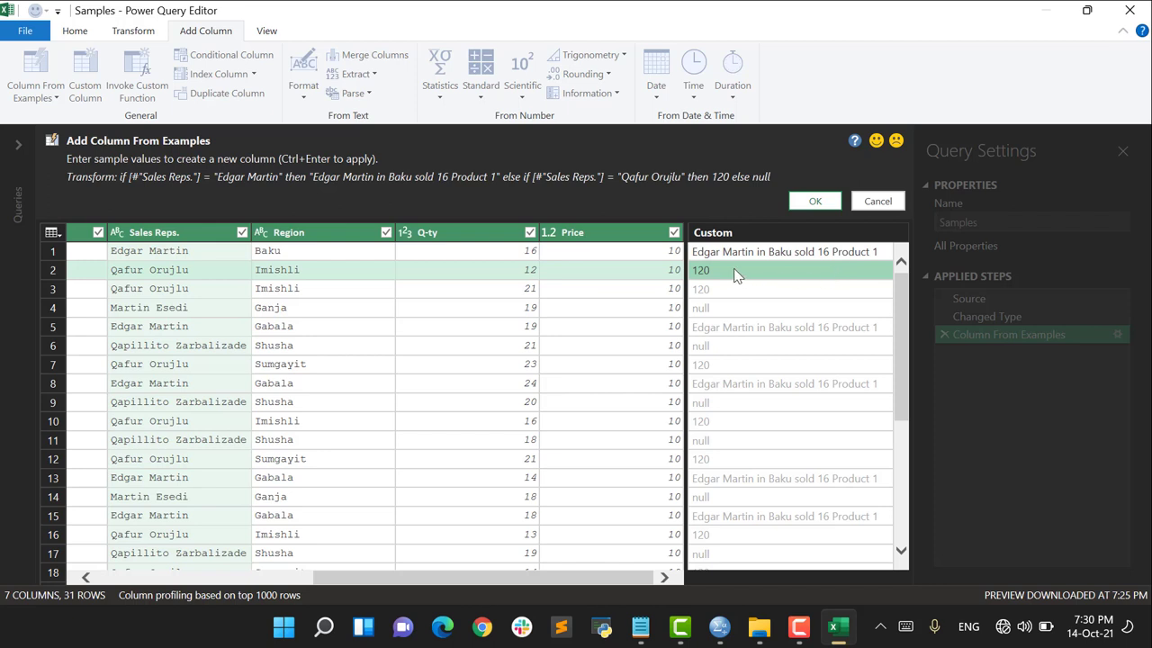
{"action": "mouse_move", "coordinate": [770, 286]}
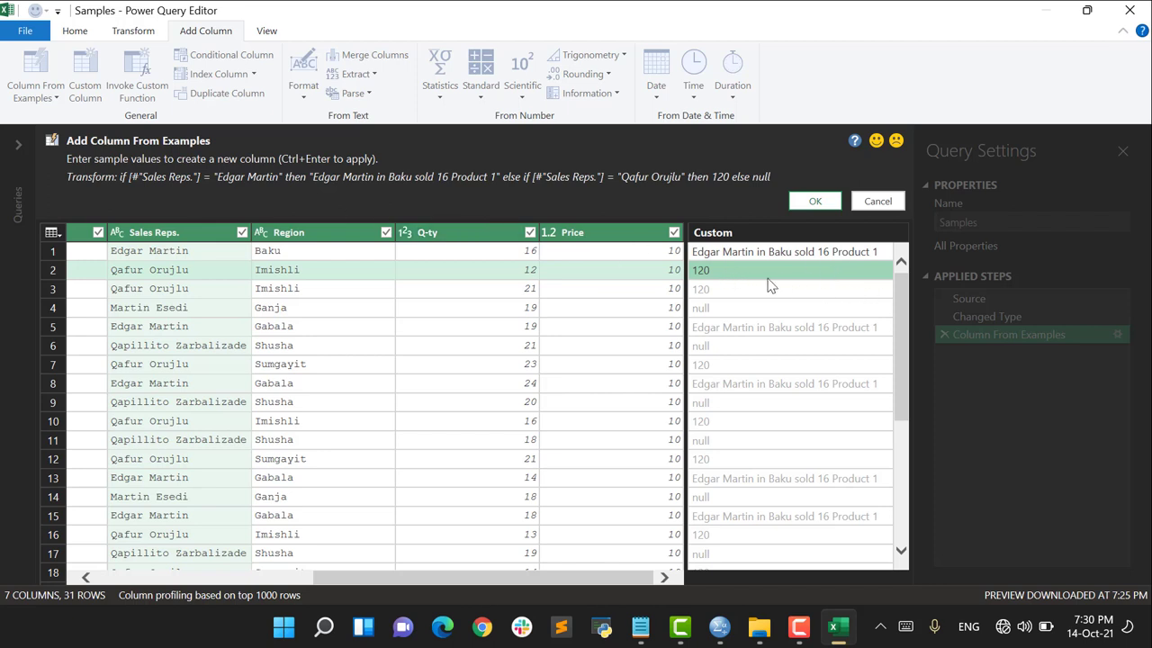
{"action": "mouse_move", "coordinate": [716, 273]}
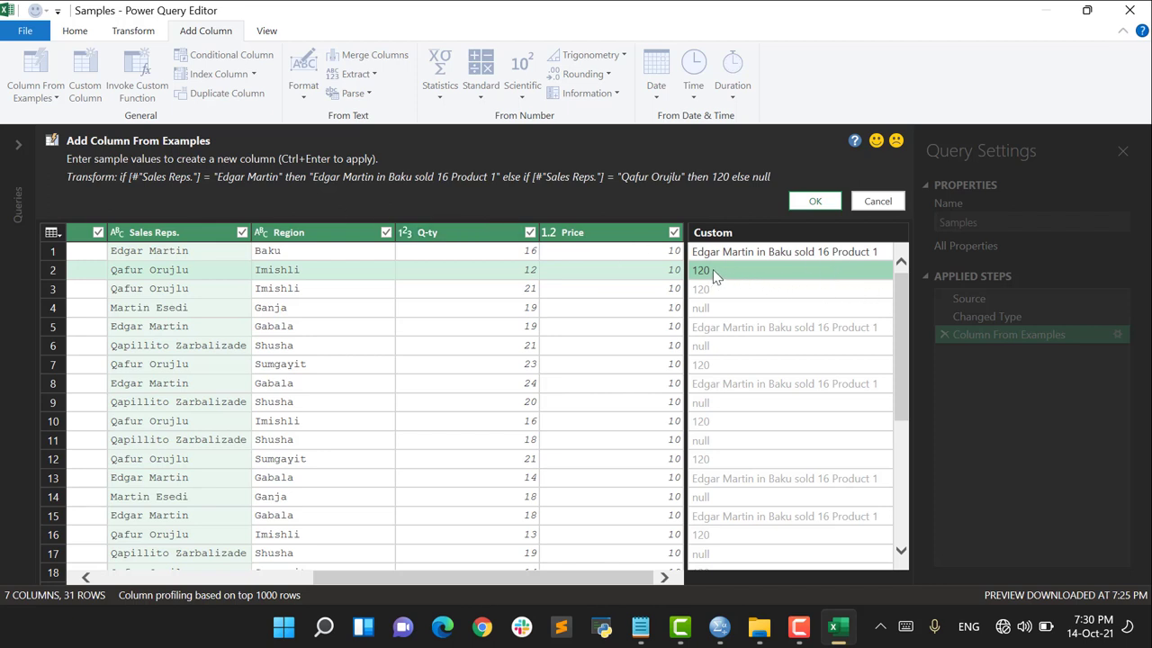
{"action": "left_click", "coordinate": [700, 270]}
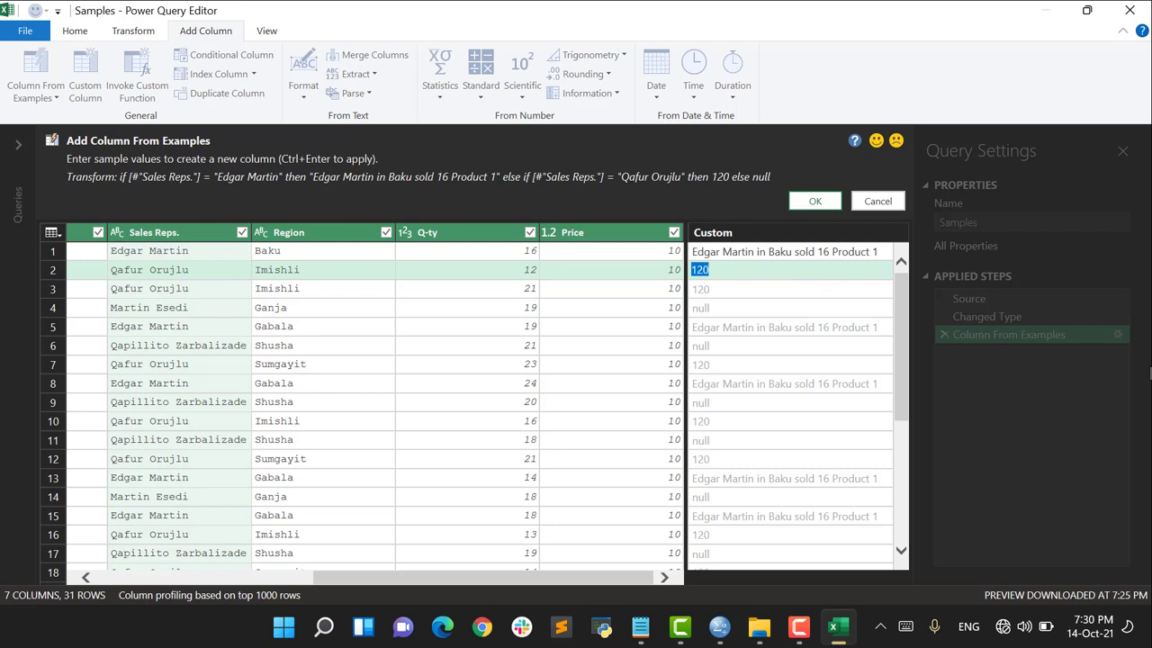
{"action": "type", "text": "afur Orujlu"}
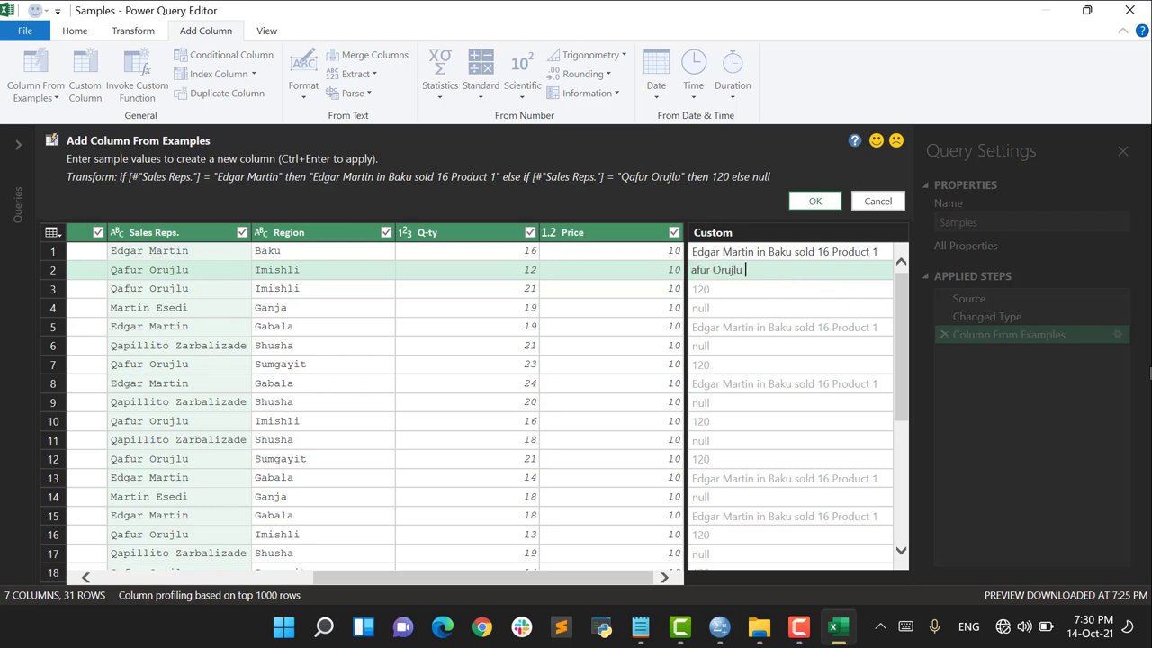
{"action": "type", "text": "in Imishli sold"}
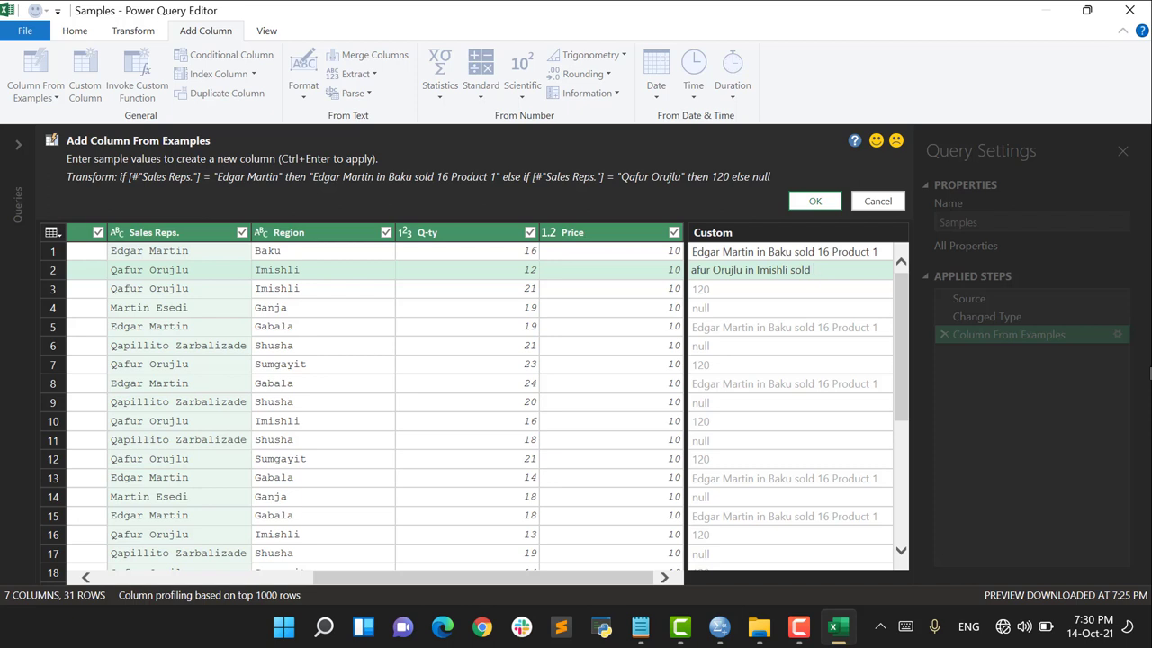
{"action": "type", "text": "12"}
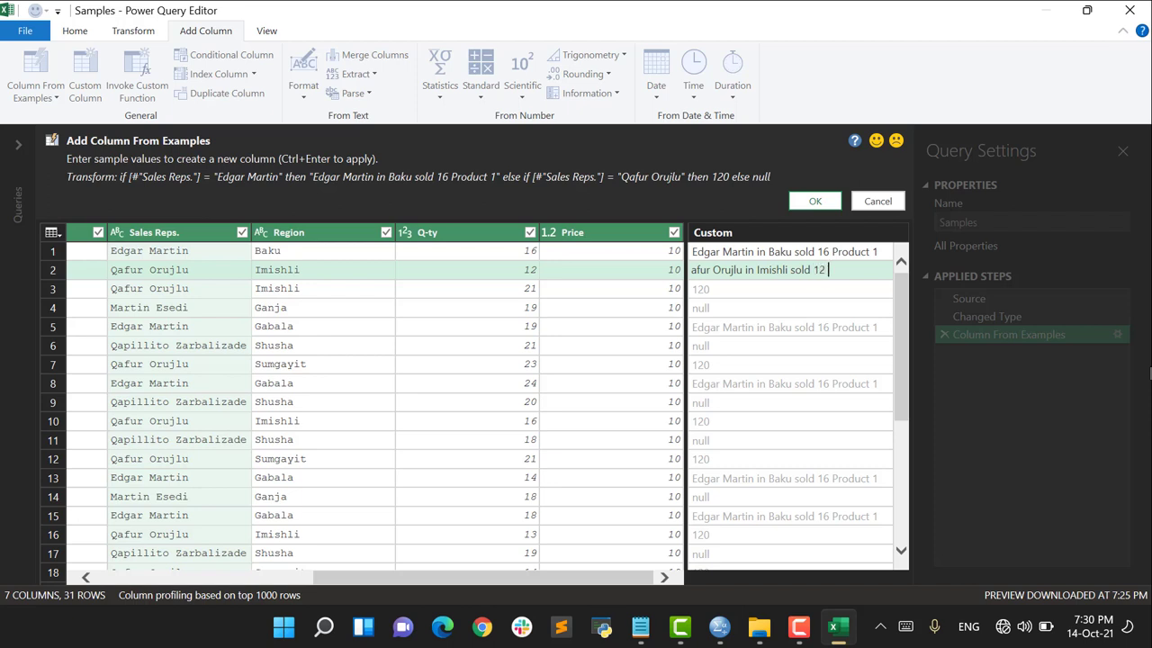
{"action": "type", "text": "Product 1"}
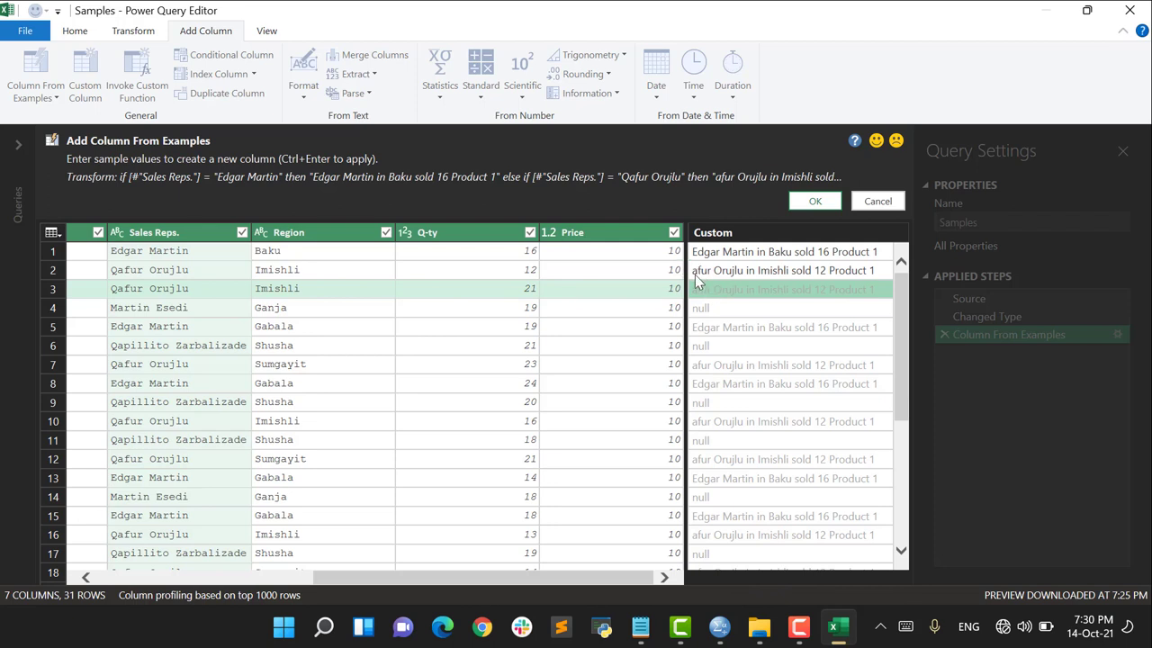
{"action": "left_click", "coordinate": [783, 270]}
{"action": "type", "text": "Q"}
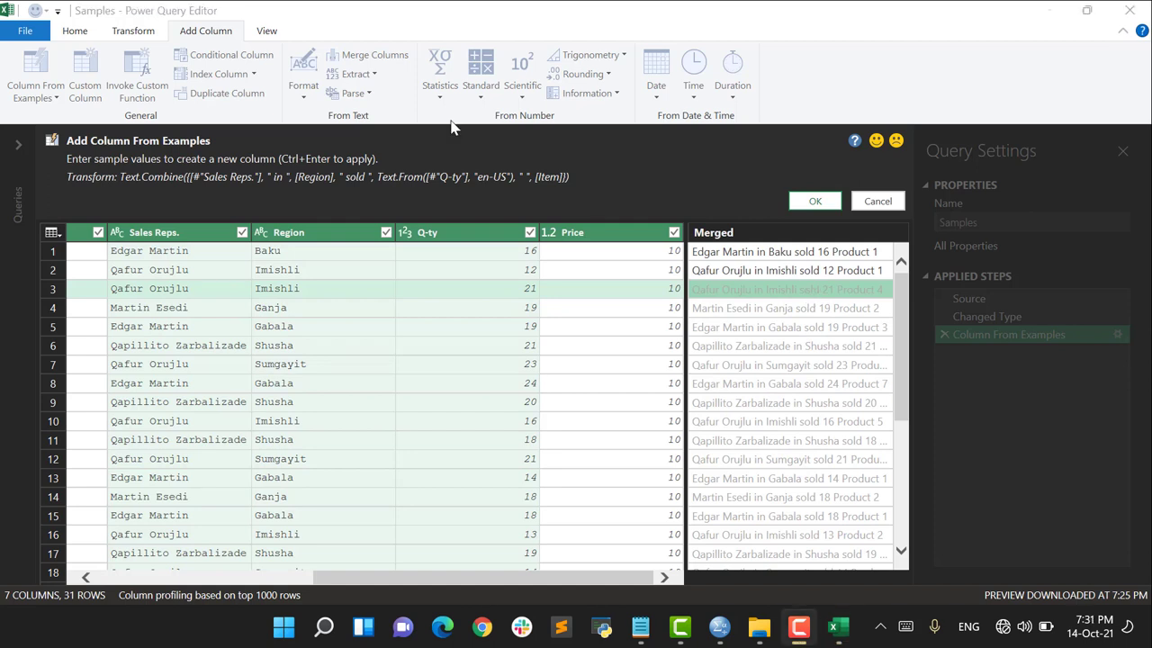
{"action": "mouse_move", "coordinate": [416, 130]}
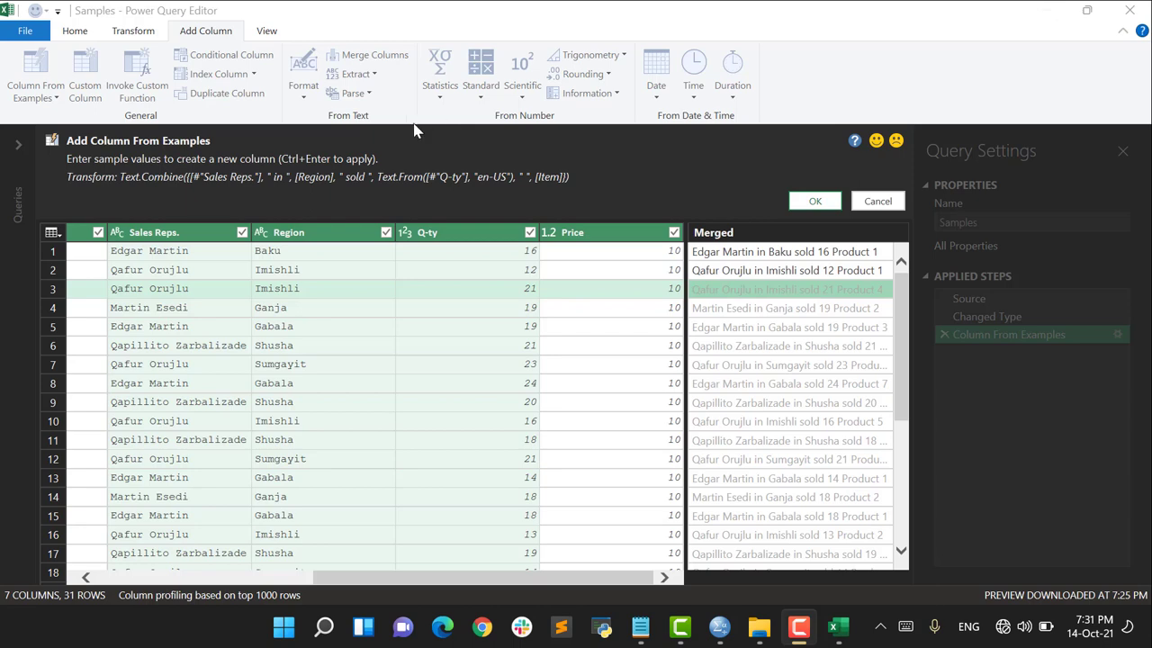